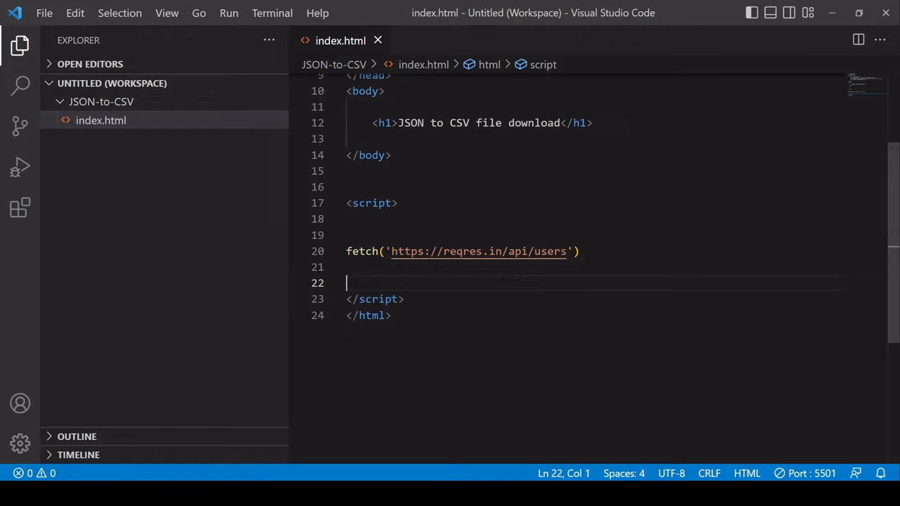
mouse_move(344, 405)
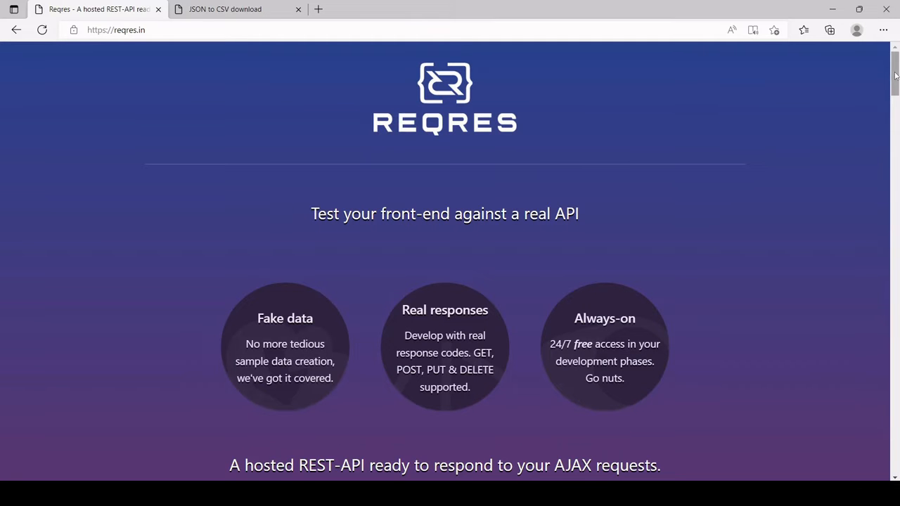
Step: Inspect the reqres users JSON response, highlighting its opening fields and the data key
scroll(down, 3)
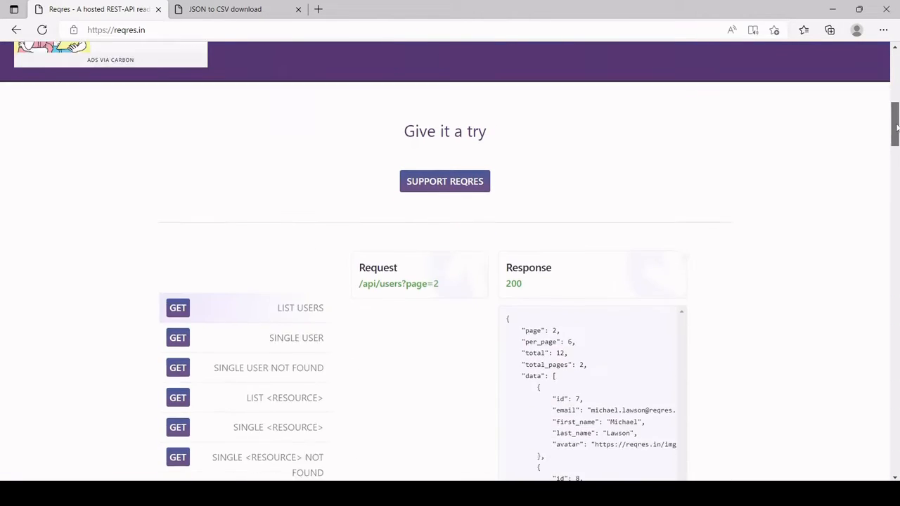
scroll(down, 3)
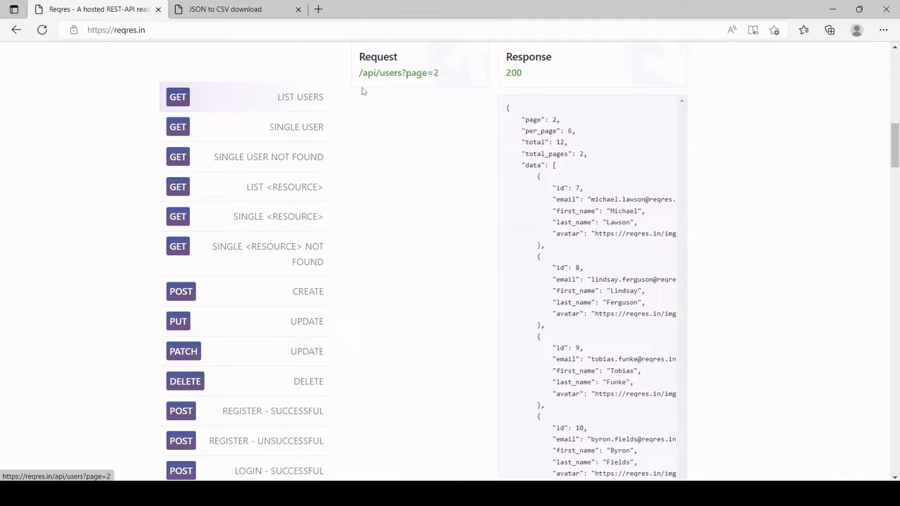
mouse_move(377, 79)
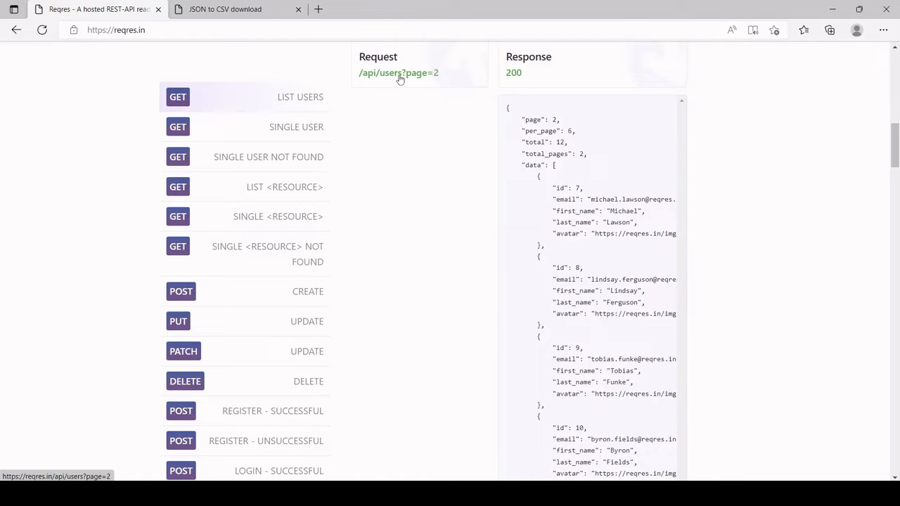
mouse_move(445, 105)
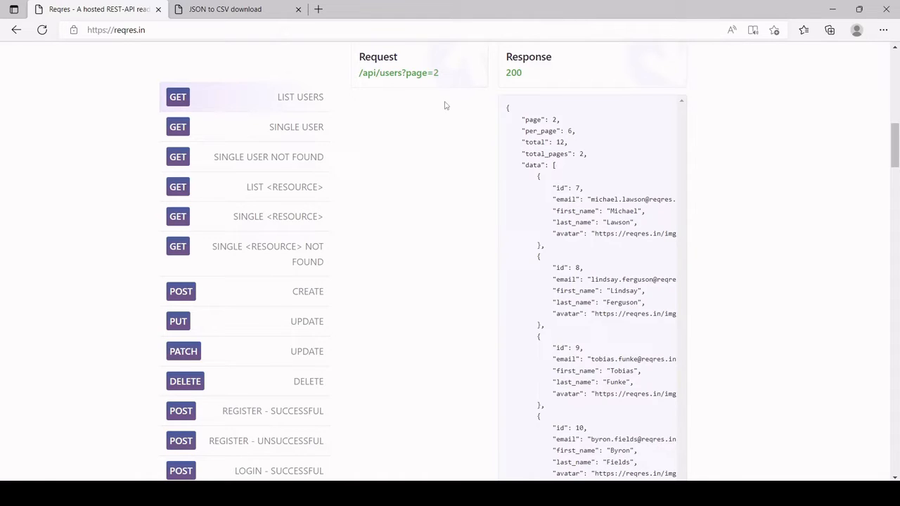
drag(508, 109, 555, 166)
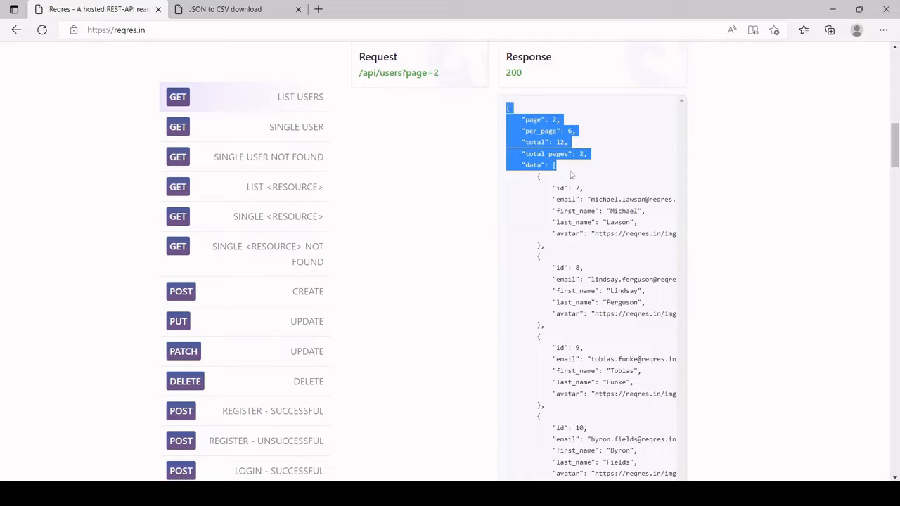
drag(556, 164, 565, 246)
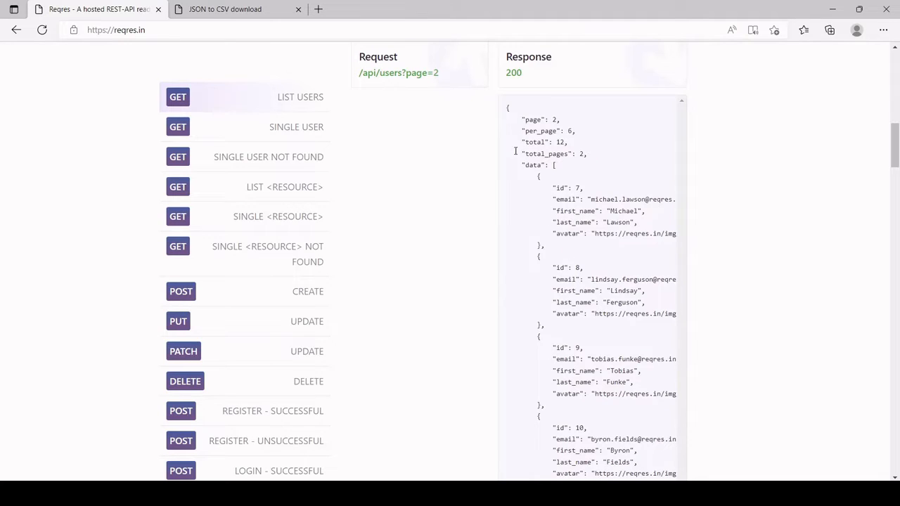
double_click(530, 165)
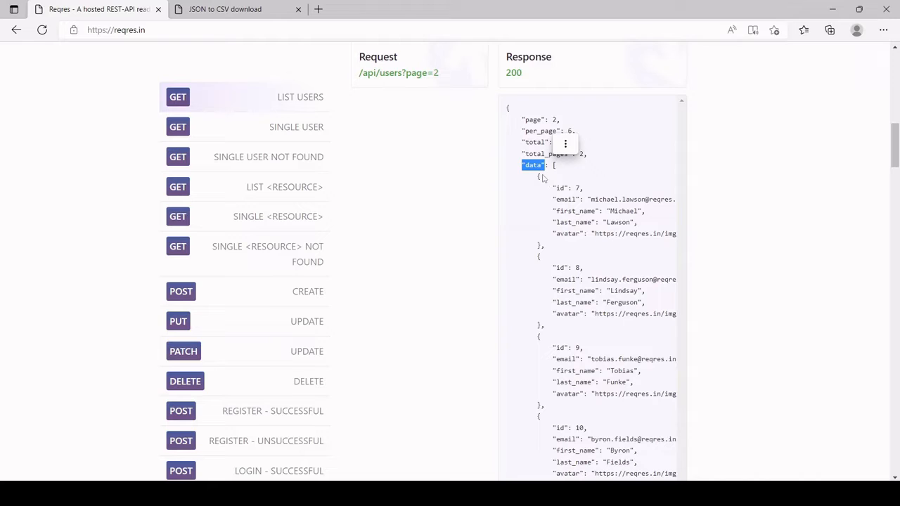
mouse_move(492, 161)
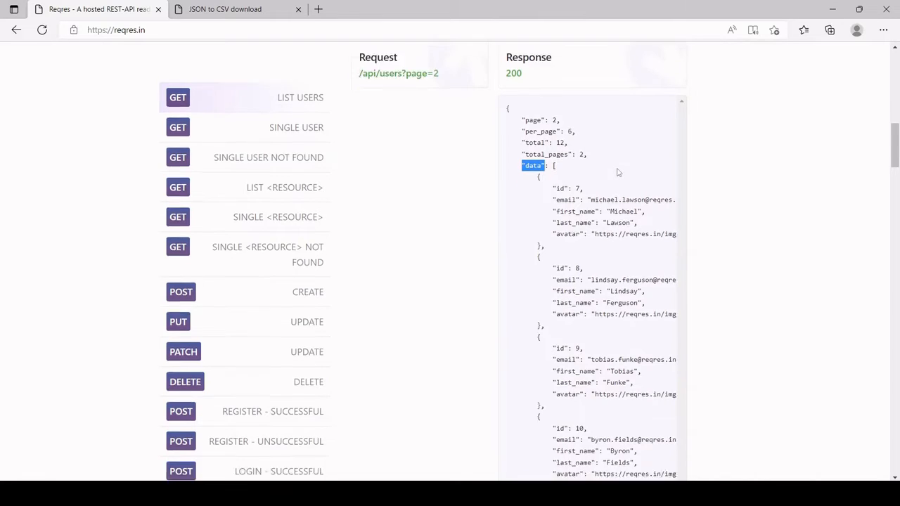
scroll(down, 3)
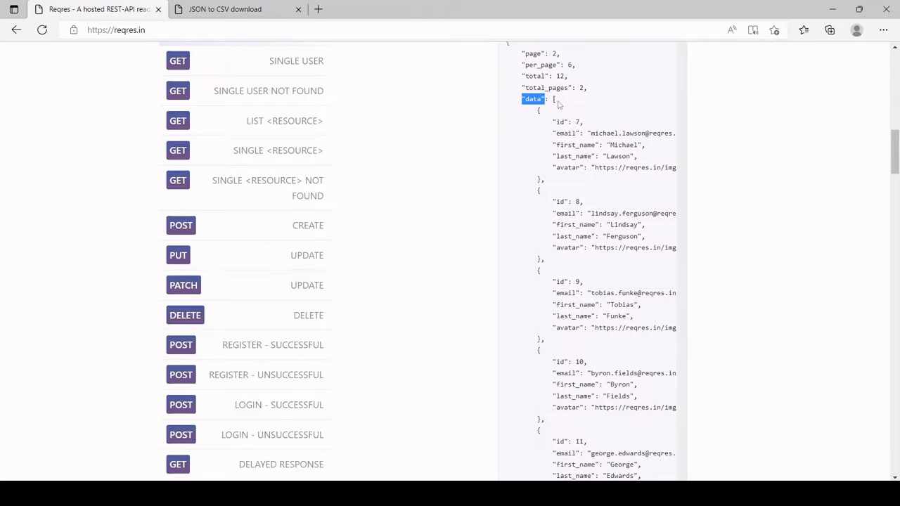
mouse_move(847, 146)
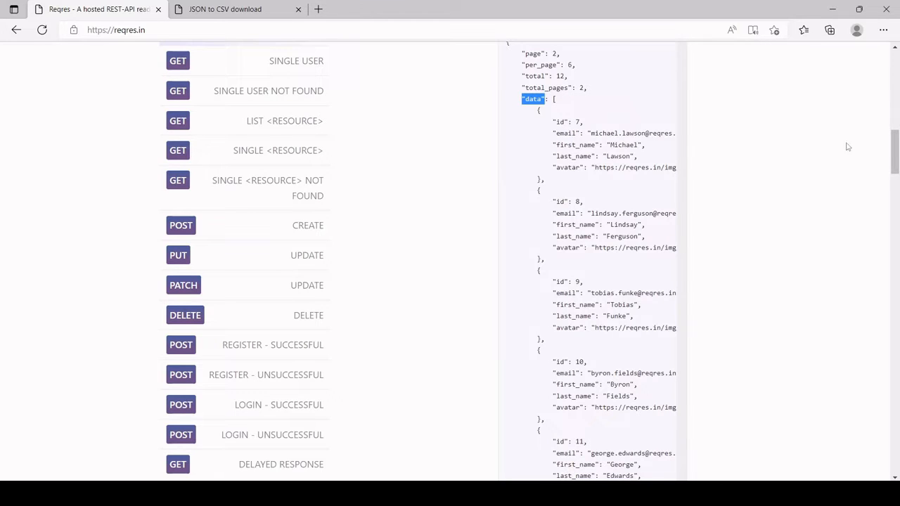
scroll(down, 3)
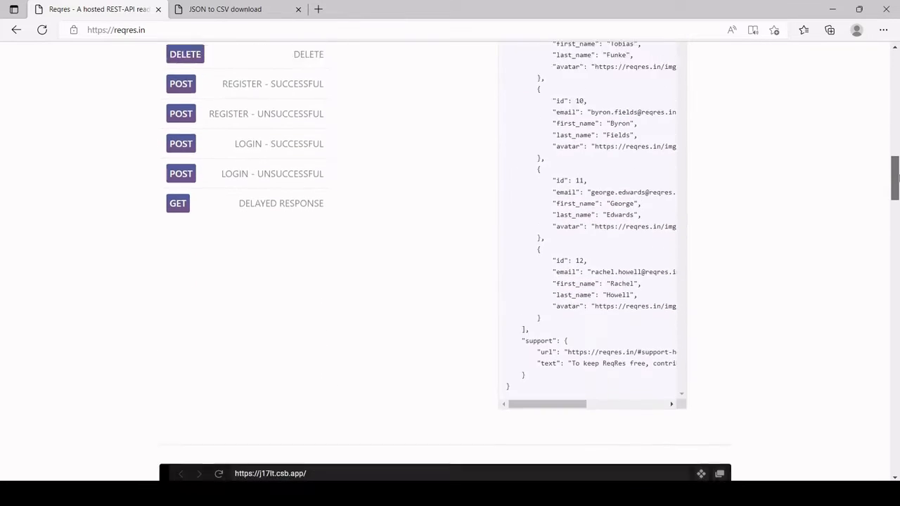
scroll(up, 3)
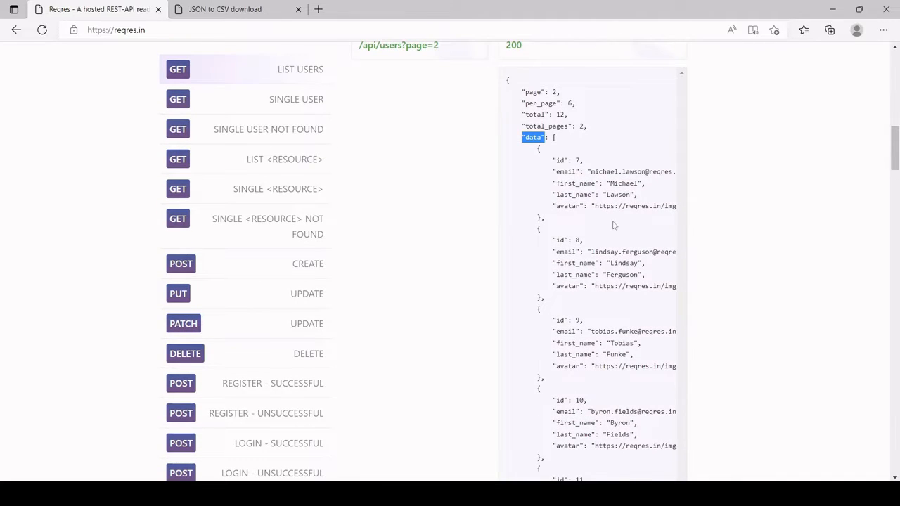
scroll(down, 3)
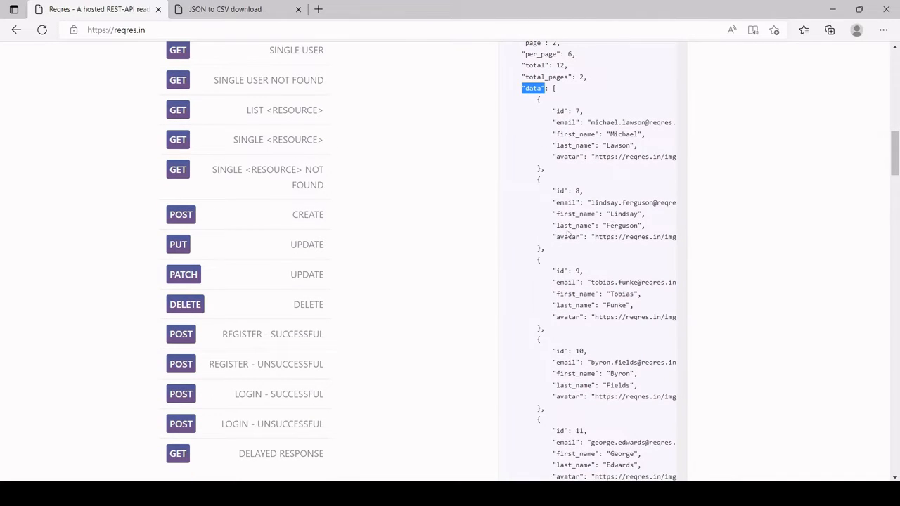
mouse_move(703, 267)
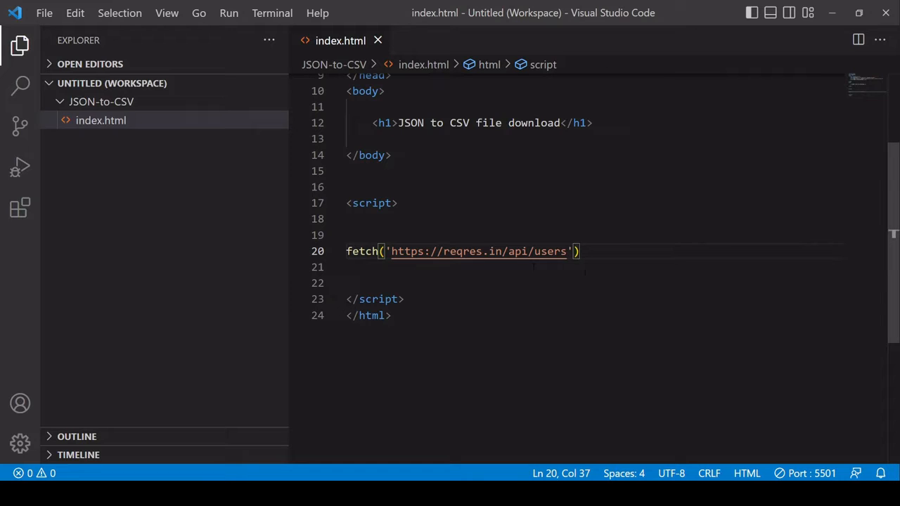
Step: Chain .then(res => res.json()) and .then(data => console.log(data)) onto the fetch call
text(.then()
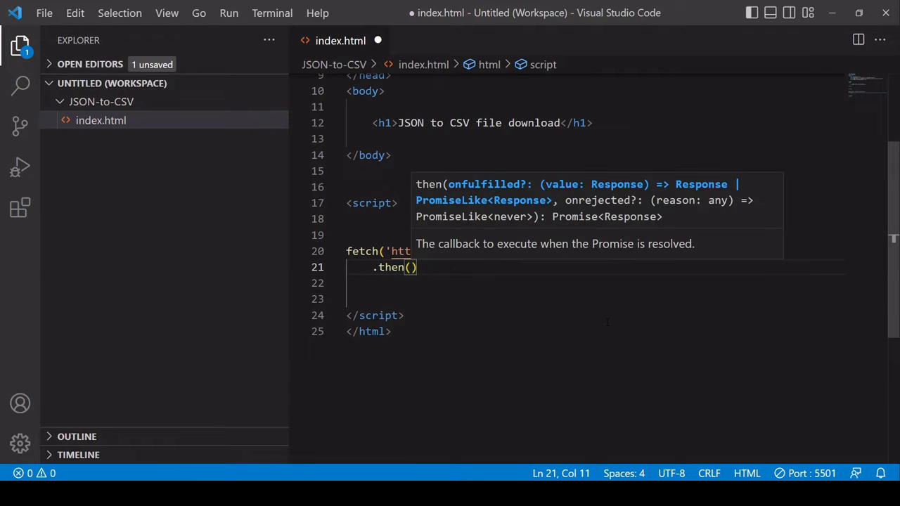
text(rs)
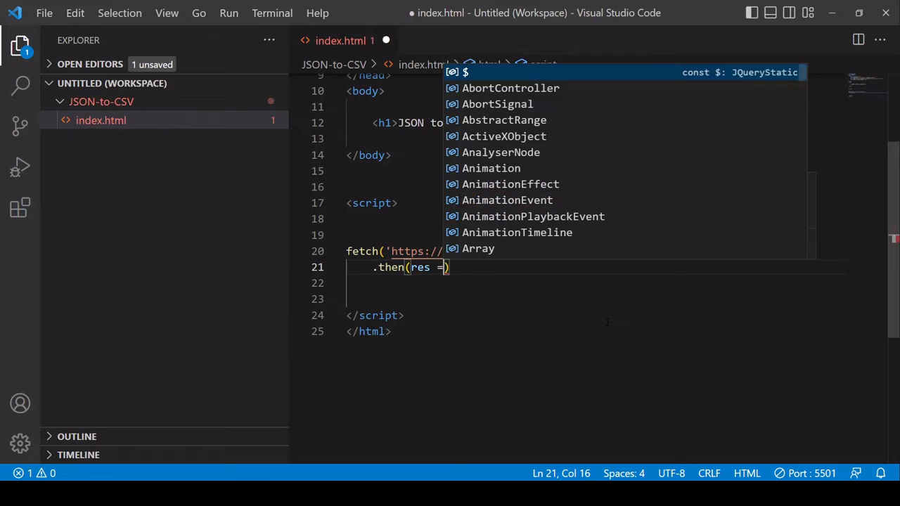
text(>)
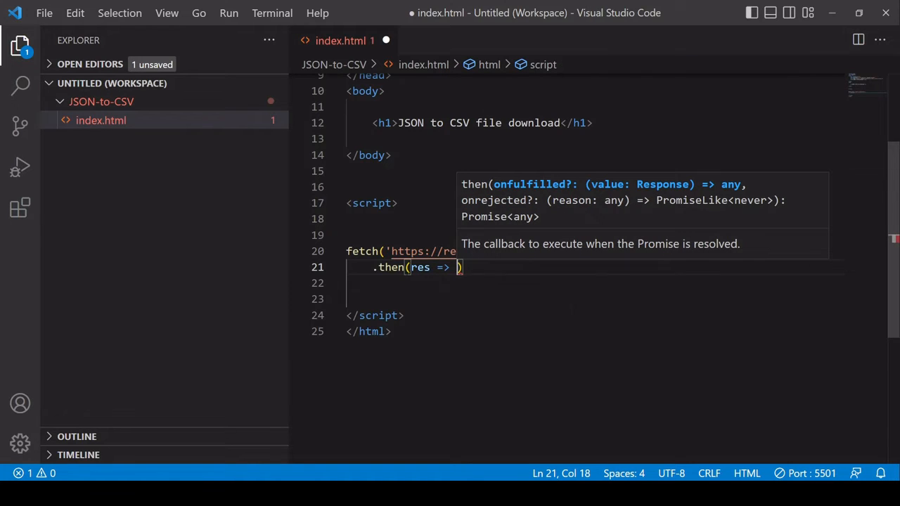
text(res.json()
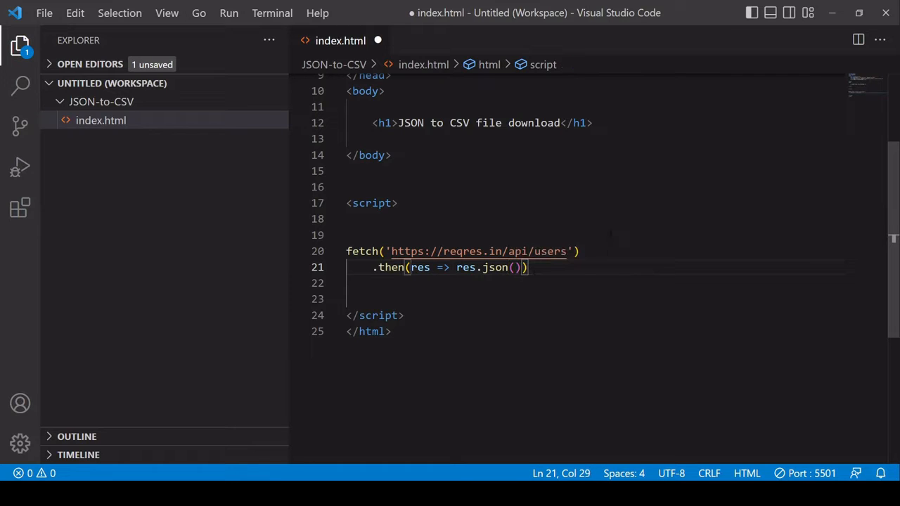
key(Enter)
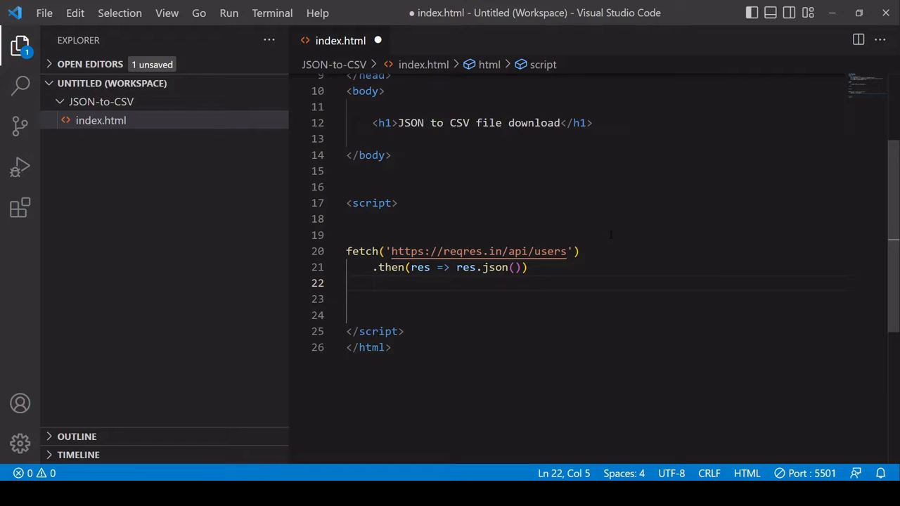
text(.then(data =>)
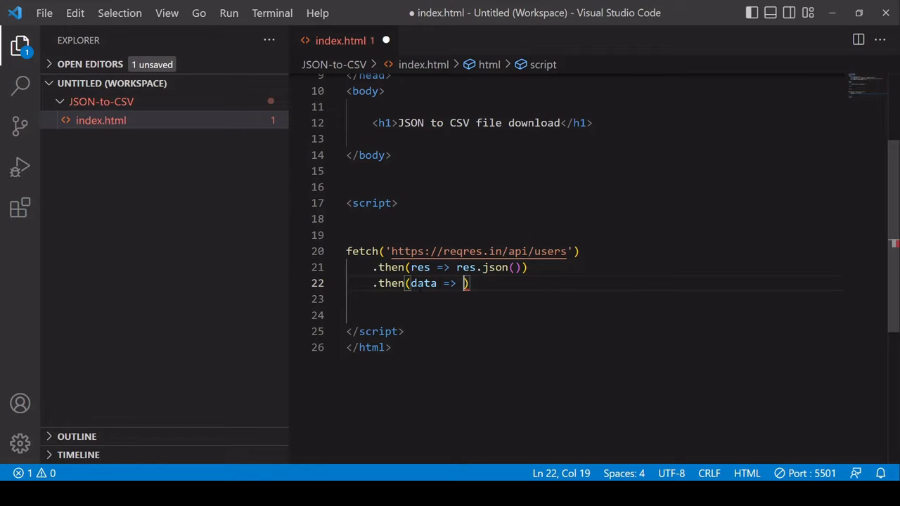
text(consol)
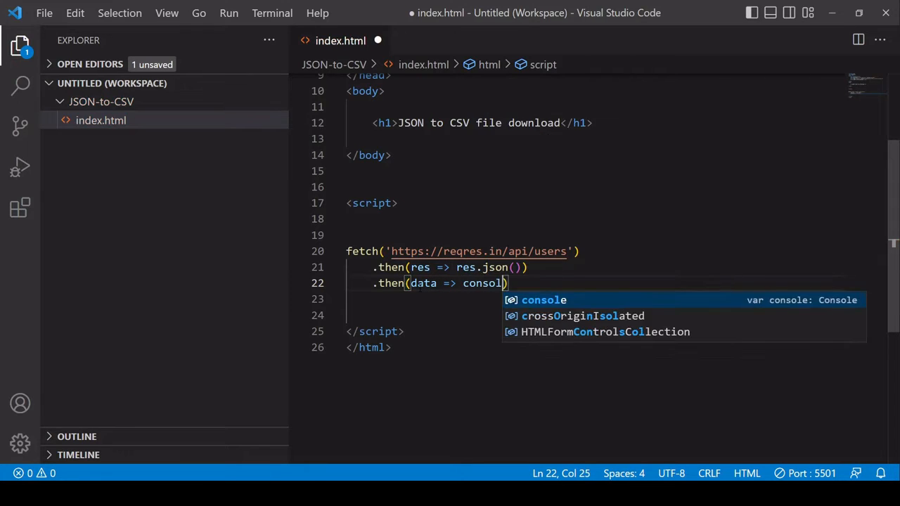
text(.log(data)
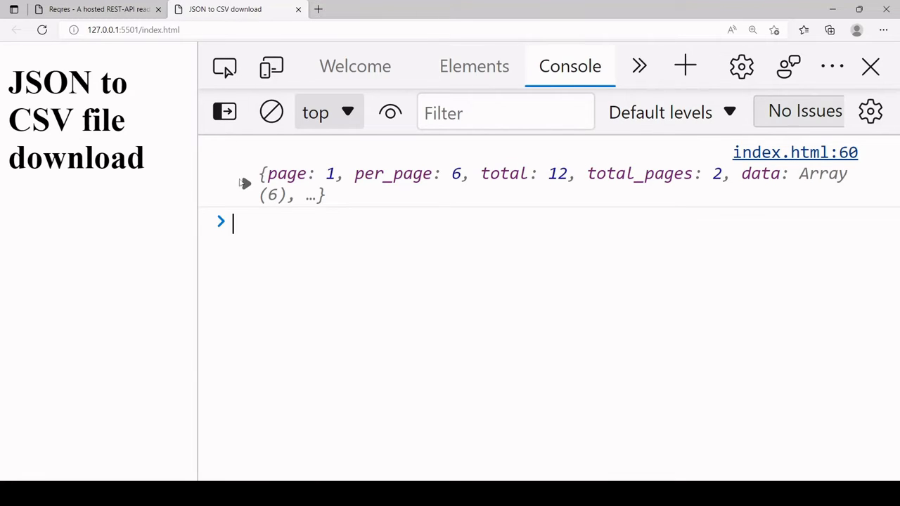
Step: Expand the logged response object and its data array of six user records in the Console
click(244, 183)
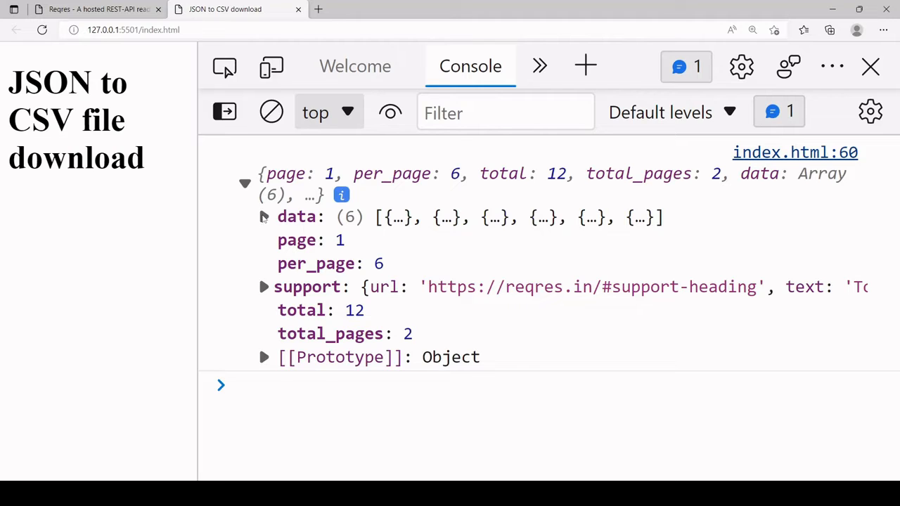
click(265, 216)
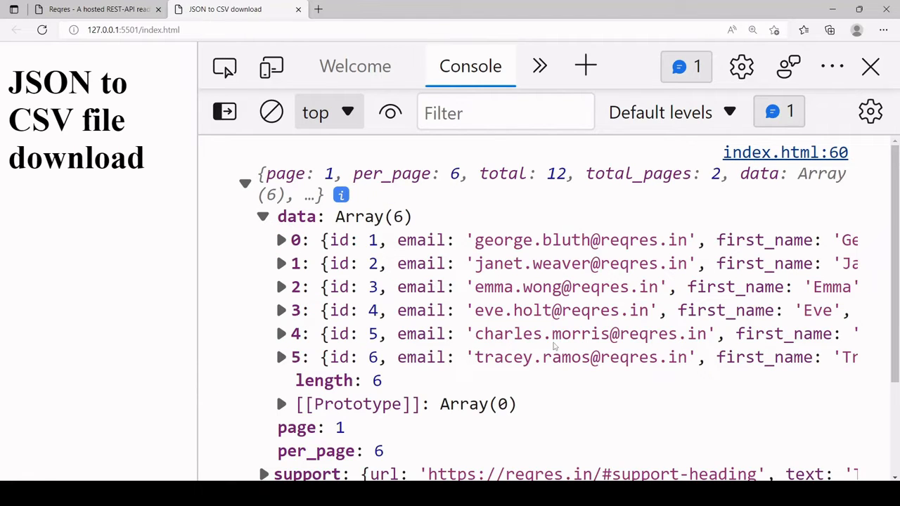
mouse_move(566, 240)
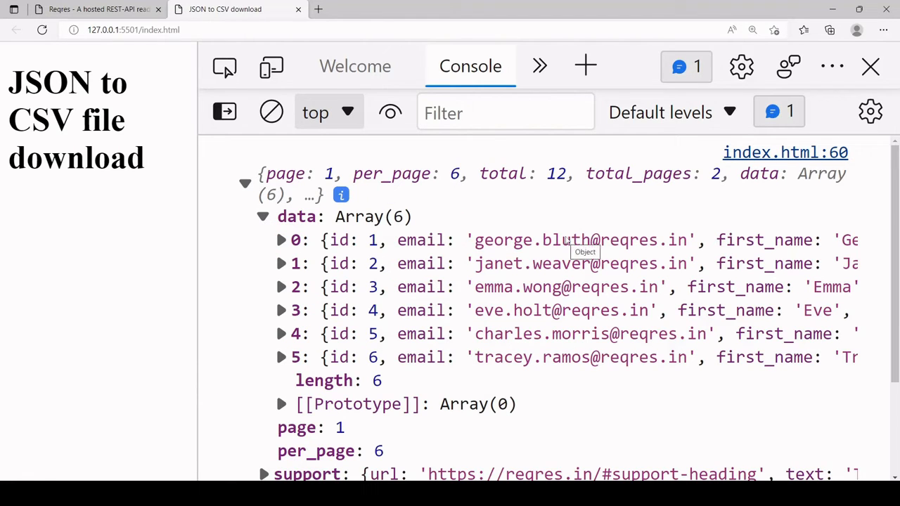
mouse_move(505, 238)
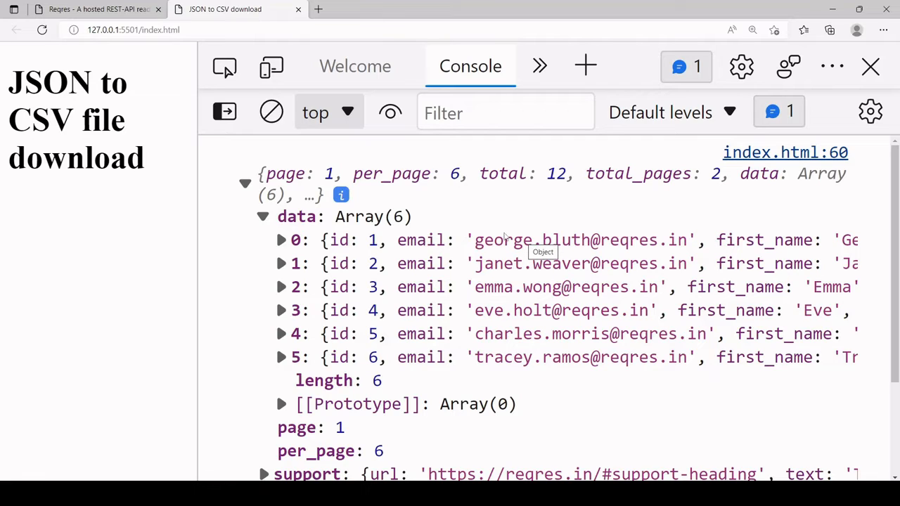
mouse_move(523, 235)
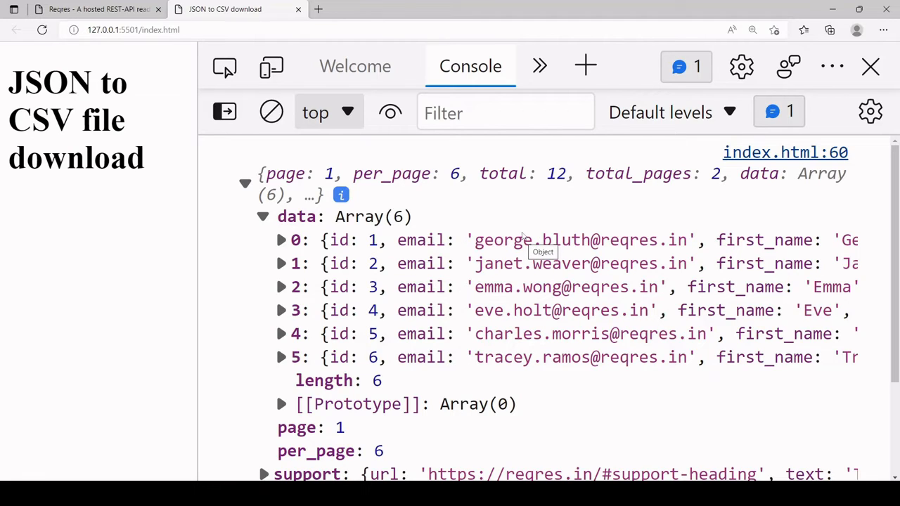
mouse_move(550, 215)
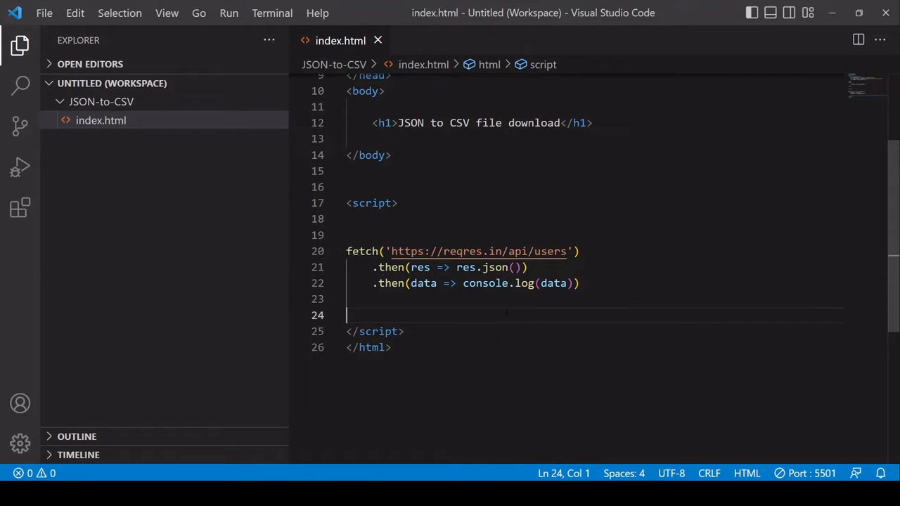
Step: Add an empty handle(inputData) function, pass data to handle in the fetch chain, and save
text(function handle()
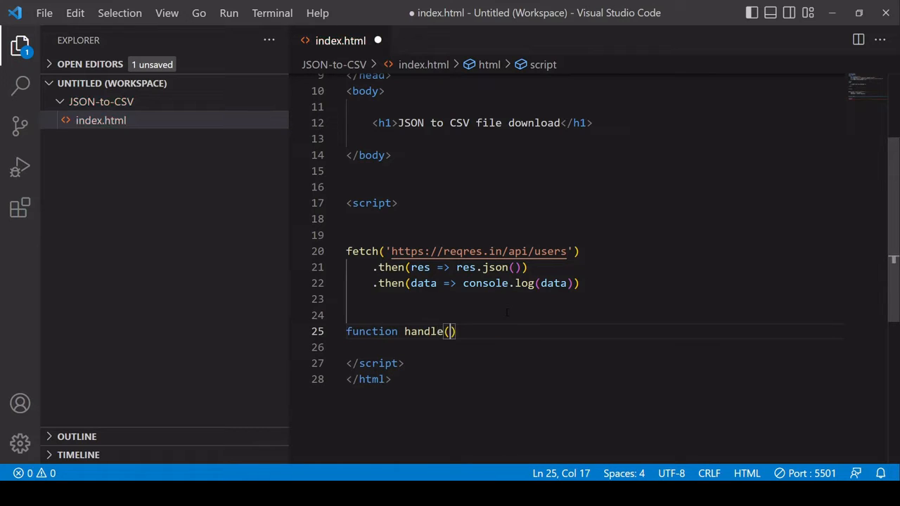
text({)
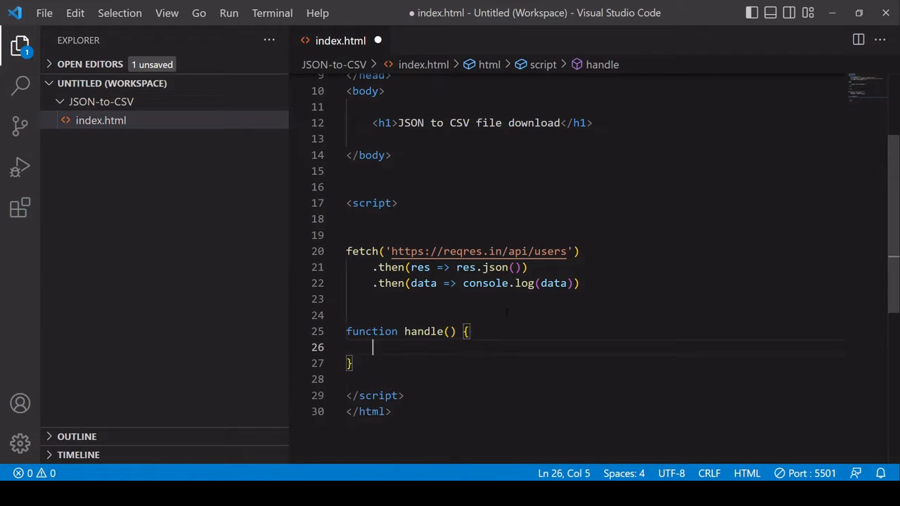
click(463, 282)
text(h)
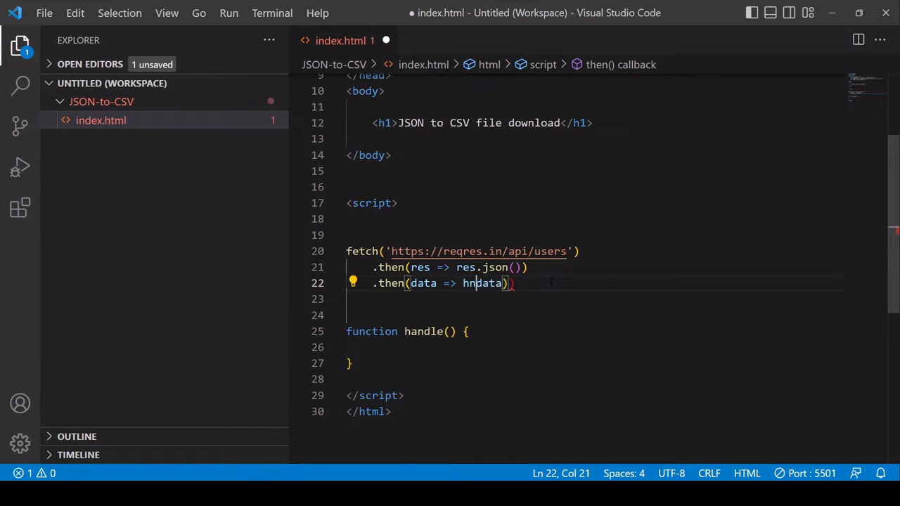
text(andle()
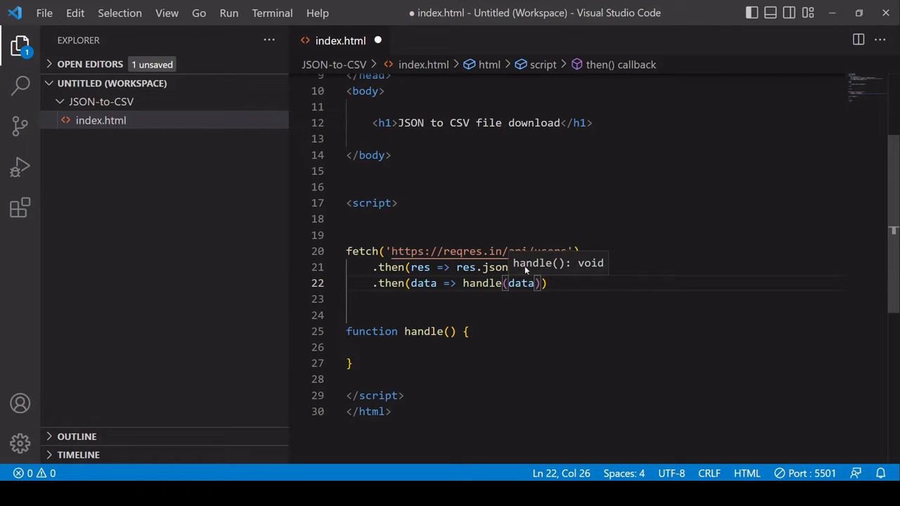
click(449, 331)
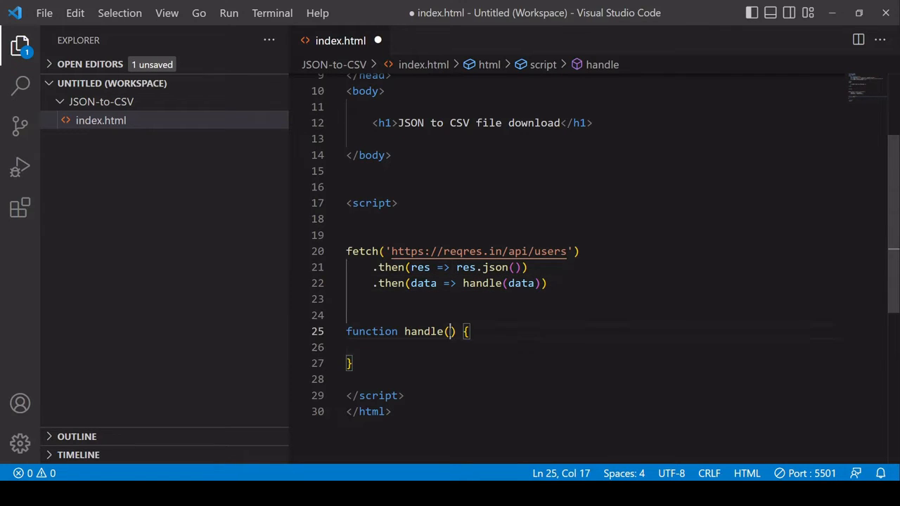
text(inputData)
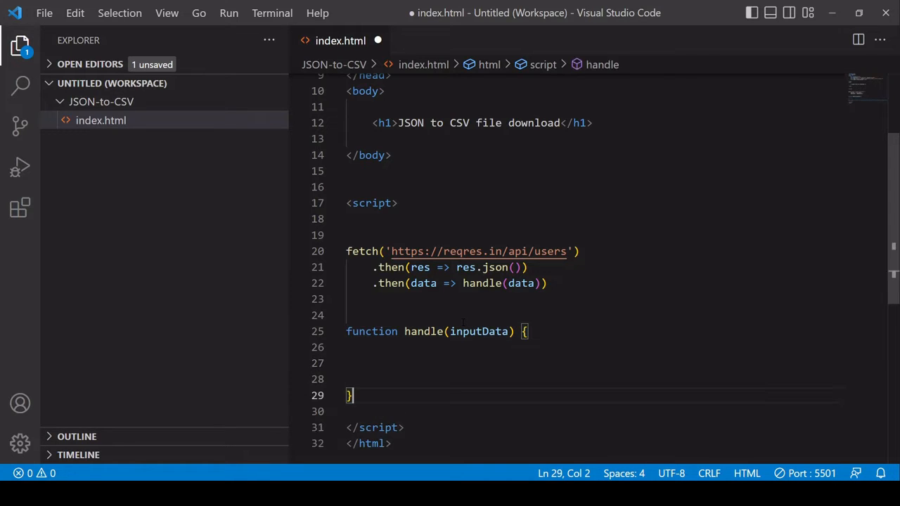
key(ctrl+s)
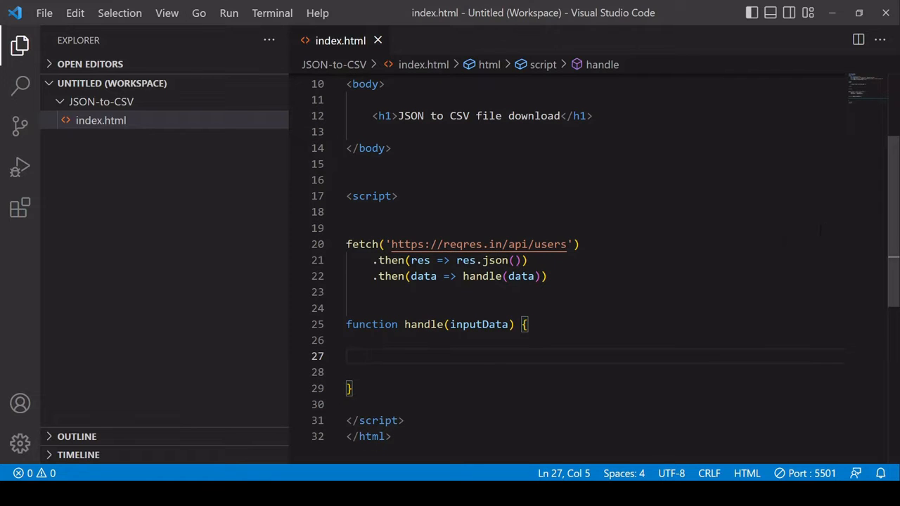
Step: Inside handle, declare const headers = Object.keys(inputData.data[0]); and log headers
scroll(down, 3)
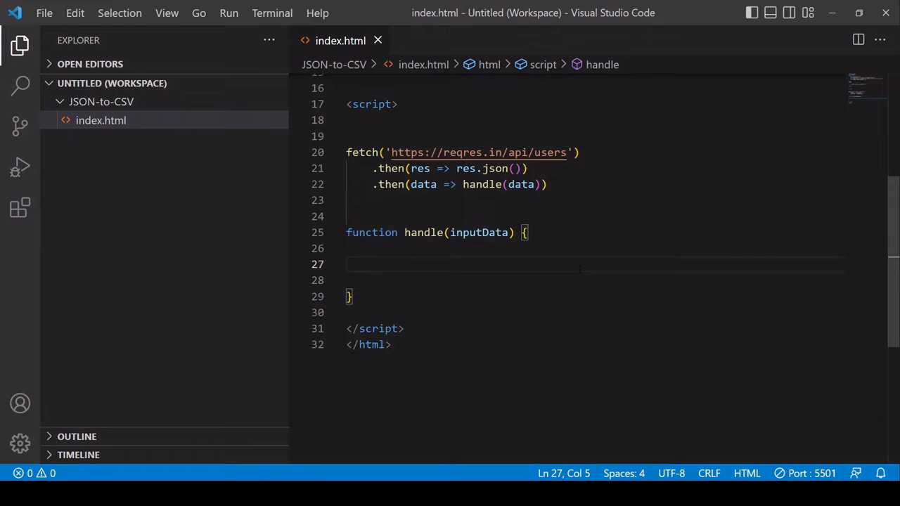
text(Object.keys()
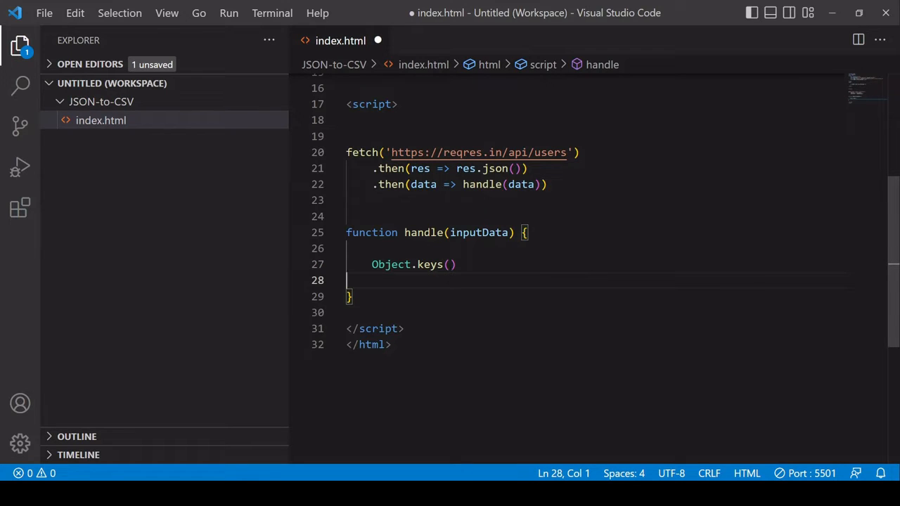
text(inputData)
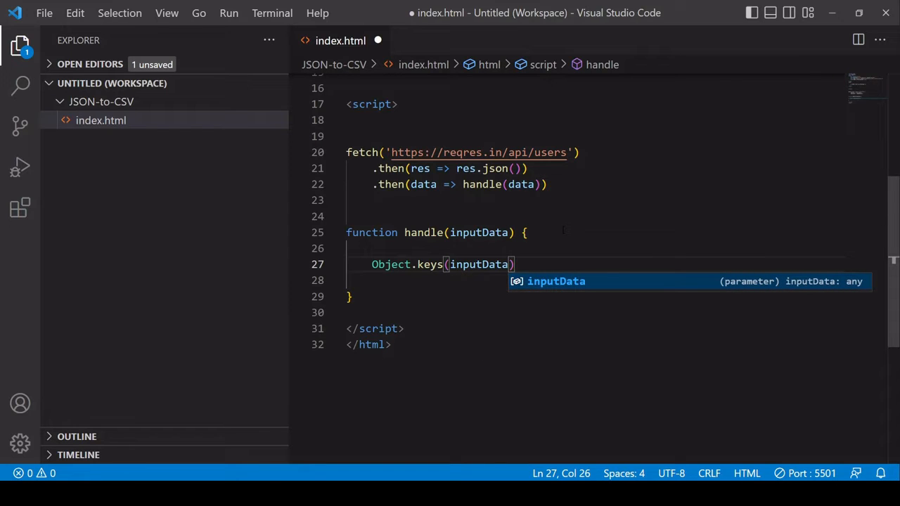
text(.)
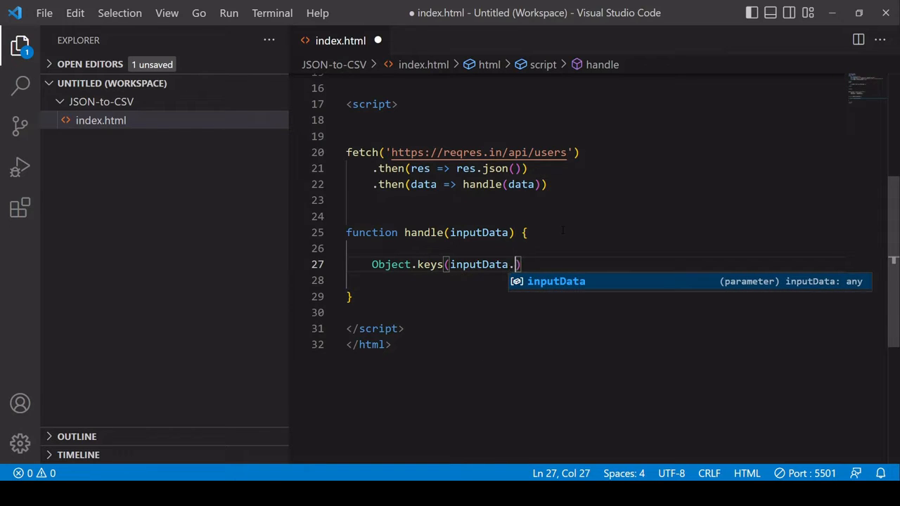
text(data)
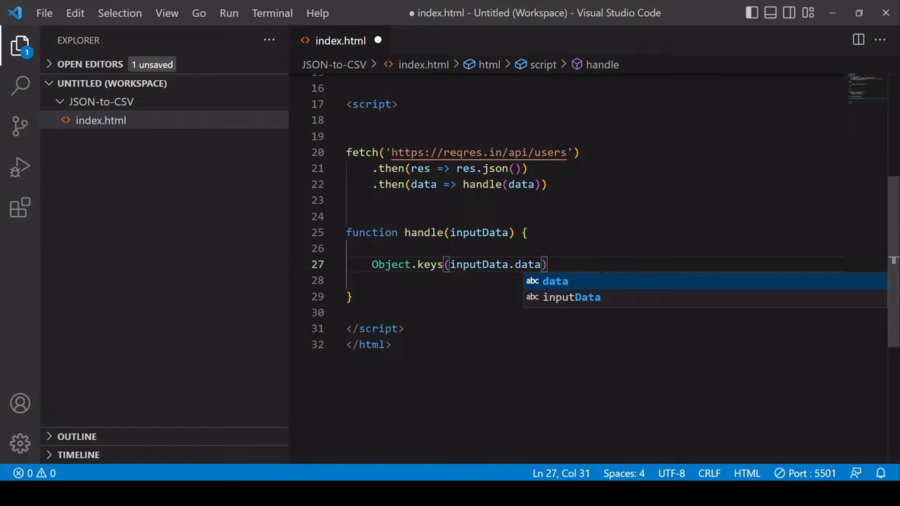
text([0)
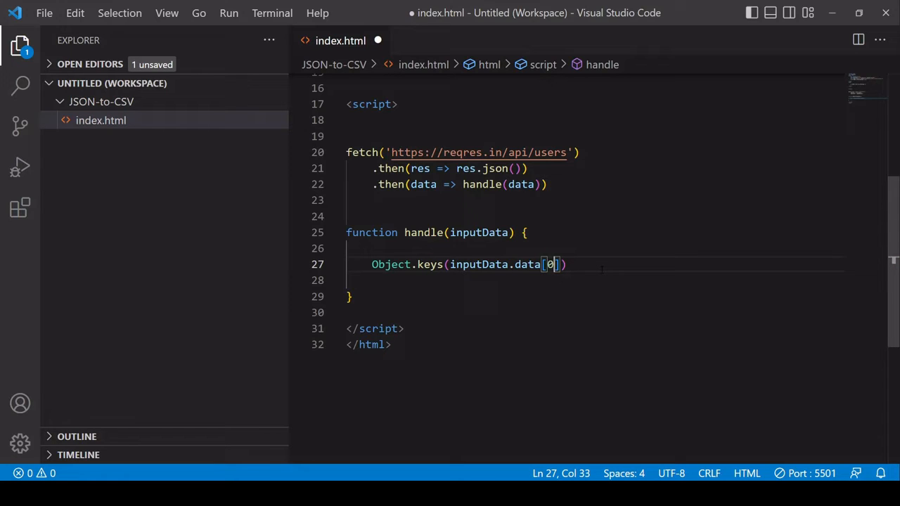
text(])
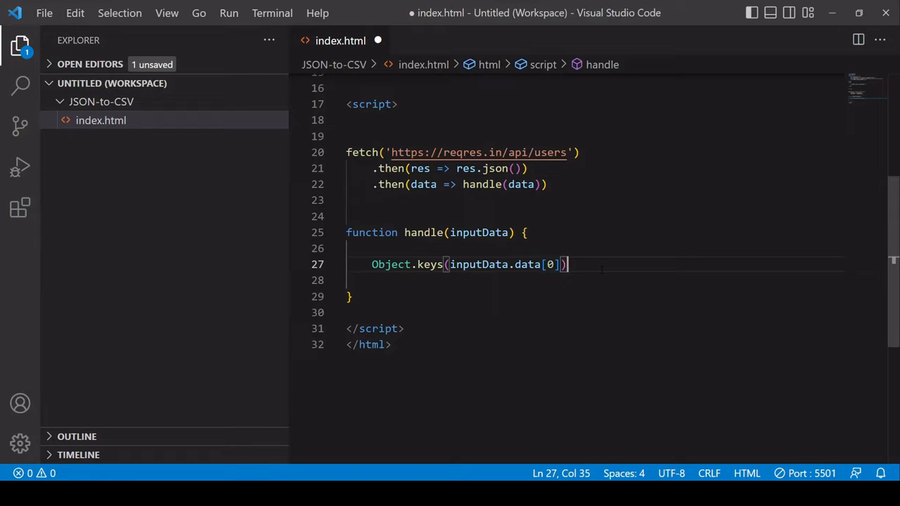
text(;)
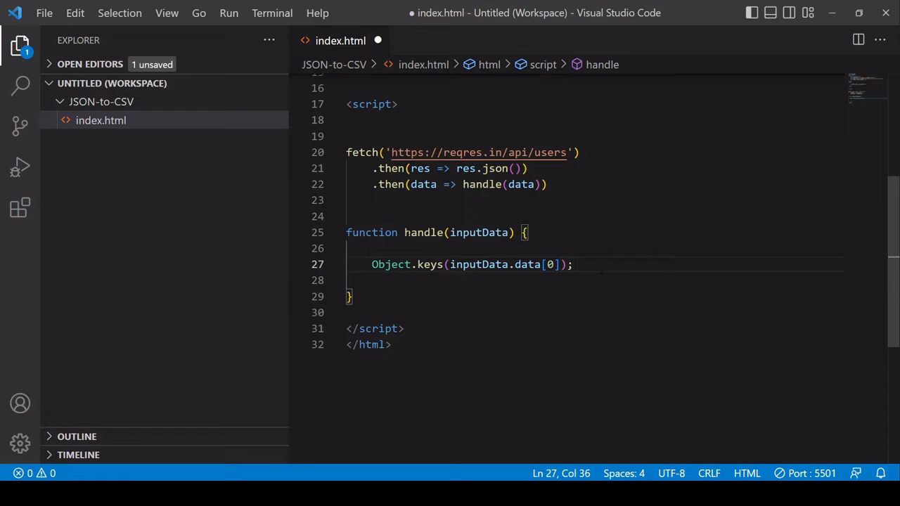
text(const h)
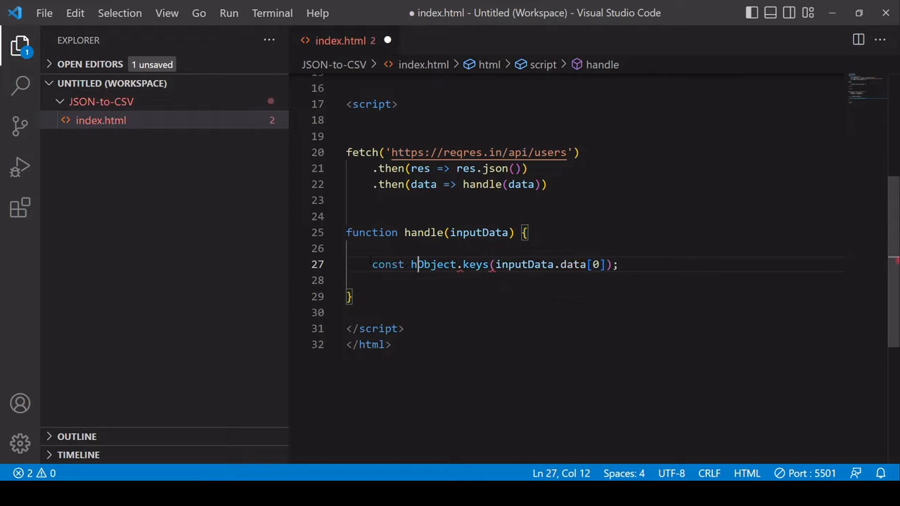
text(eaders =)
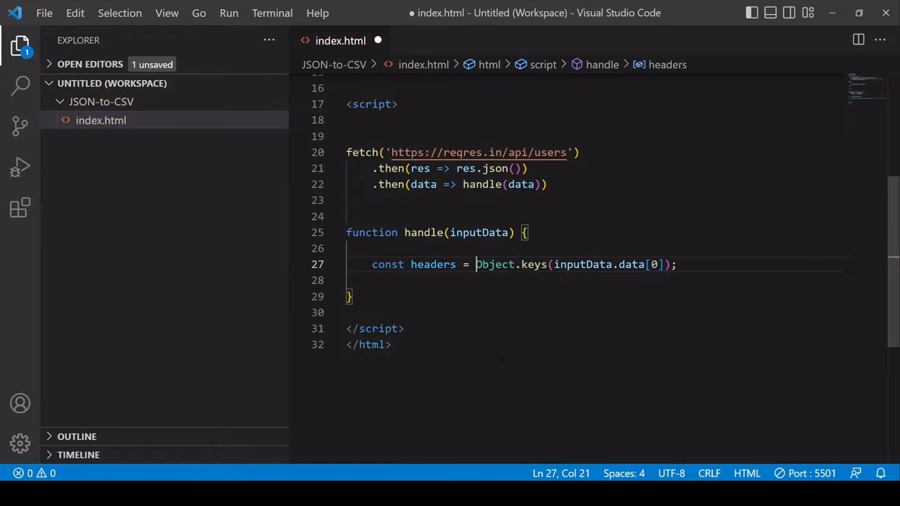
text(cons)
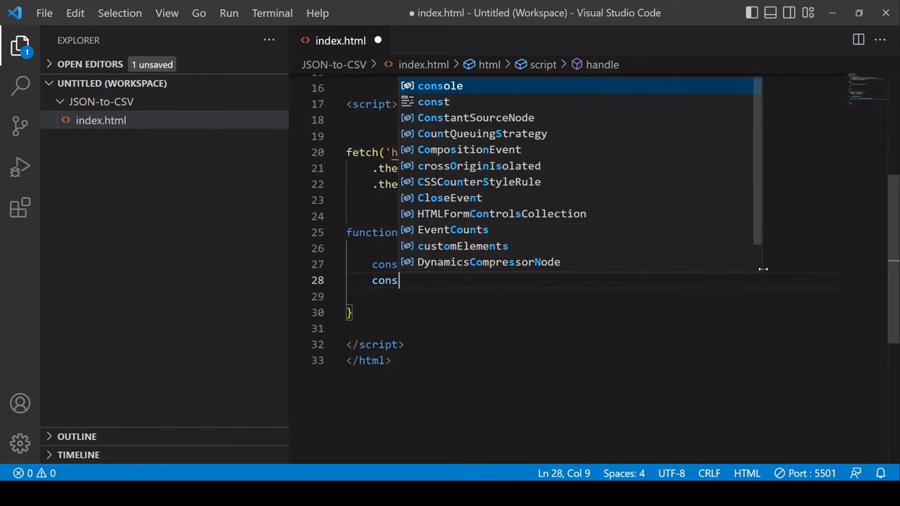
text(console.log(hea)
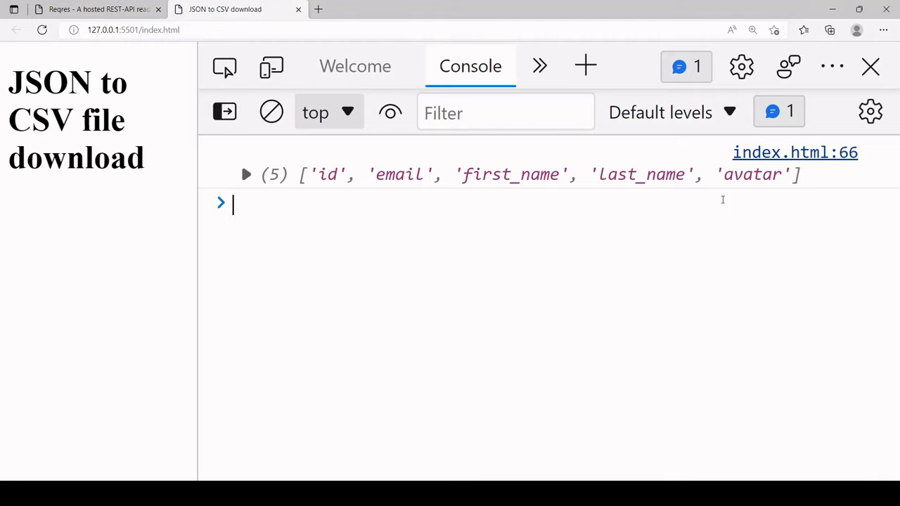
mouse_move(706, 230)
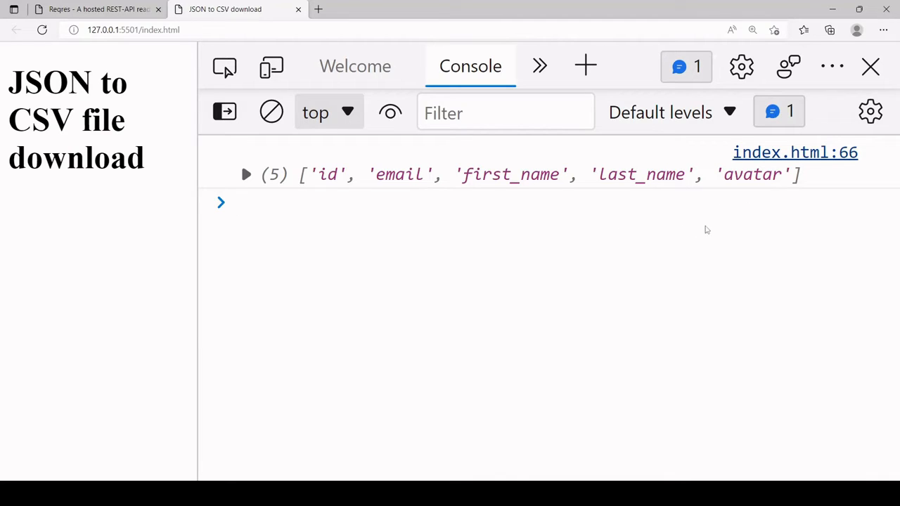
mouse_move(448, 417)
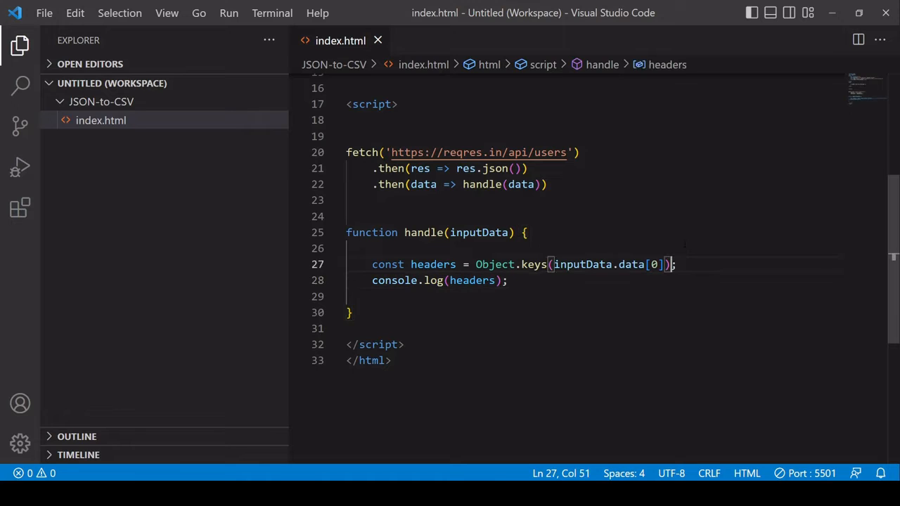
Step: Append .toString() to the Object.keys call so headers logs as one comma-separated string
text(.toStr)
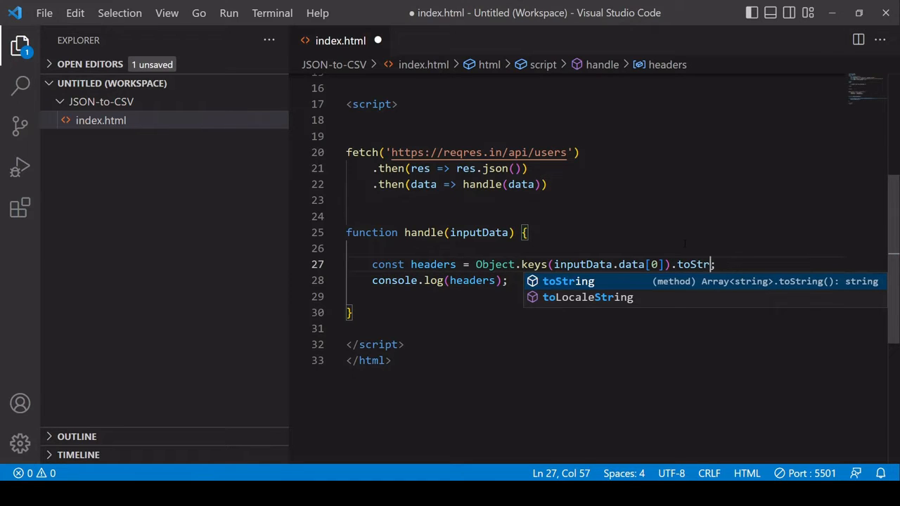
text(ing)
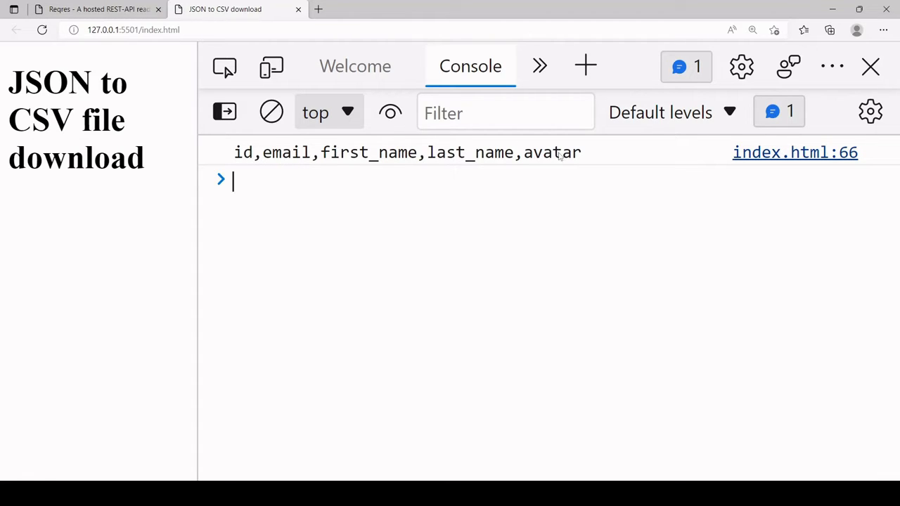
mouse_move(548, 198)
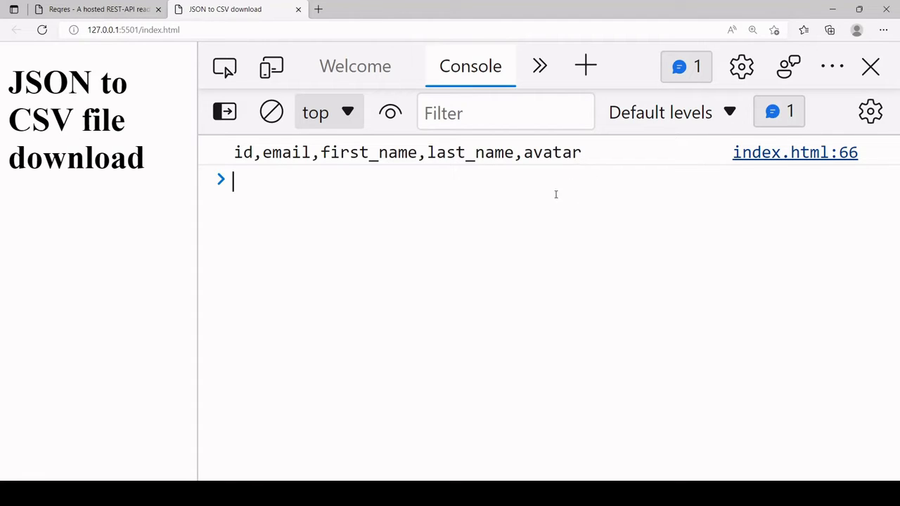
mouse_move(572, 172)
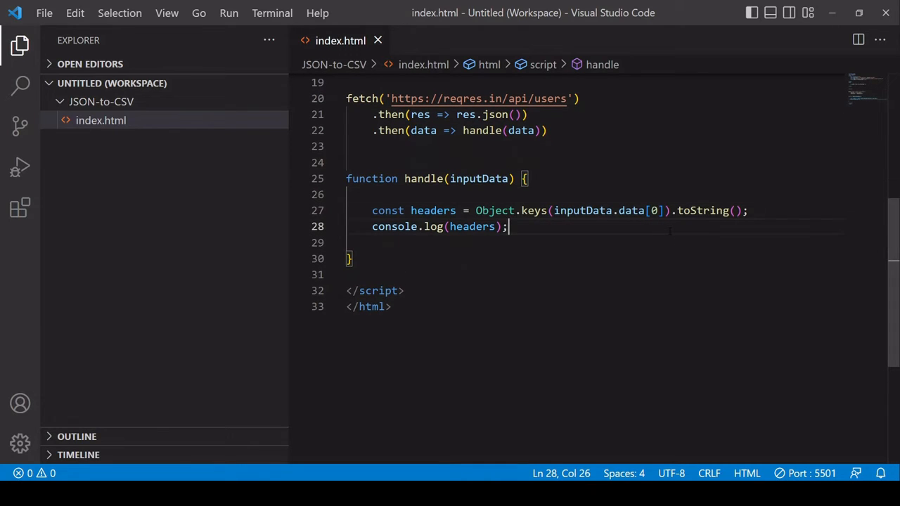
Step: Declare const main = inputData.data.map((item) => { return Object.values(item).toString(); })
key(Enter)
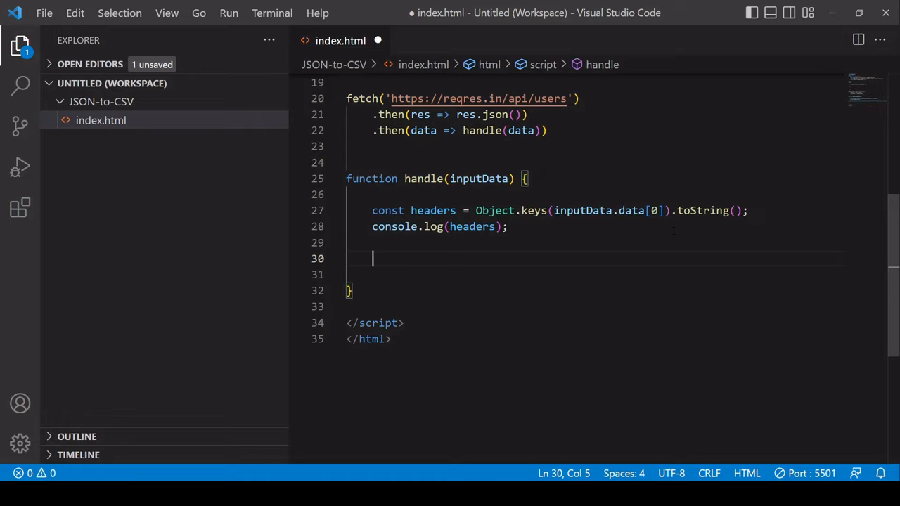
text(i)
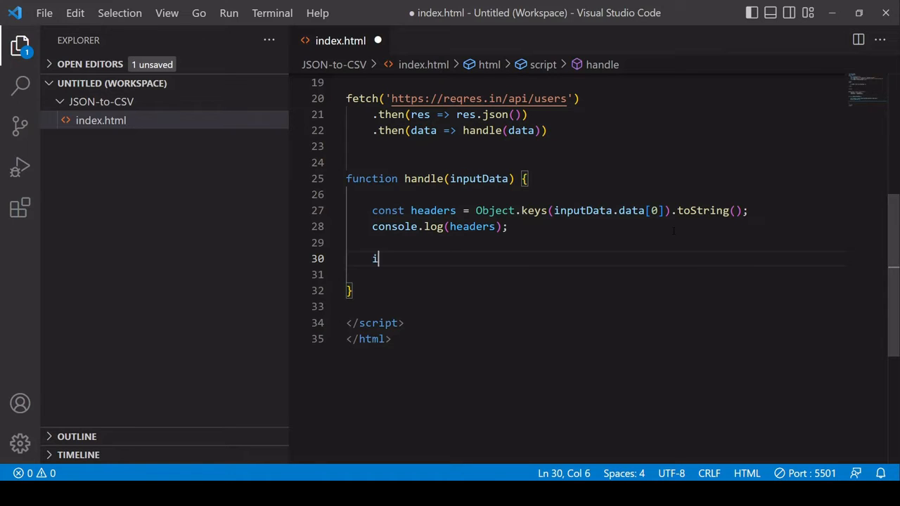
text(nputDaz)
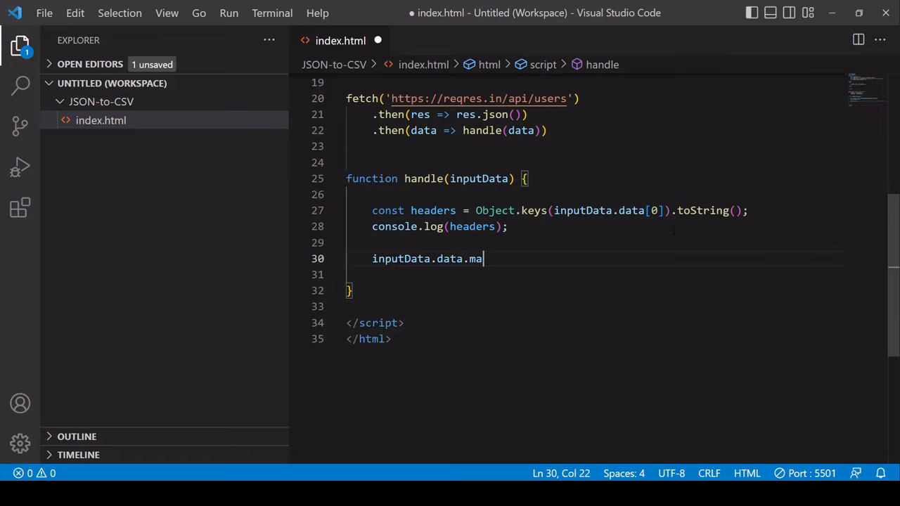
text(p)
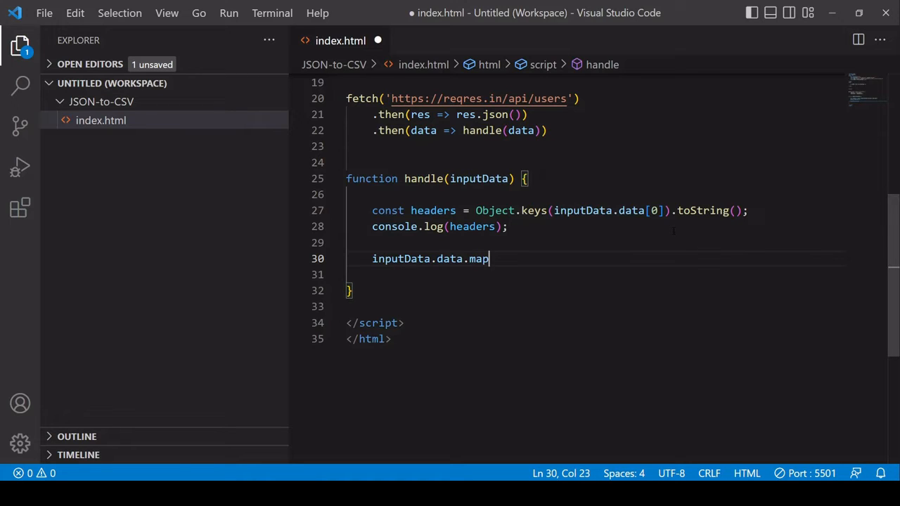
text(((item) => {)
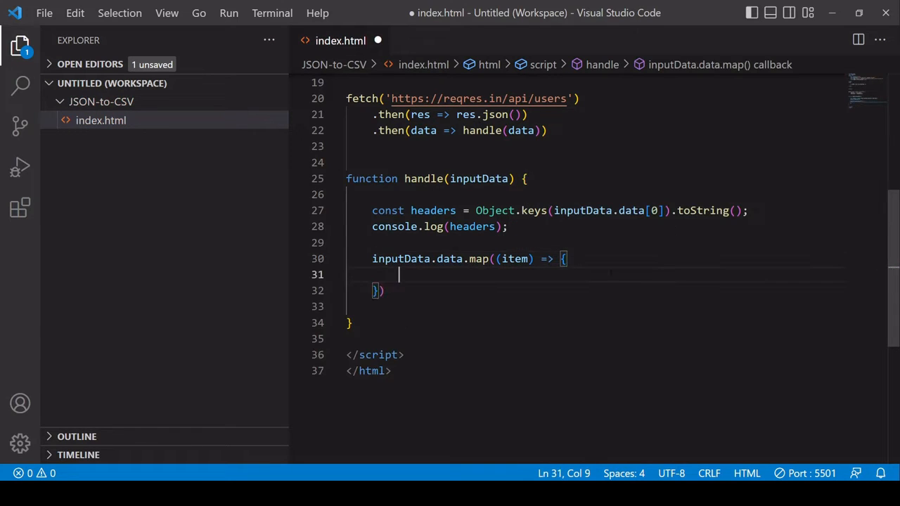
mouse_move(610, 271)
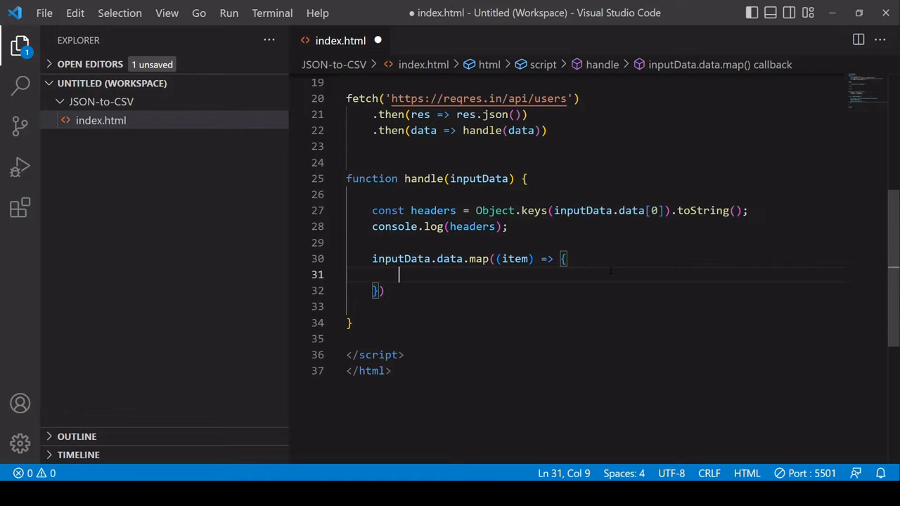
text(return)
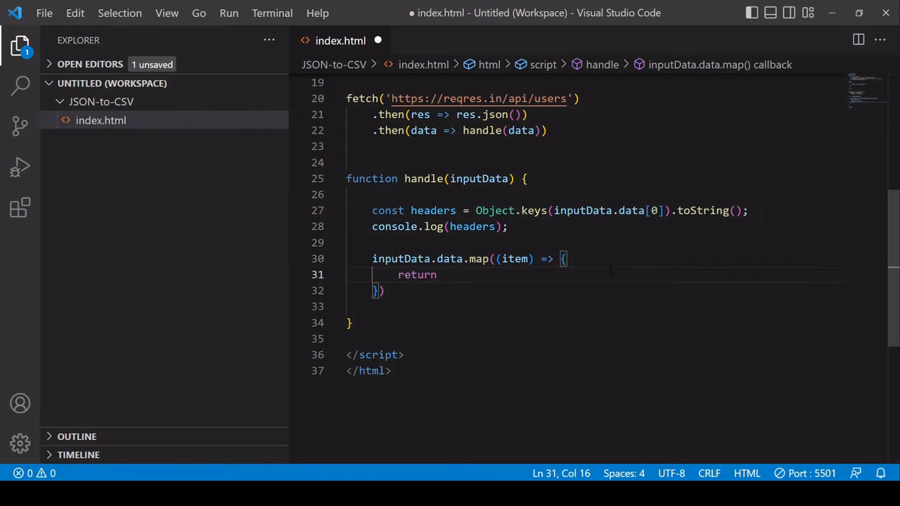
text(Object)
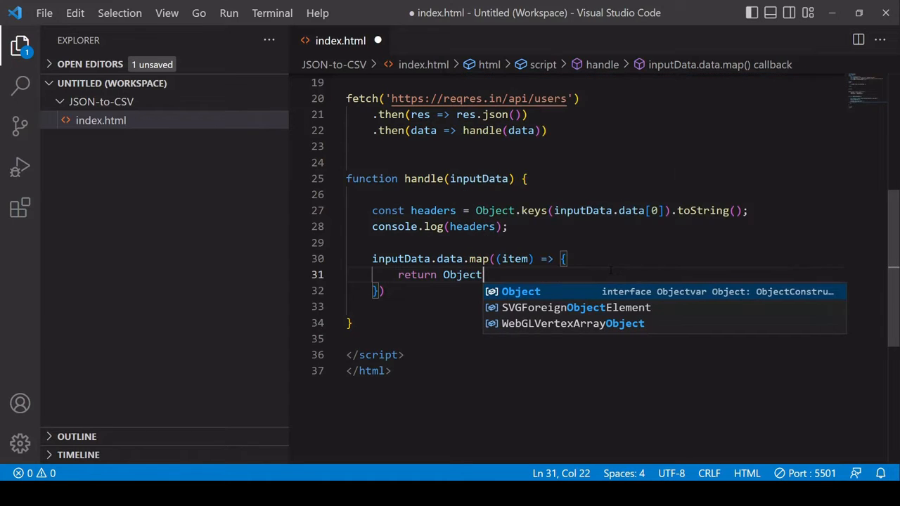
text(.values()
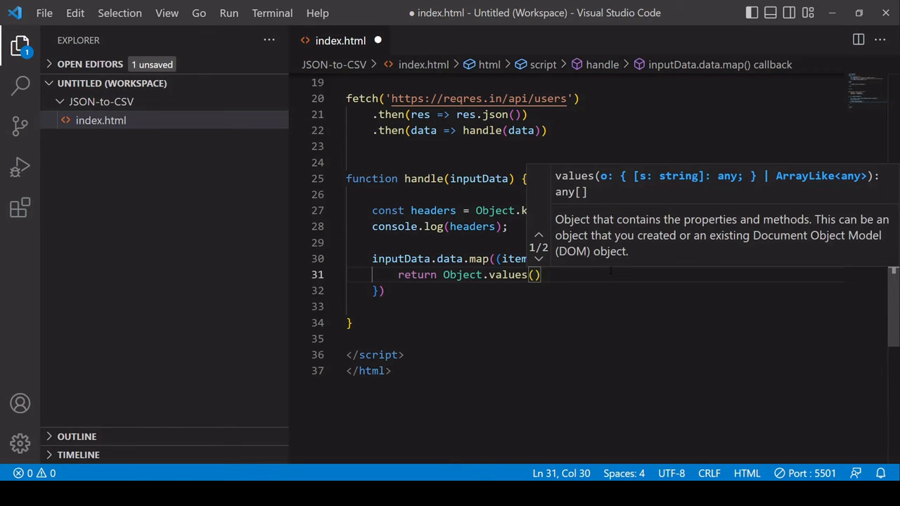
text(item)
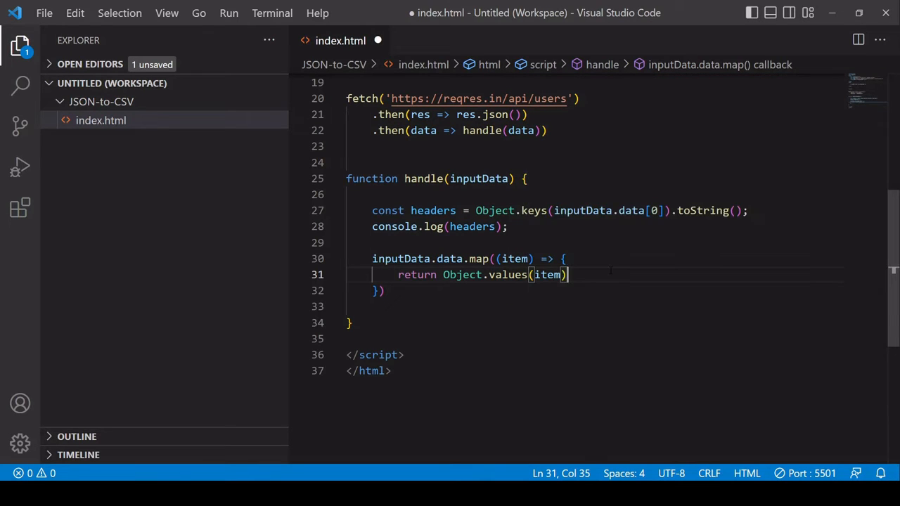
text(.toString();)
click(606, 258)
text(const main = )
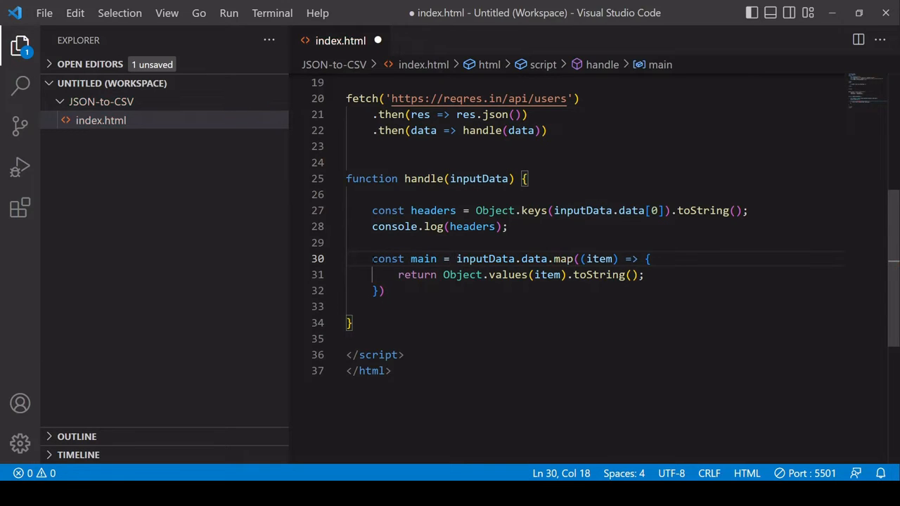
text(c)
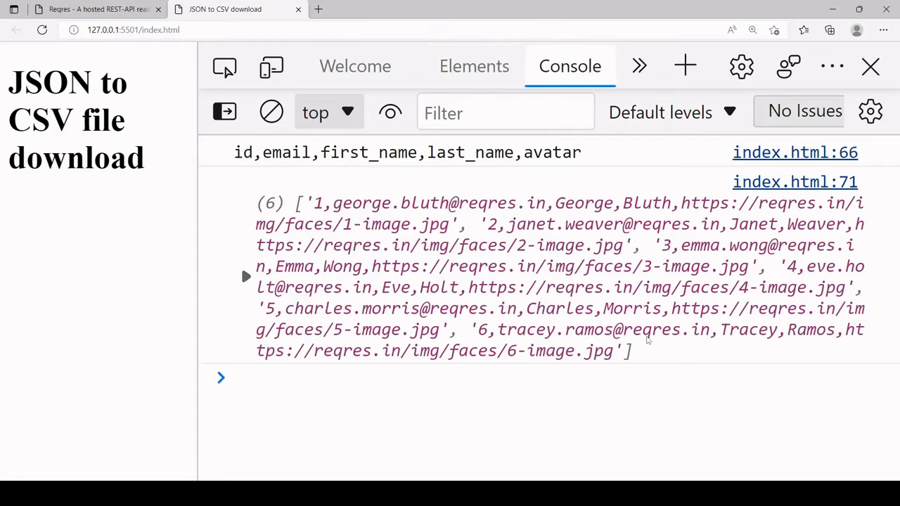
Step: Expand the logged main array in the Console to see its six comma-separated user rows
click(245, 275)
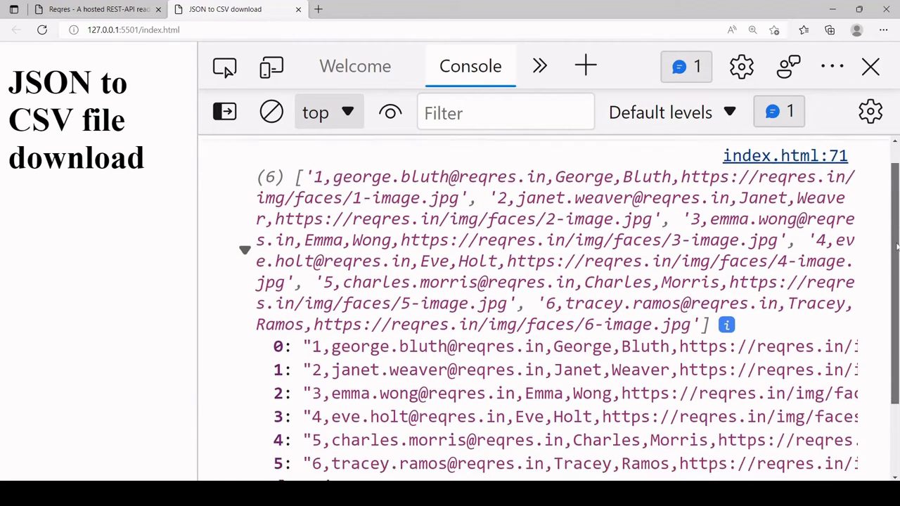
scroll(down, 3)
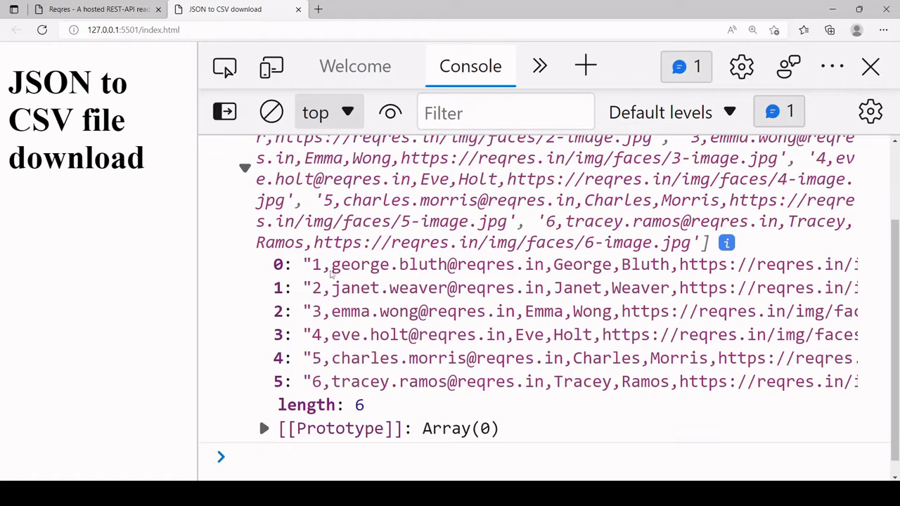
mouse_move(594, 265)
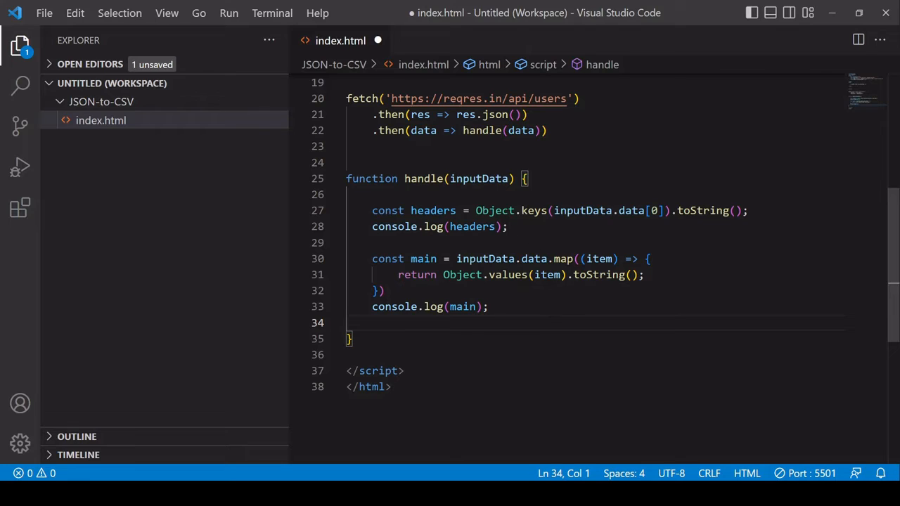
Step: Declare const csv = [headers, ...main].join('\n'); and log csv to the console
click(488, 307)
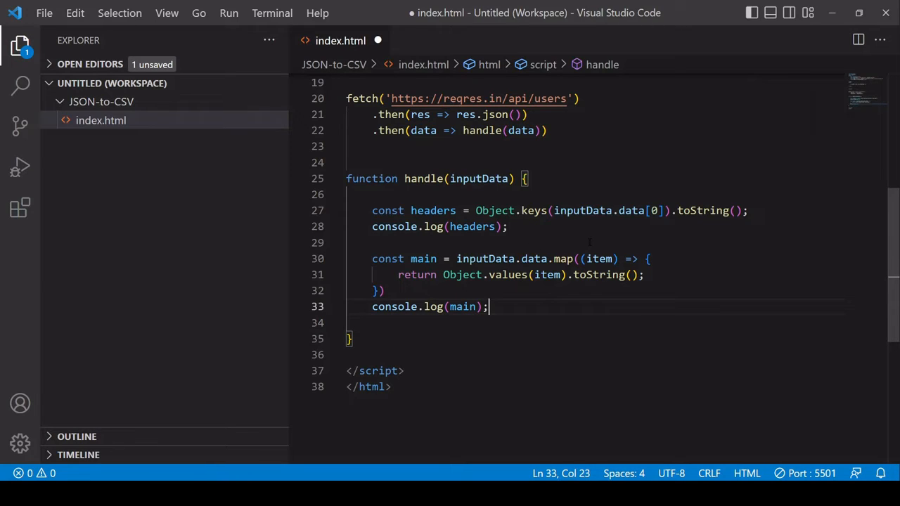
key(Enter)
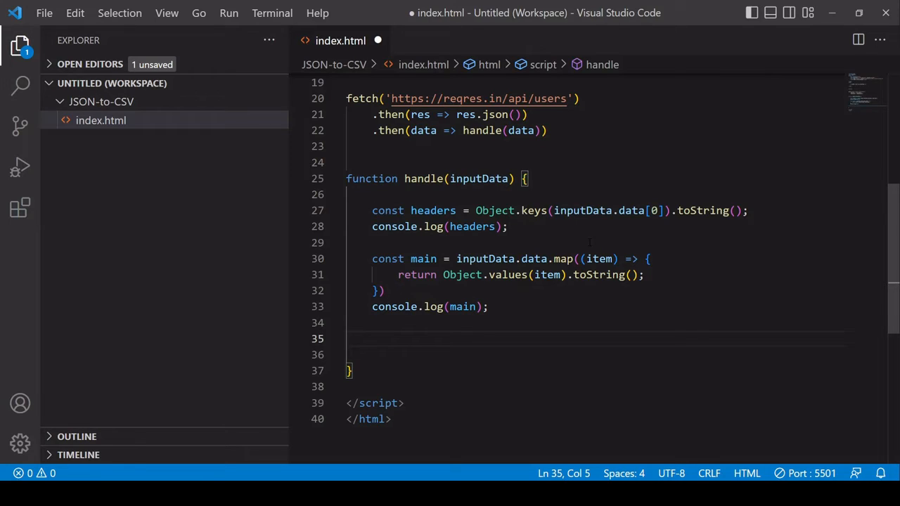
text([)
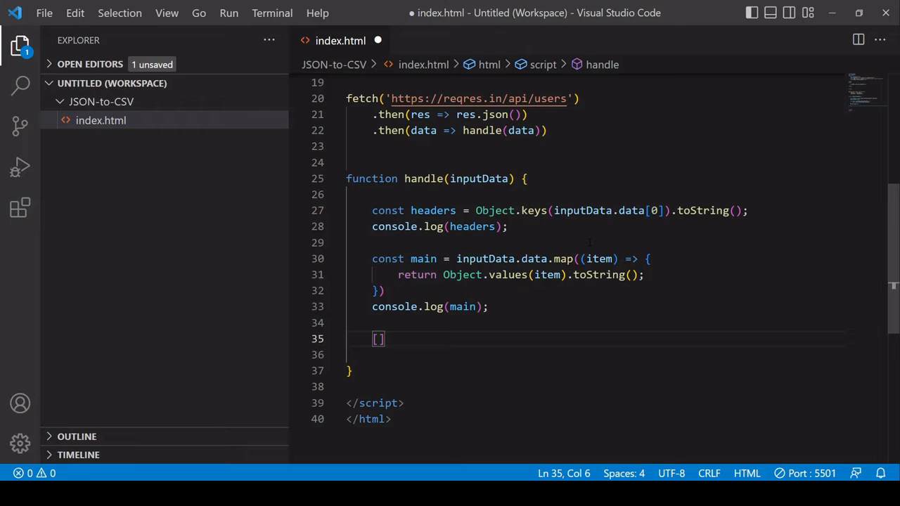
text(headers,)
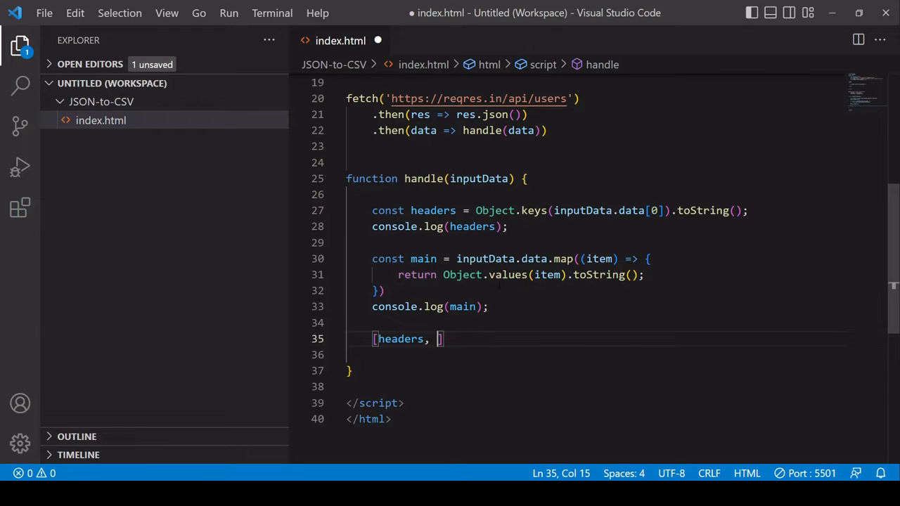
text(...main)
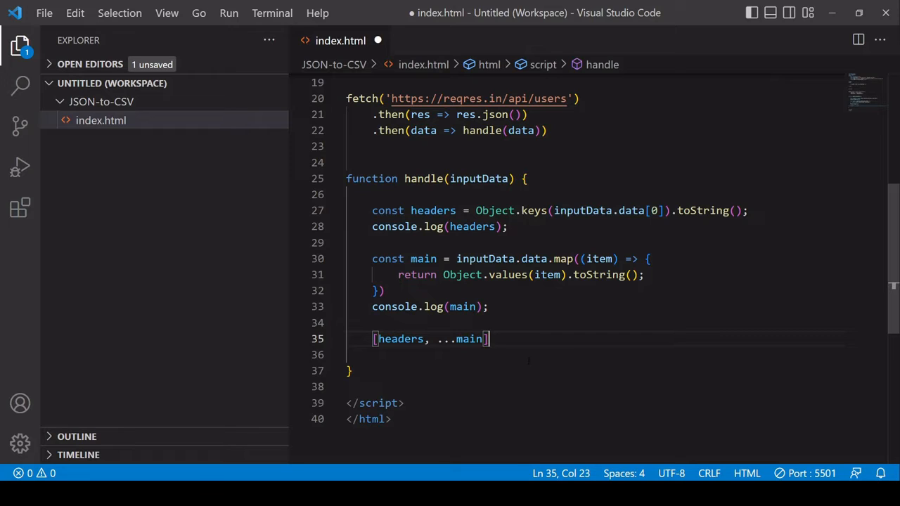
text(.join('\)
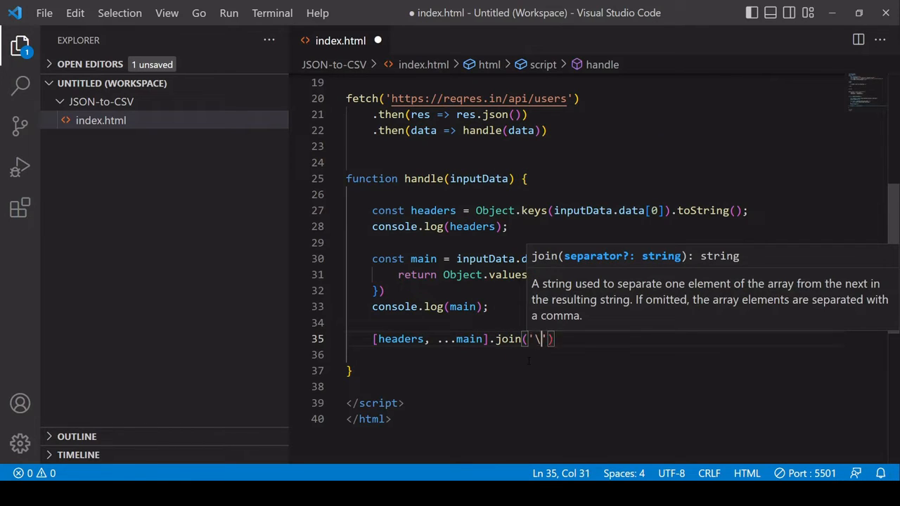
text(\n)
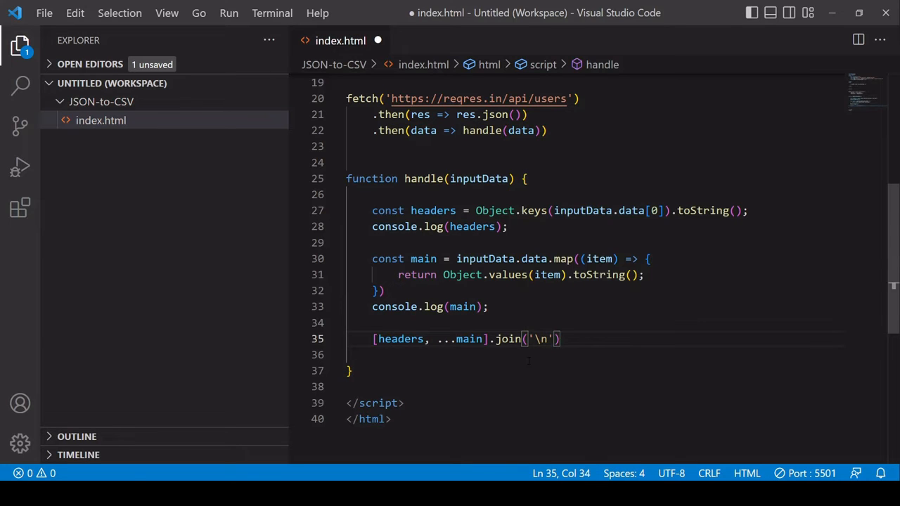
text(;)
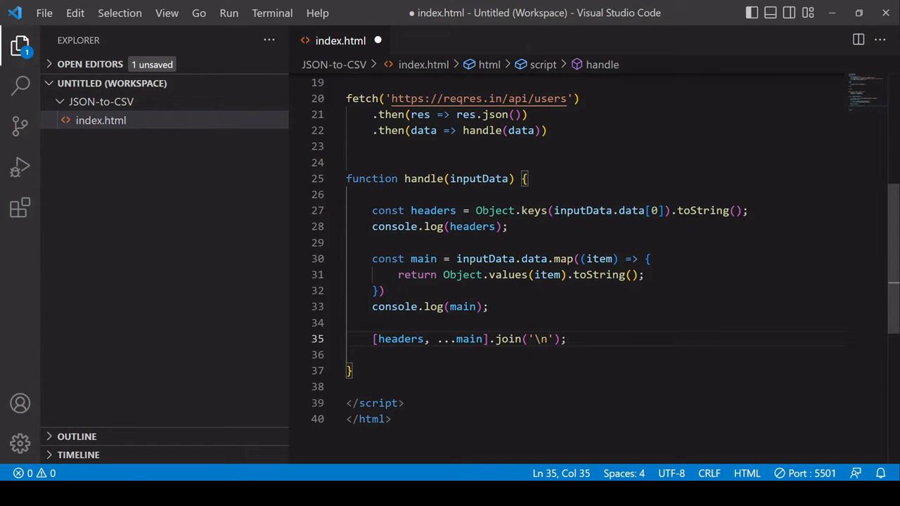
text(const)
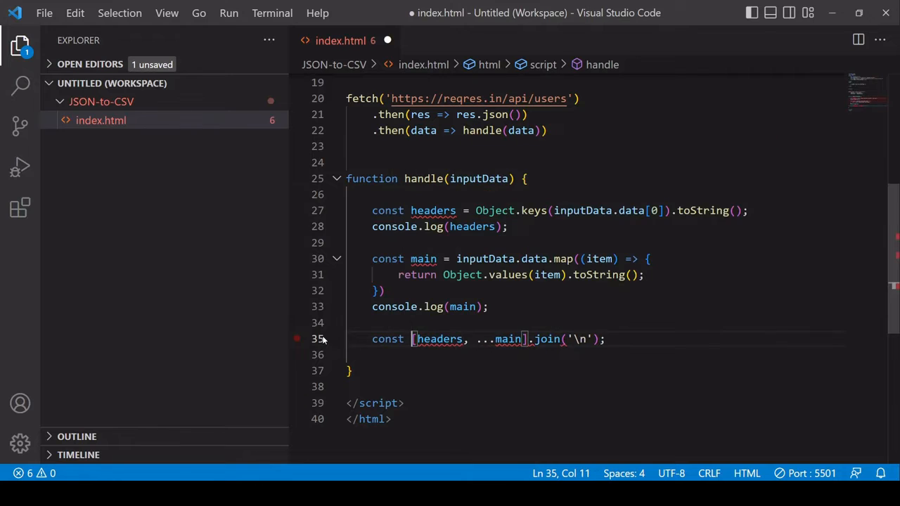
text(csv =)
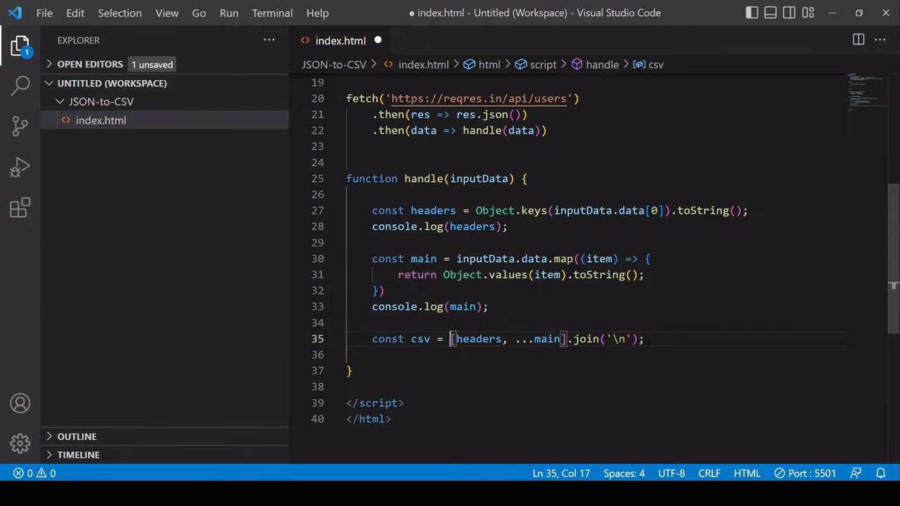
text(console.)
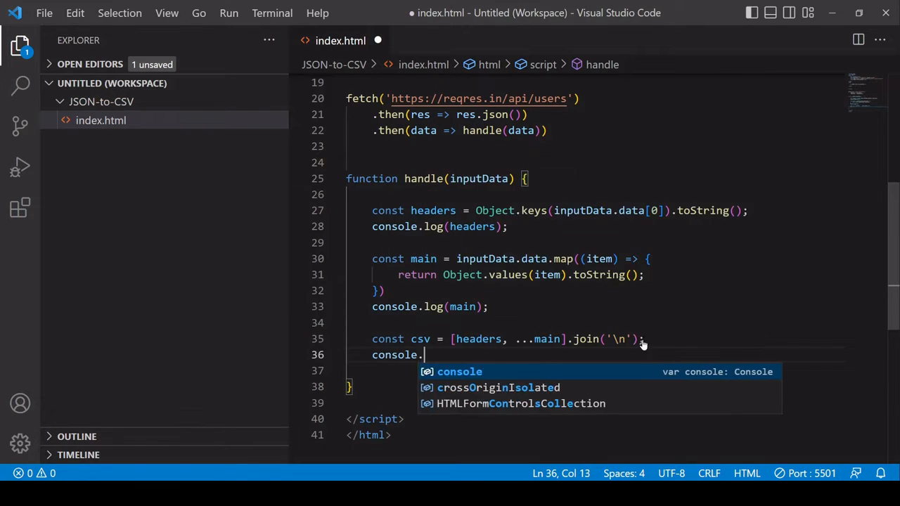
text(log(csv))
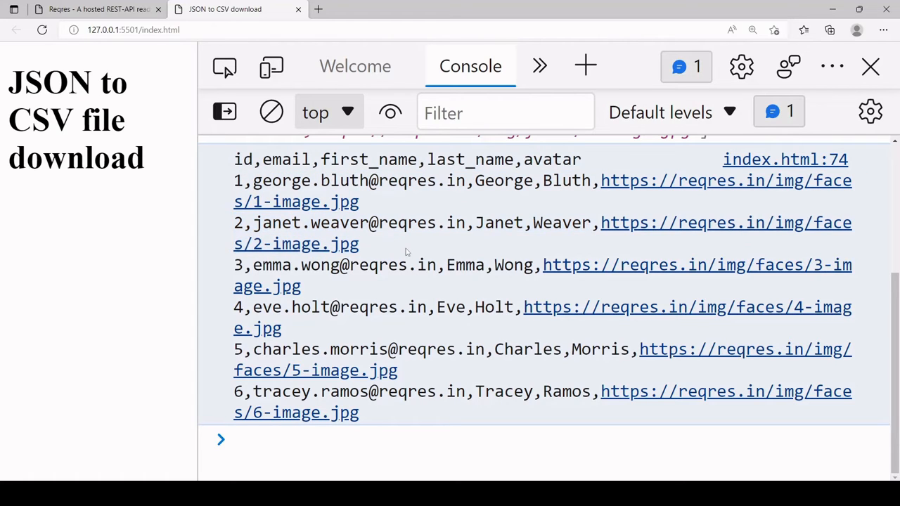
mouse_move(475, 232)
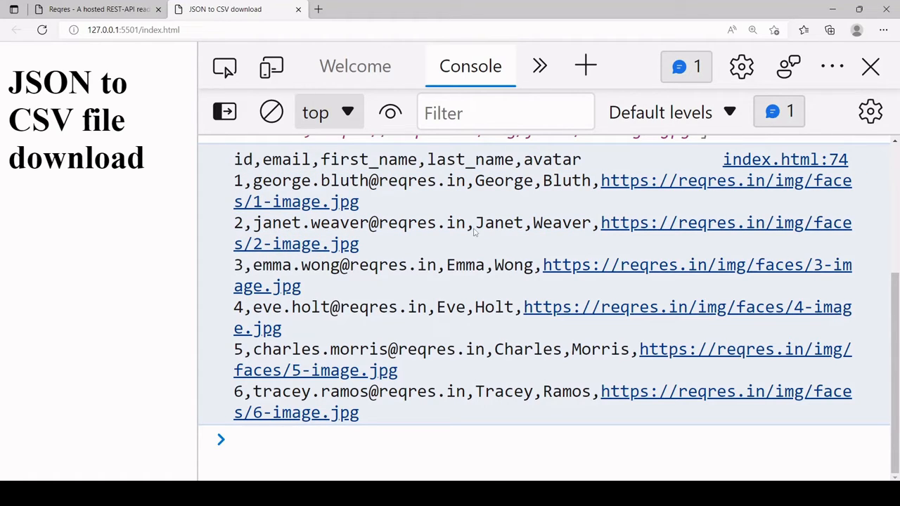
mouse_move(457, 294)
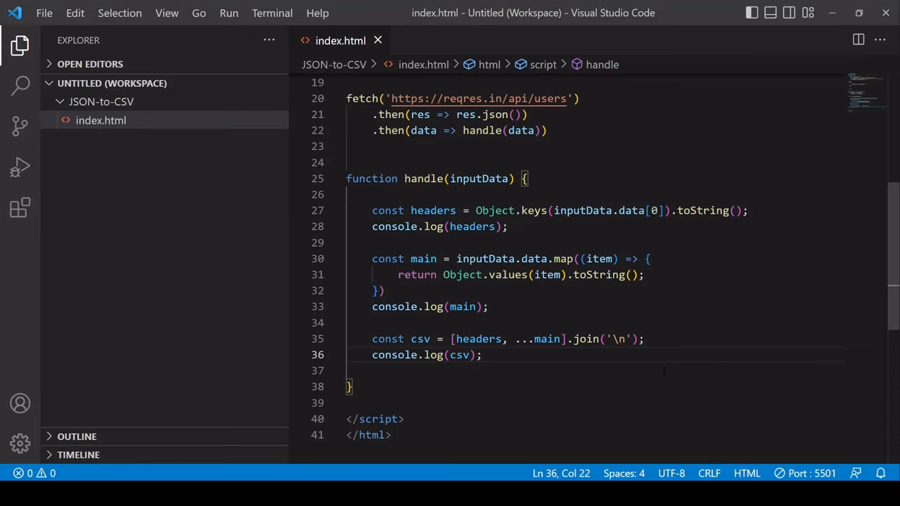
mouse_move(892, 250)
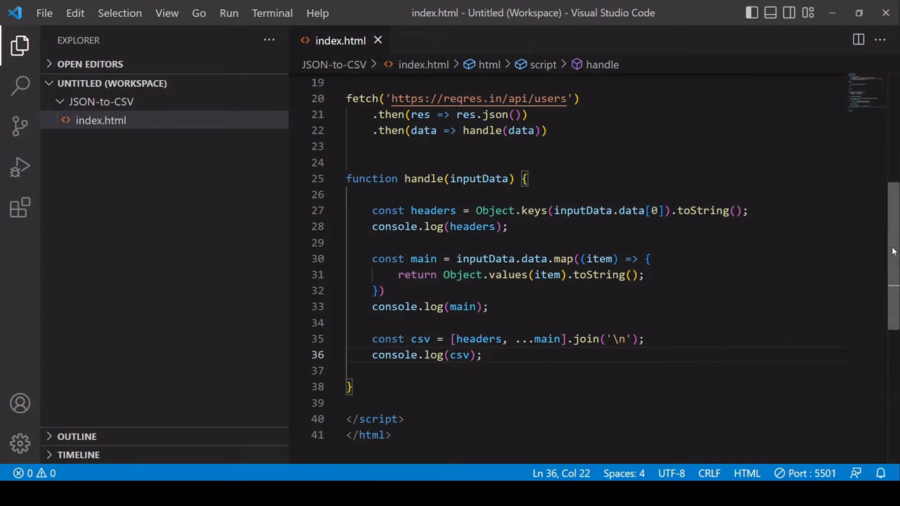
Step: Begin a new function declaration below handle() on line 40
scroll(down, 3)
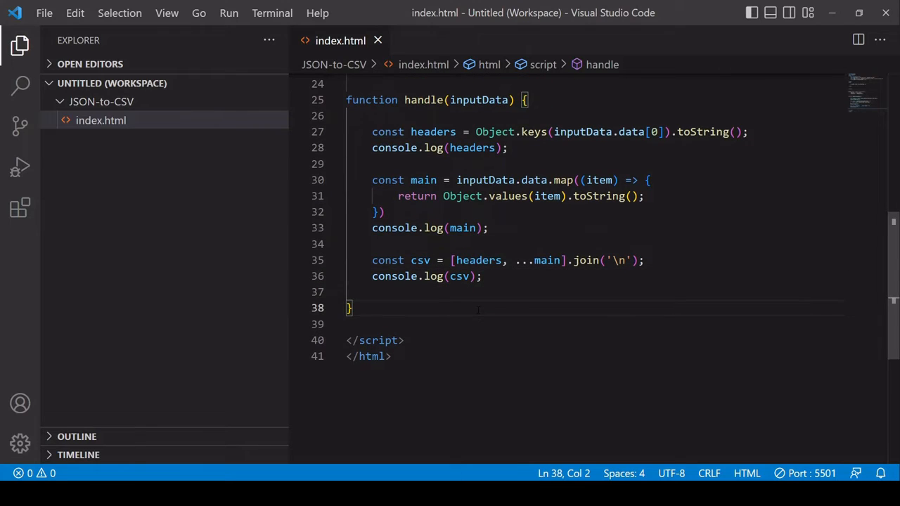
text(function startCSVDo()
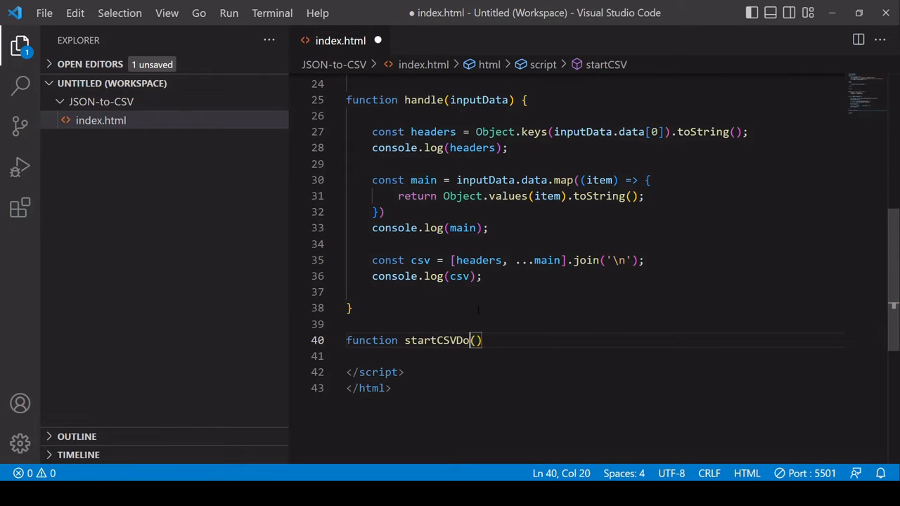
Step: Complete startCSVDownload(input) { } and end handle with startCSVDownload(csv);
text(wnload() {)
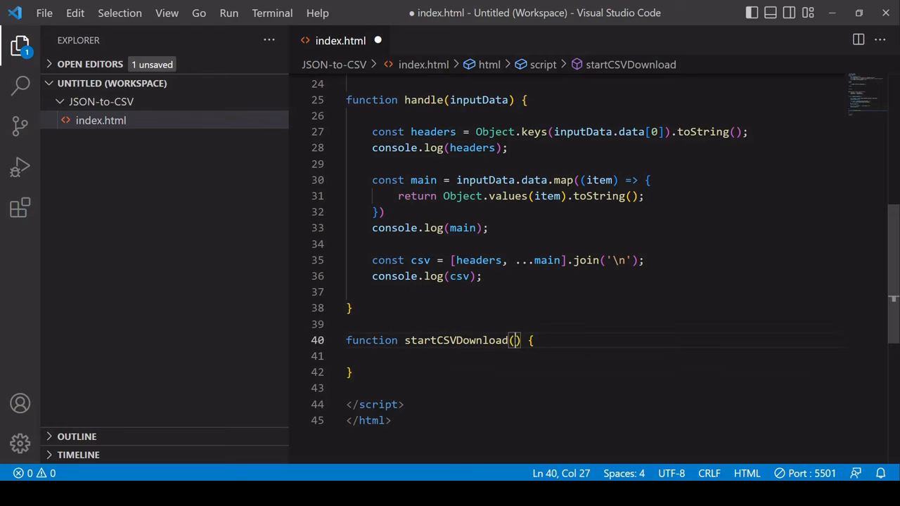
text(input)
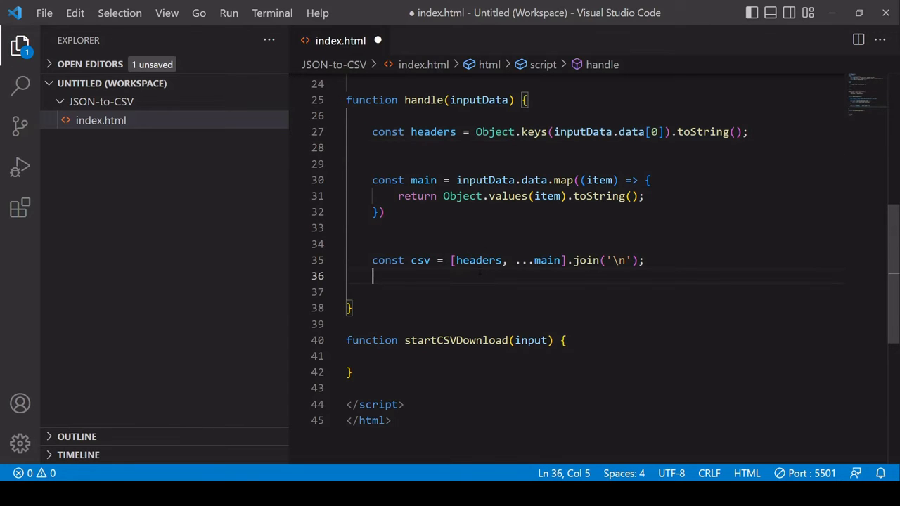
text(startCSVDownload()
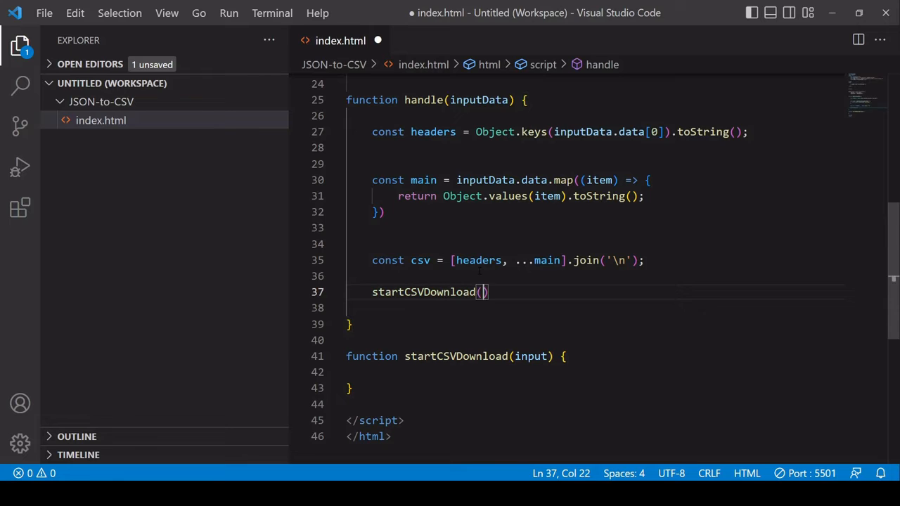
text(csv);)
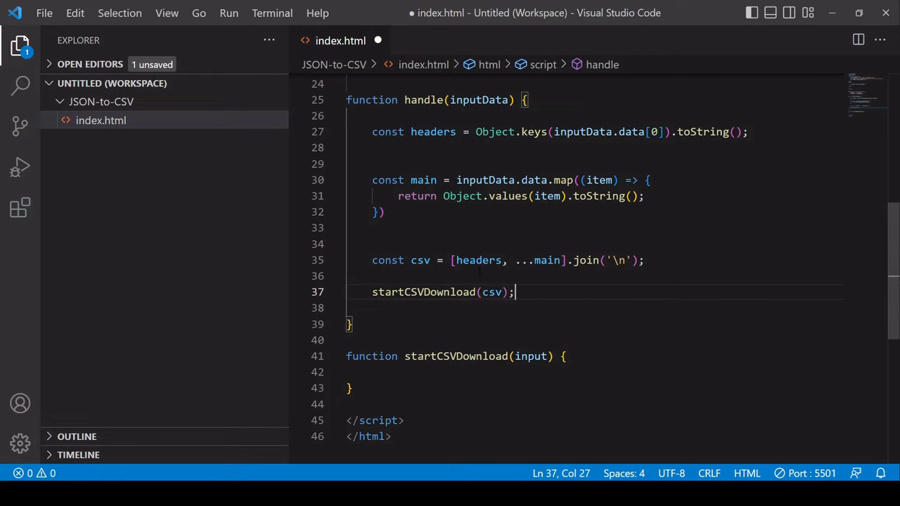
Step: Declare const blob = new Blob([input], { type: 'application/csv' }); inside startCSVDownload
scroll(down, 3)
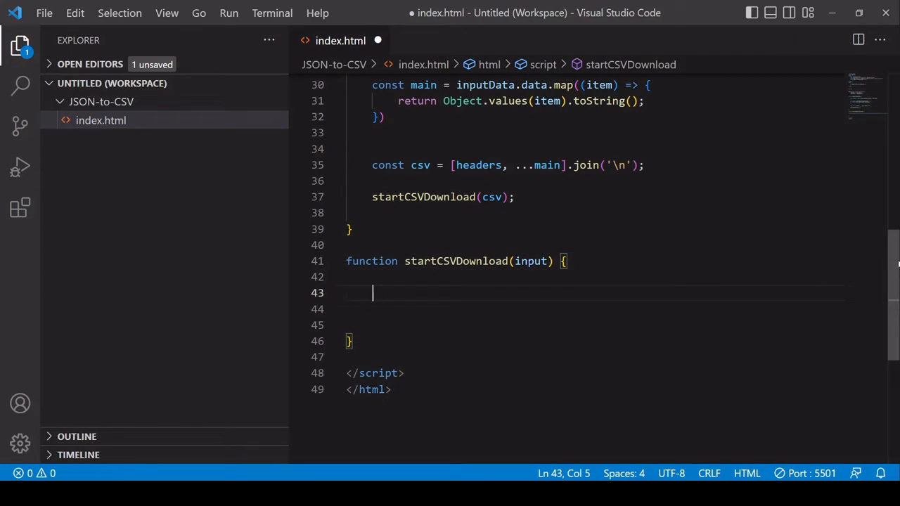
scroll(down, 3)
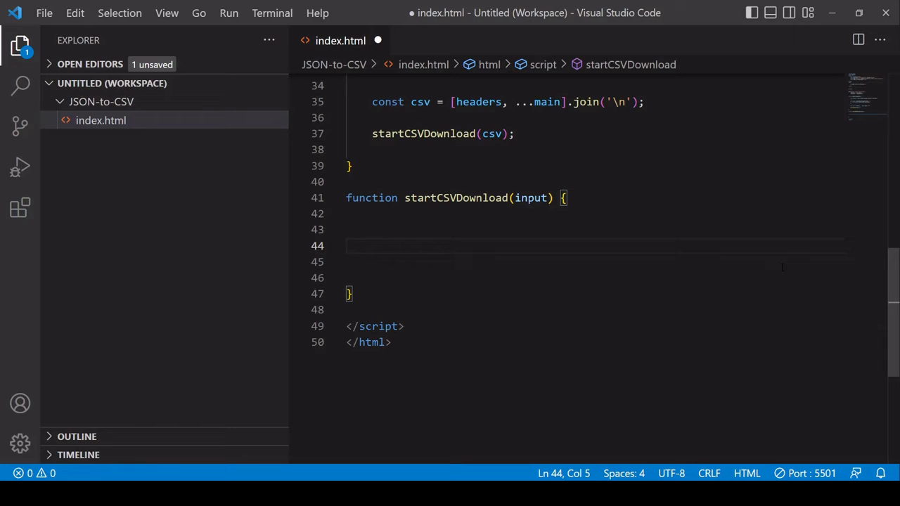
text(new Blob([],)
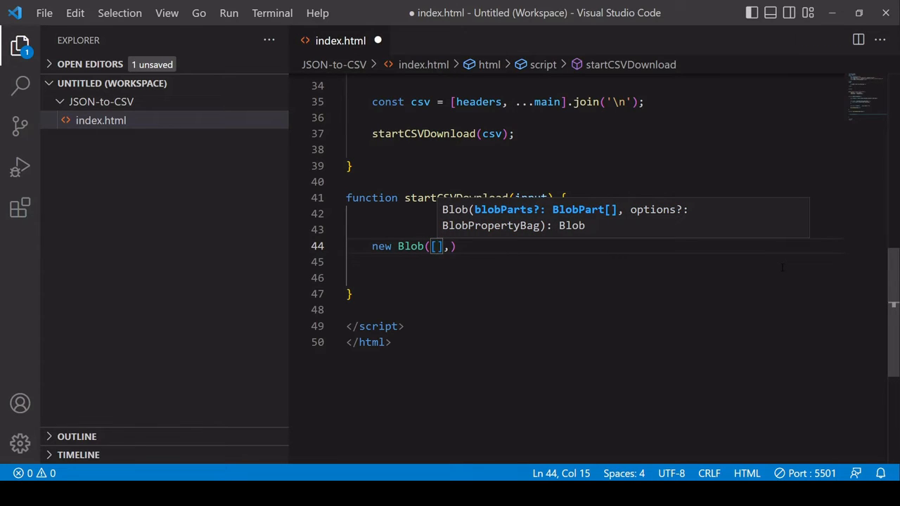
text(inpu)
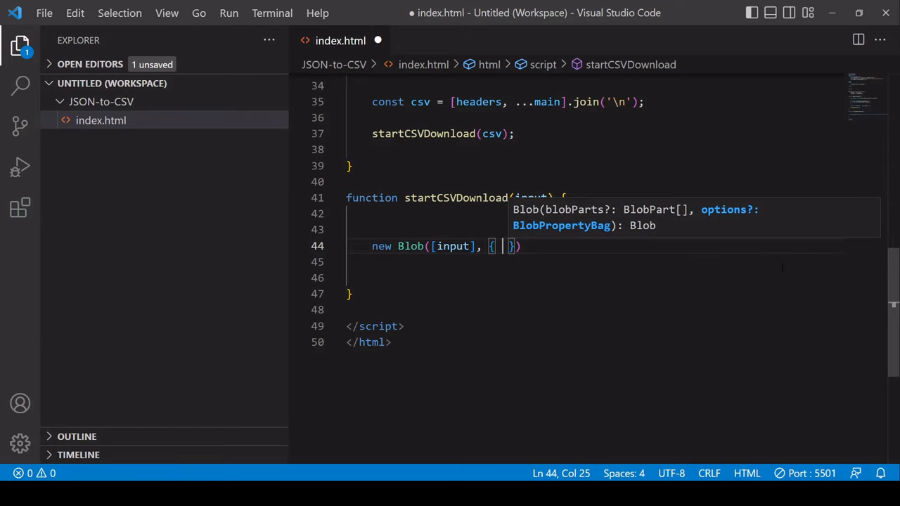
text(type: ')
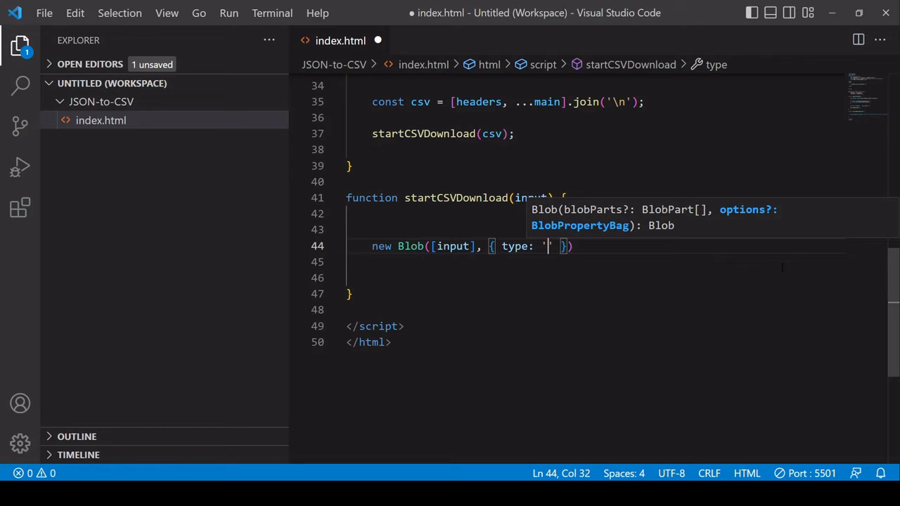
text(applic)
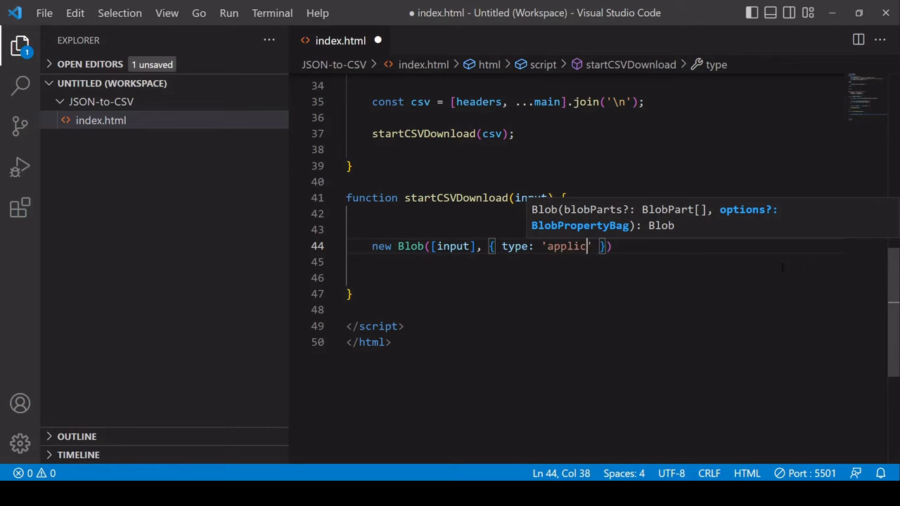
text(ation)
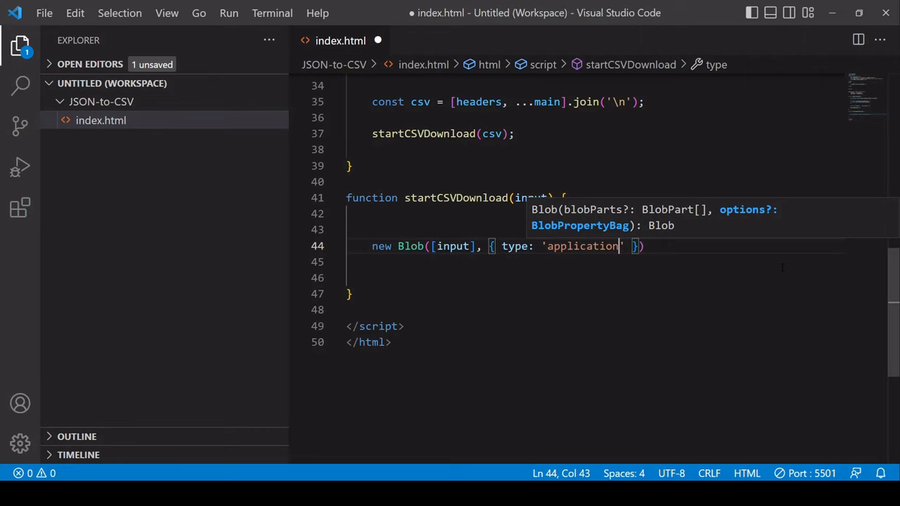
text(/csv)
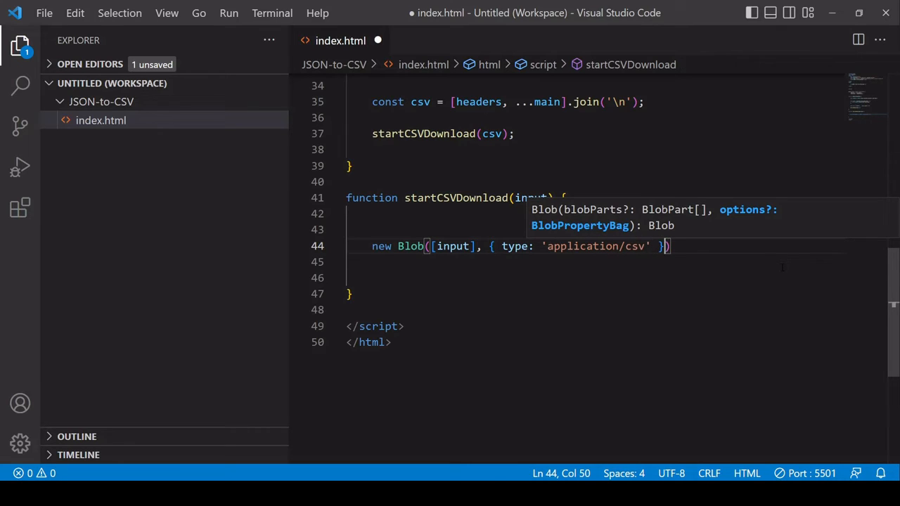
key(Enter)
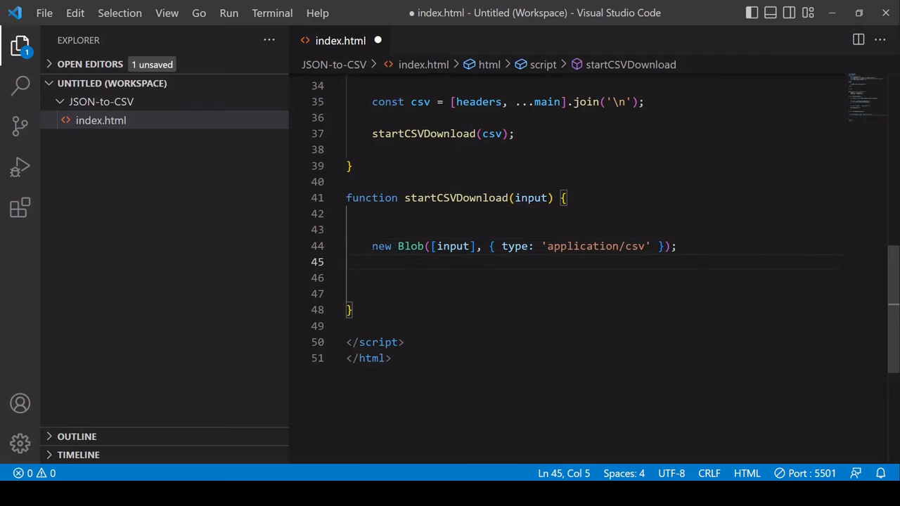
text(const)
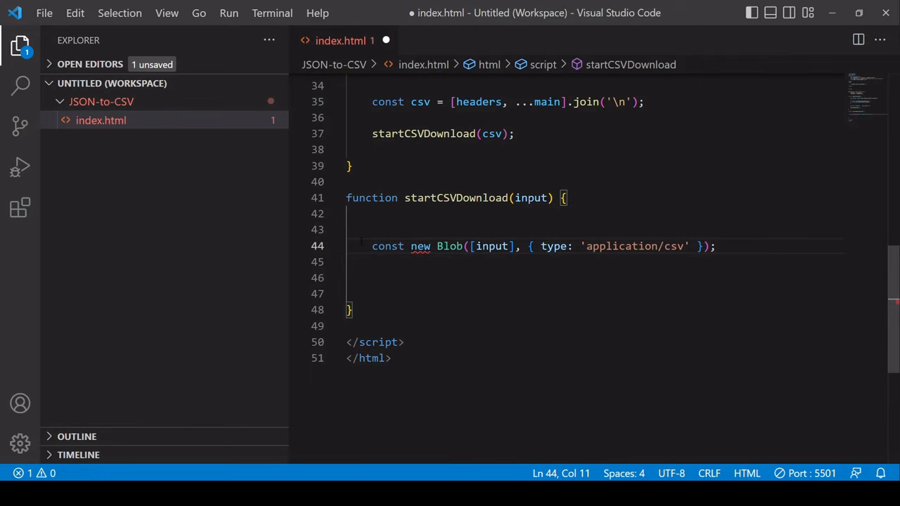
text(blob =)
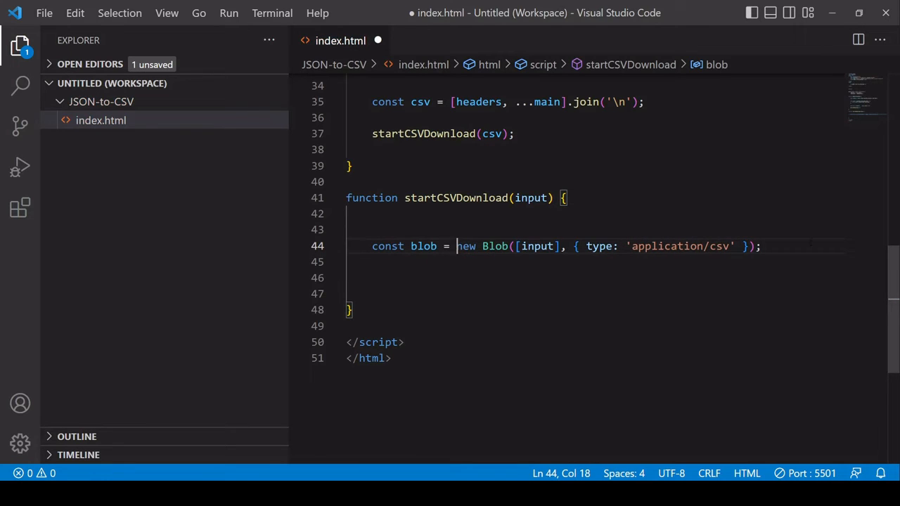
Step: Declare const url = URL.createObjectURL(blob); below the blob line
text(u)
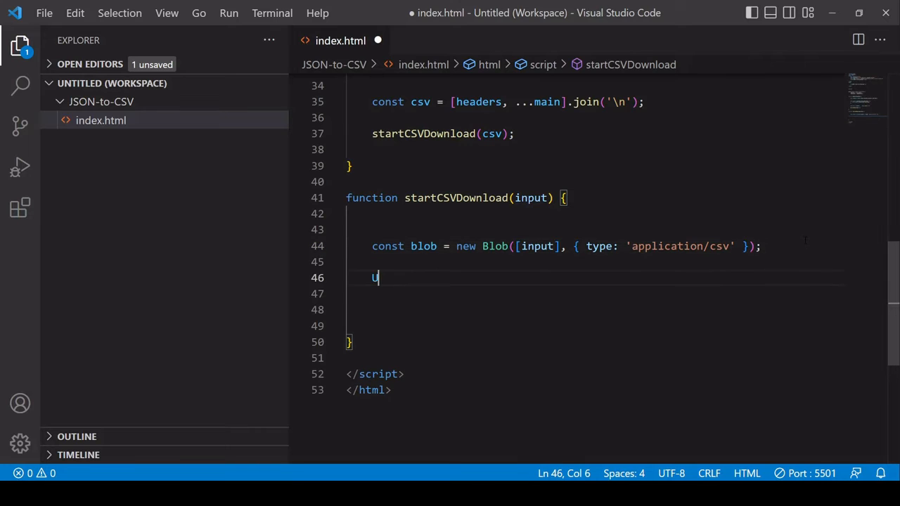
text(RL.createObjectURL()
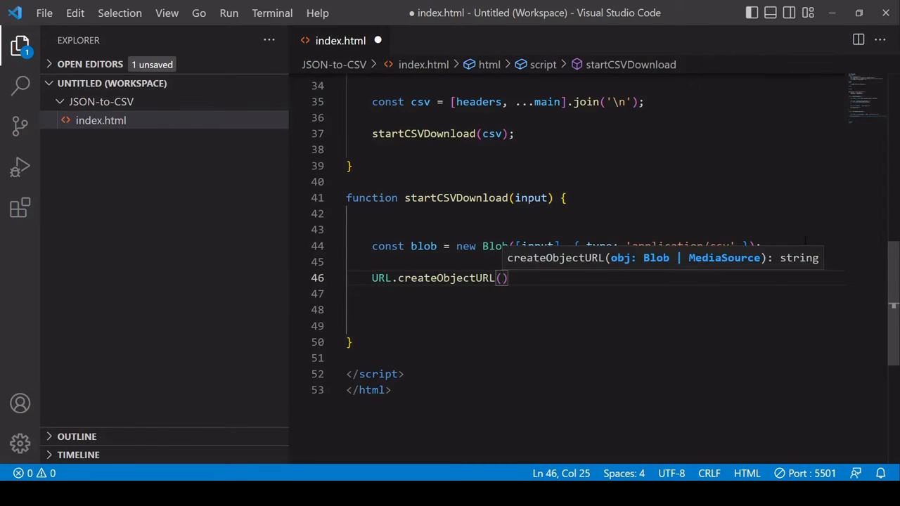
text(;)
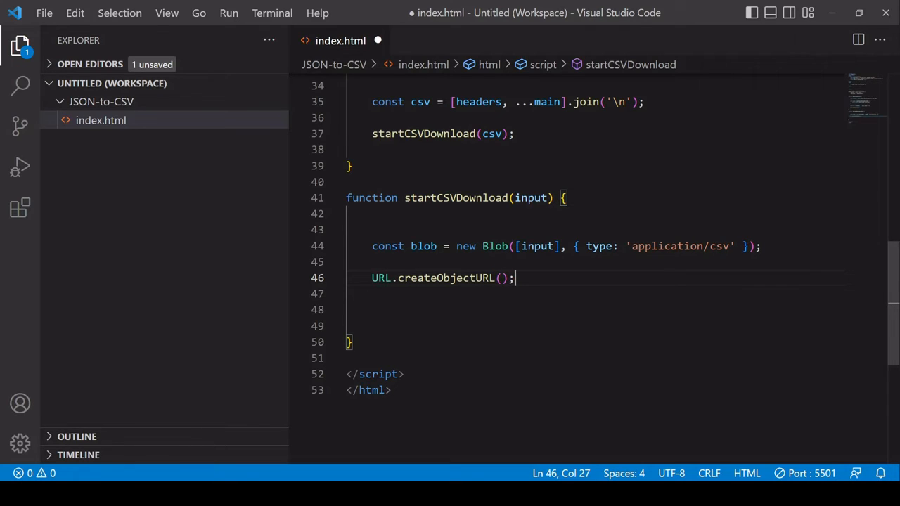
double_click(423, 246)
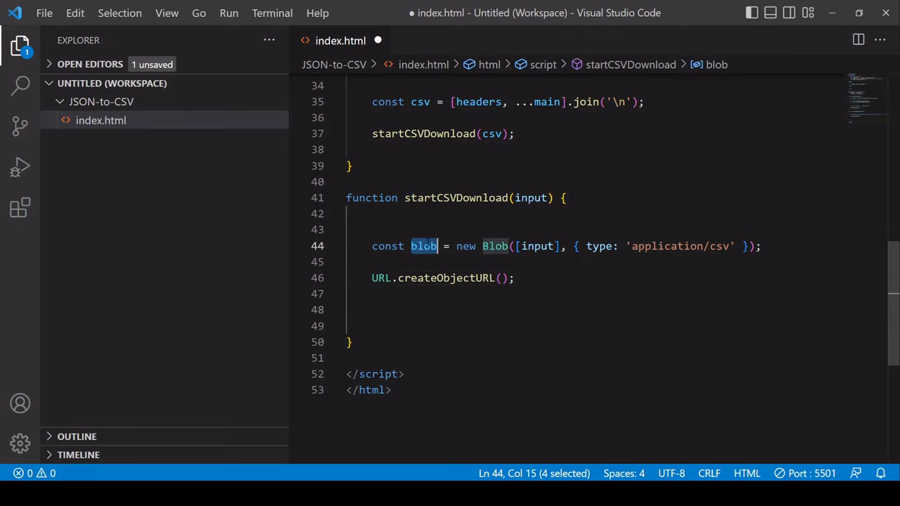
text(blob)
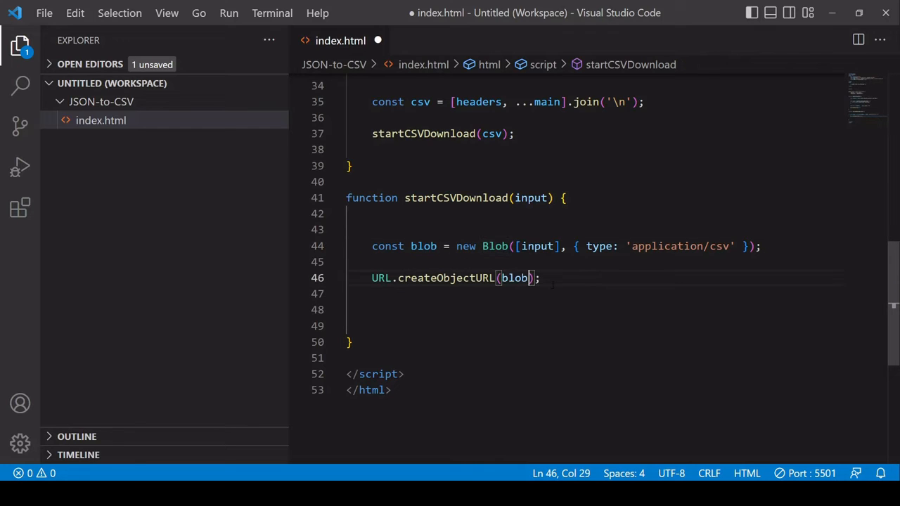
text(cons)
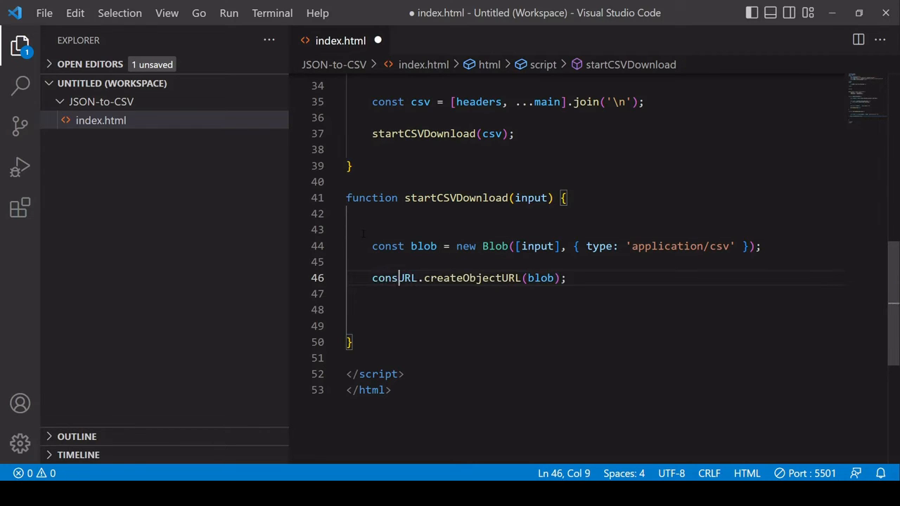
text(url =)
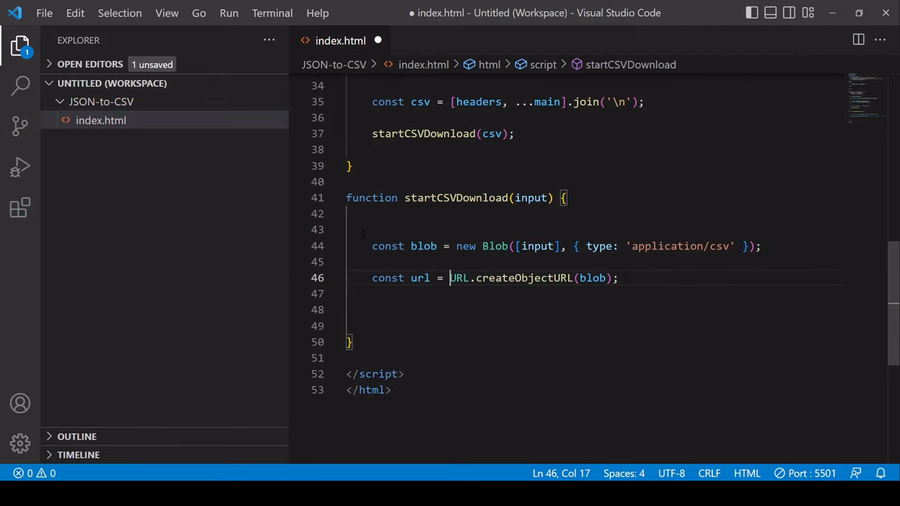
key(Enter)
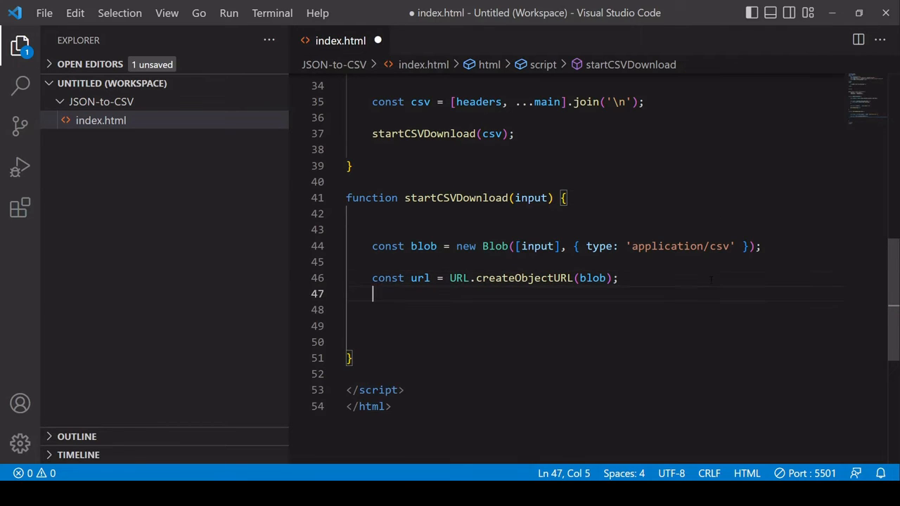
Step: Add console.log(url); to startCSVDownload to log the object URL
text(console.log(url);)
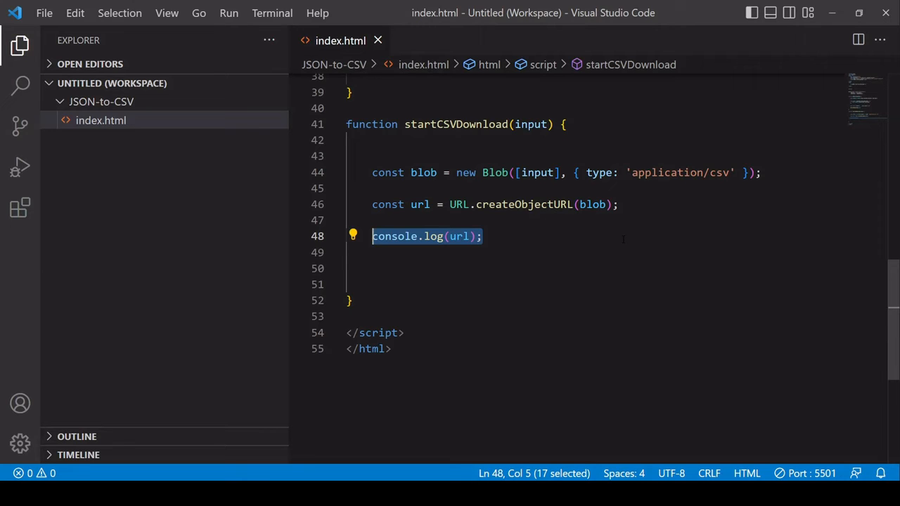
Step: Create anchor const a = document.createElement('a') with a.download = 'test-csv.csv';
text(document.createElement('a');)
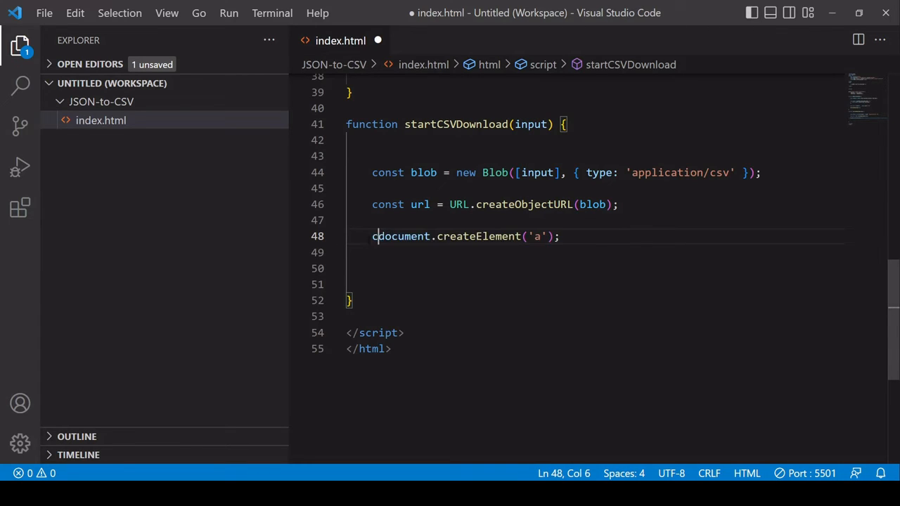
text(const a =)
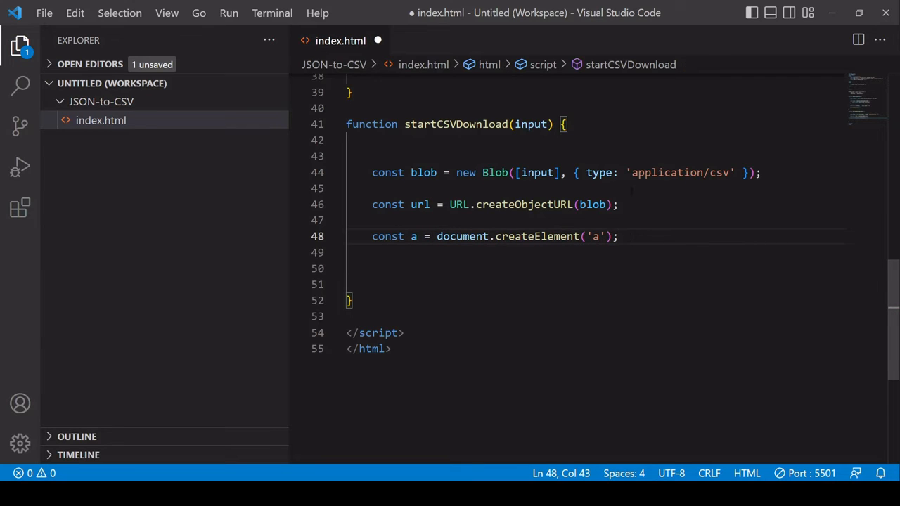
text(a.download = ')
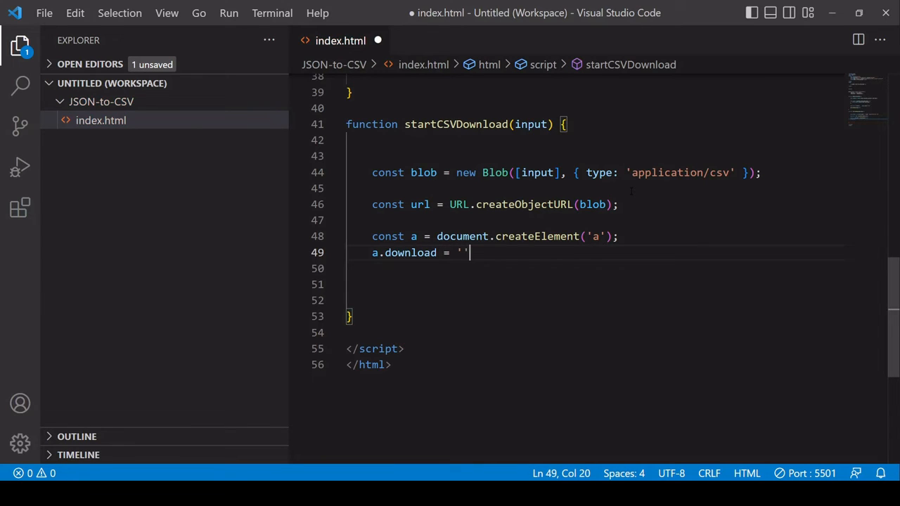
text(;)
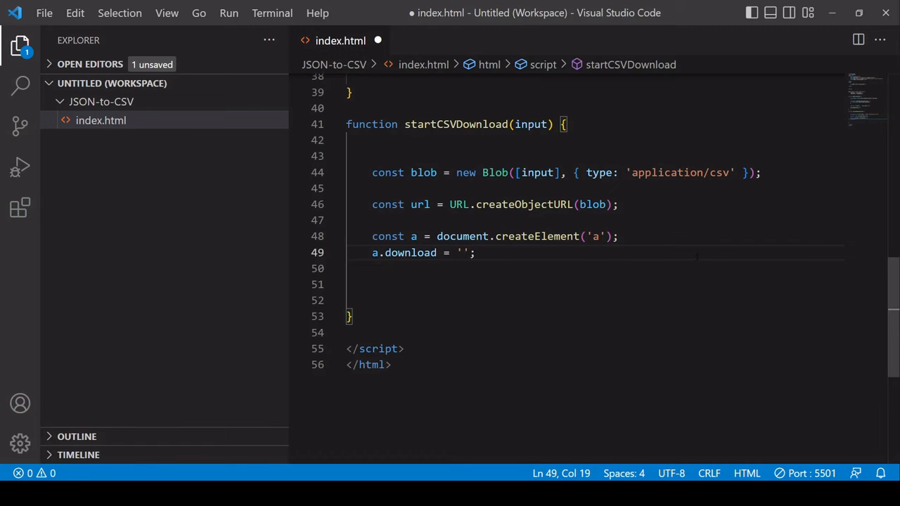
text(te)
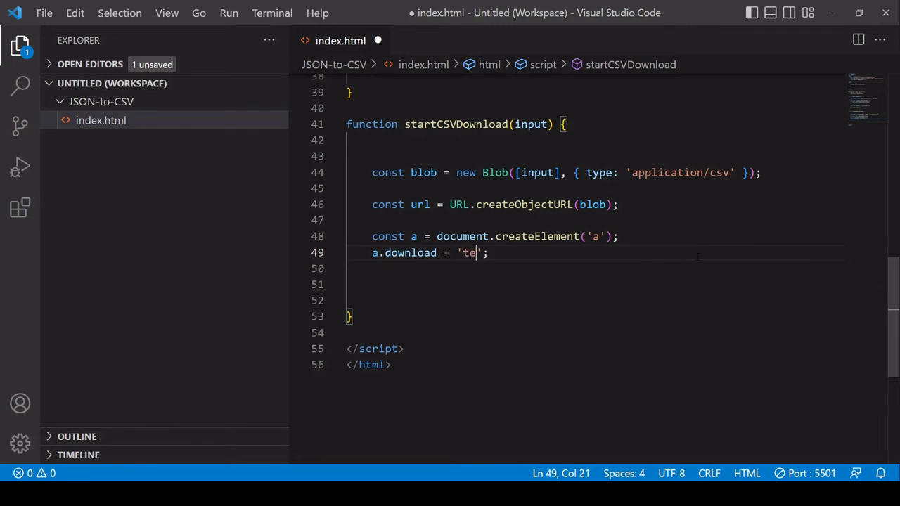
text(st-csv.csv)
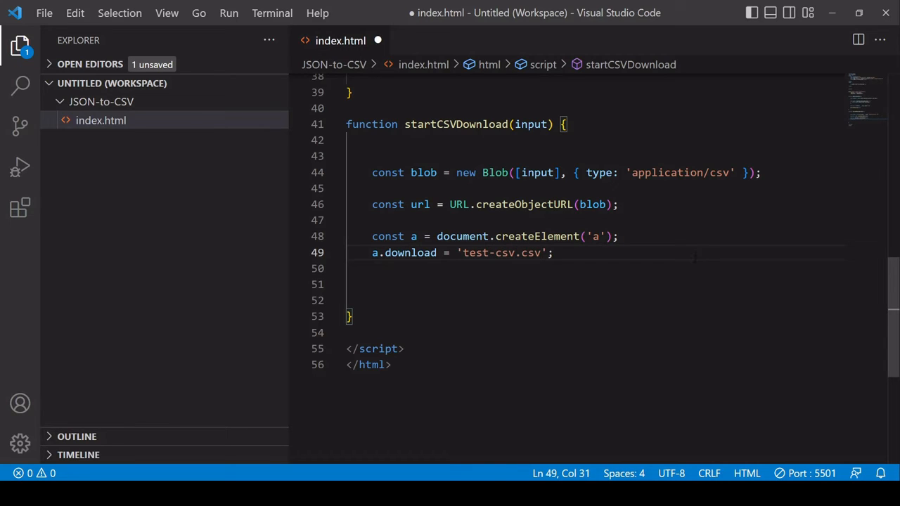
Step: Set the anchor's href to url with a.href = url;
text(a.)
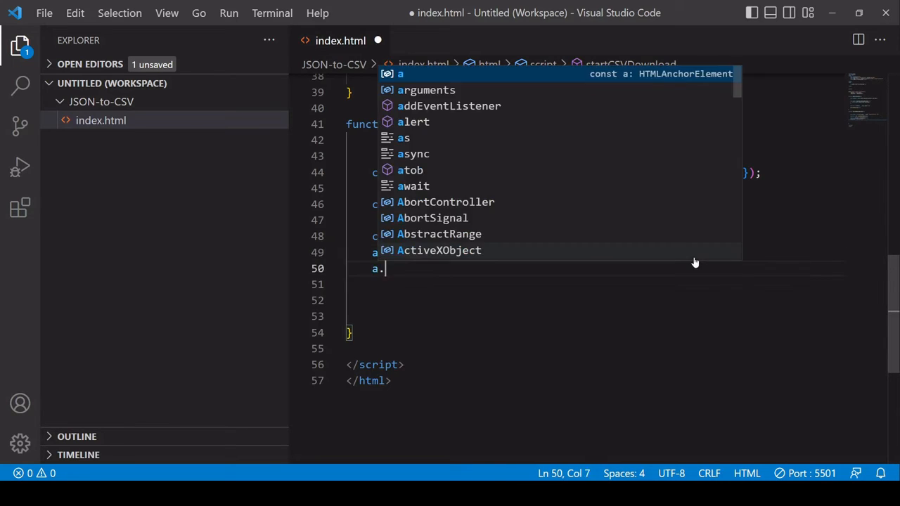
text(href =)
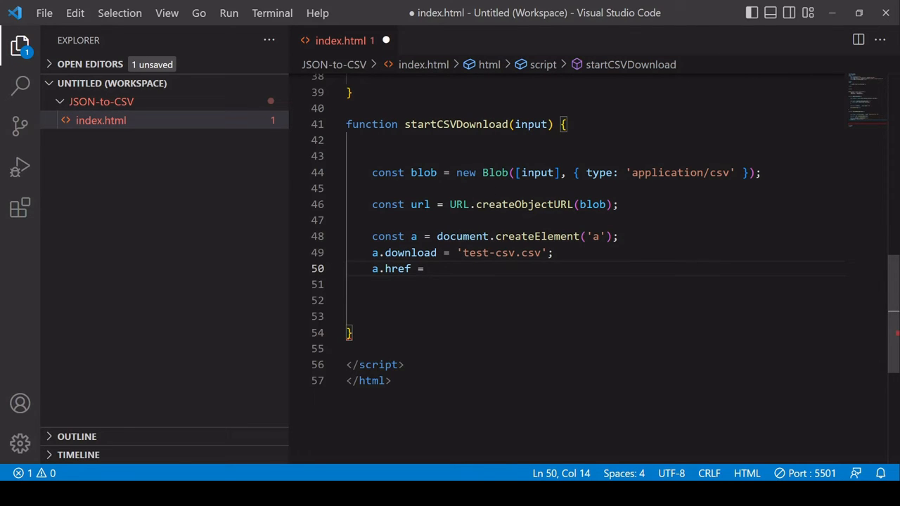
text(url)
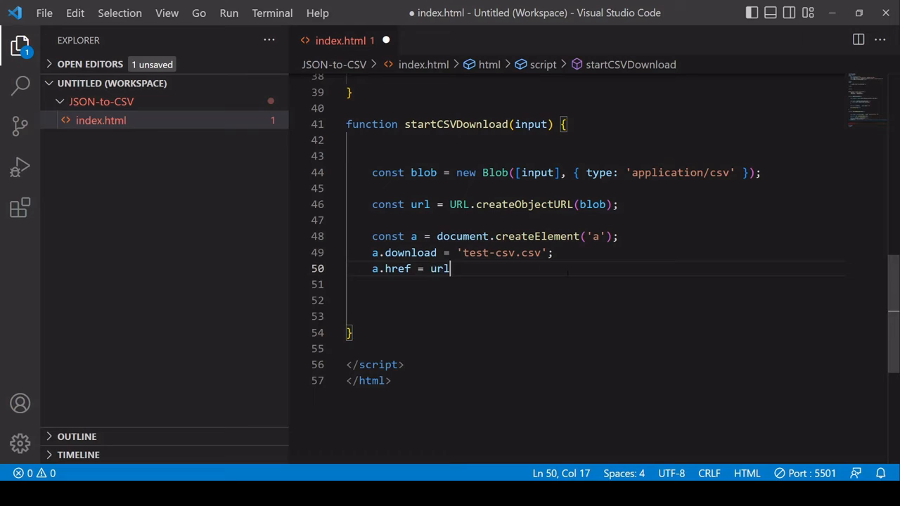
text(;)
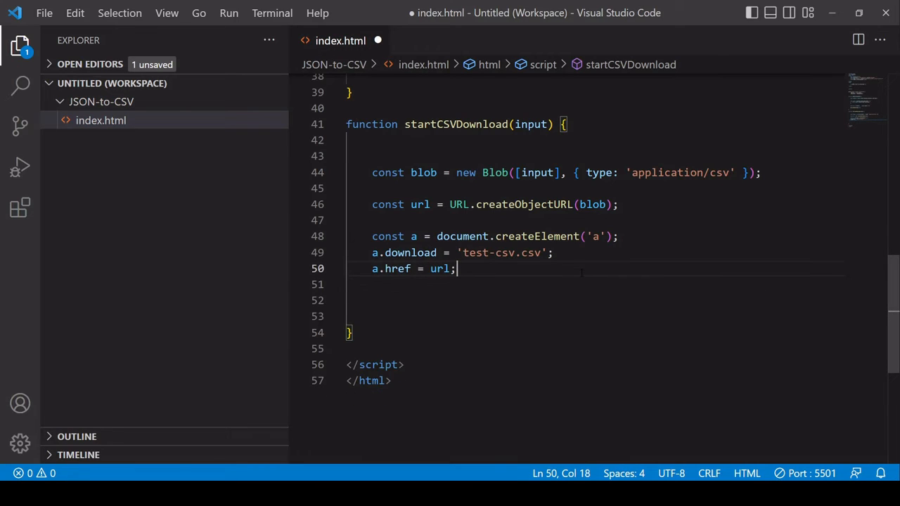
key(Enter)
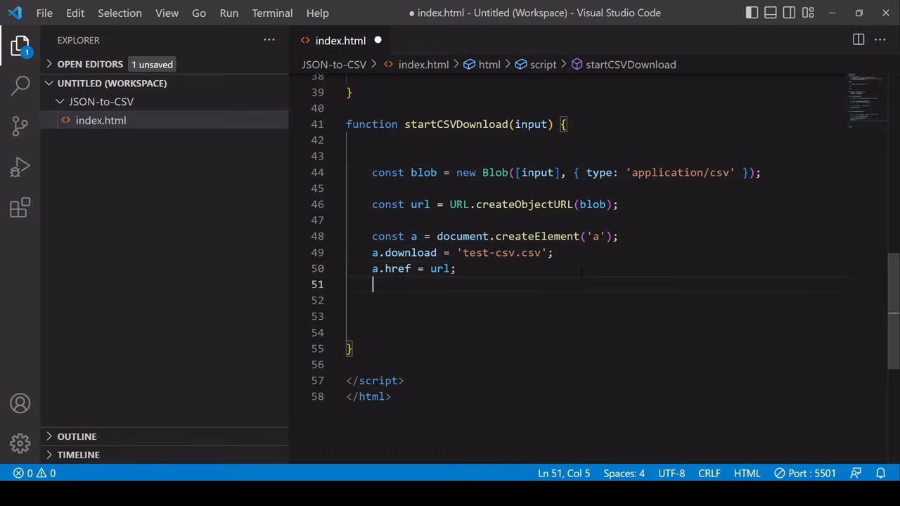
Step: Append the anchor to document.body, call a.click(), then a.remove()
text(document.)
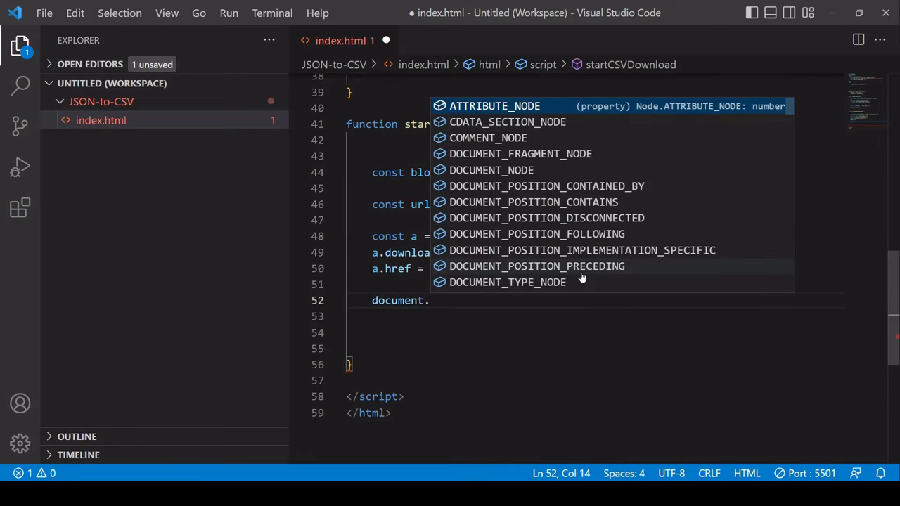
text(body.append)
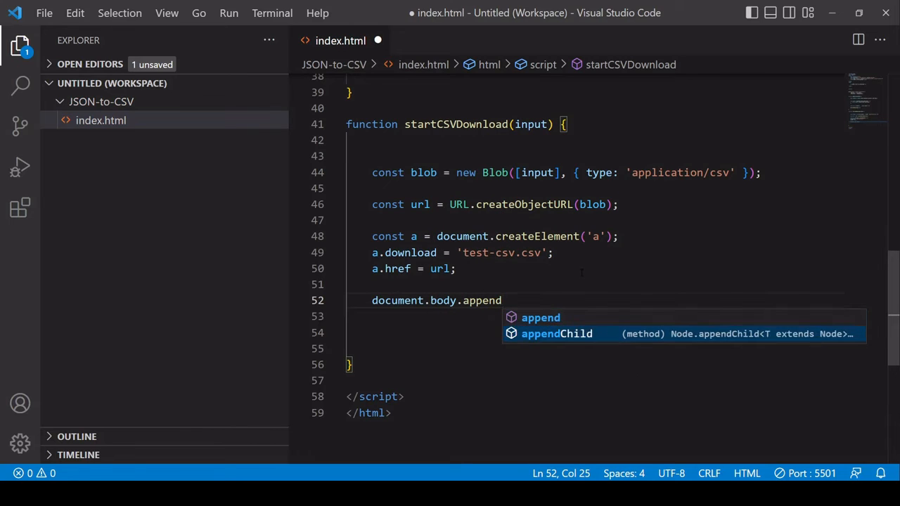
text(Child(a);)
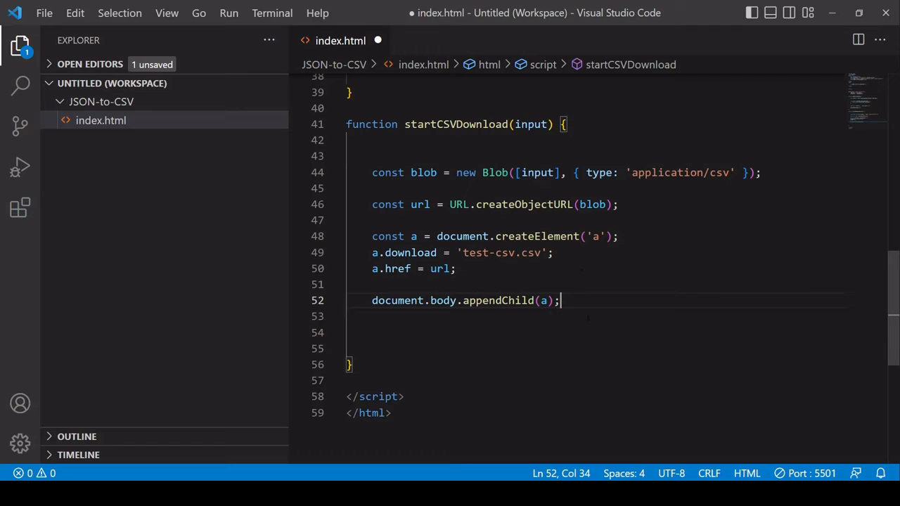
key(Enter)
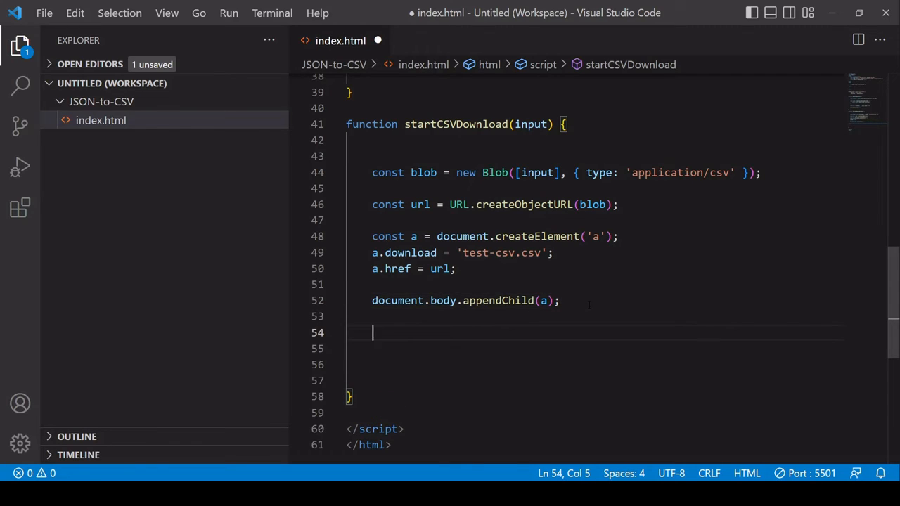
text(a.click();)
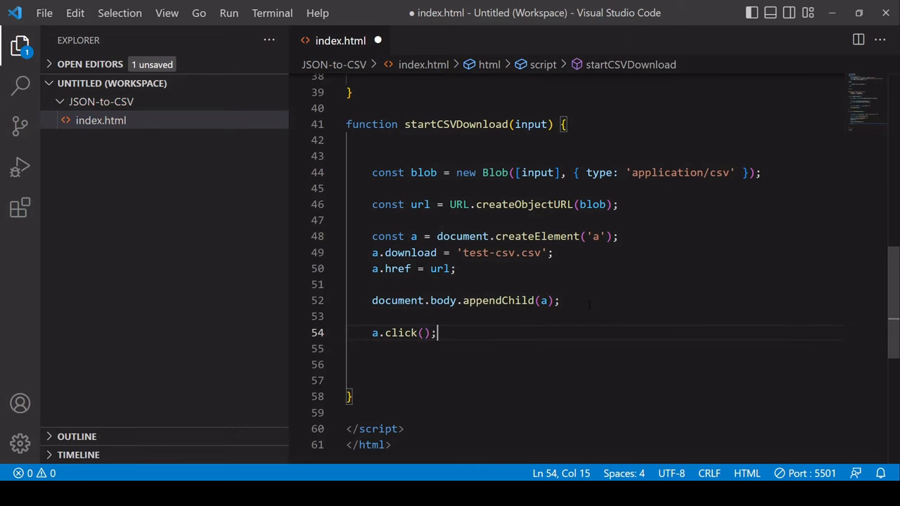
key(Enter)
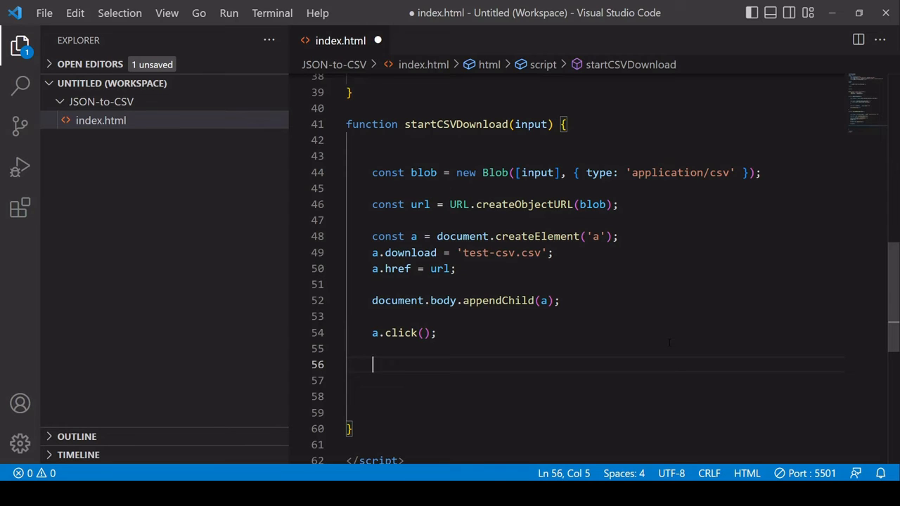
text(a.remove();)
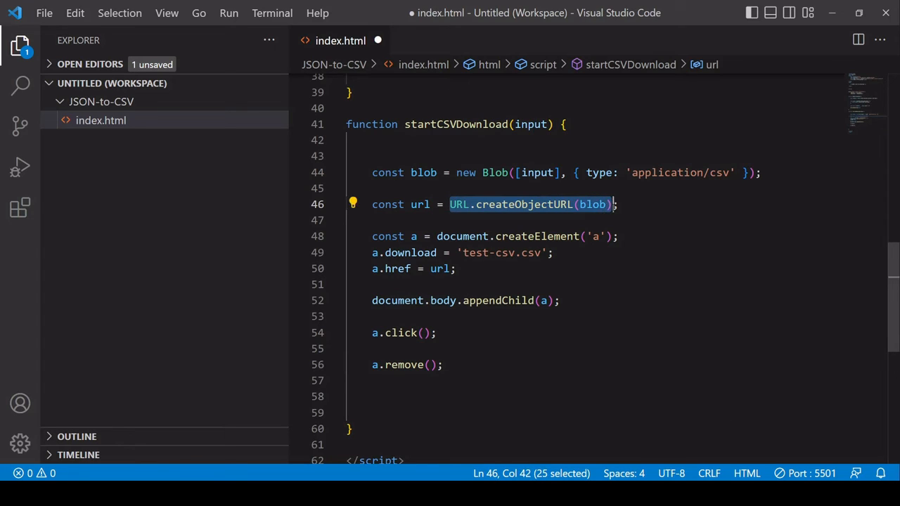
Step: Add URL.revokeObjectURL(url); after removal and check the url variable's uses
click(442, 364)
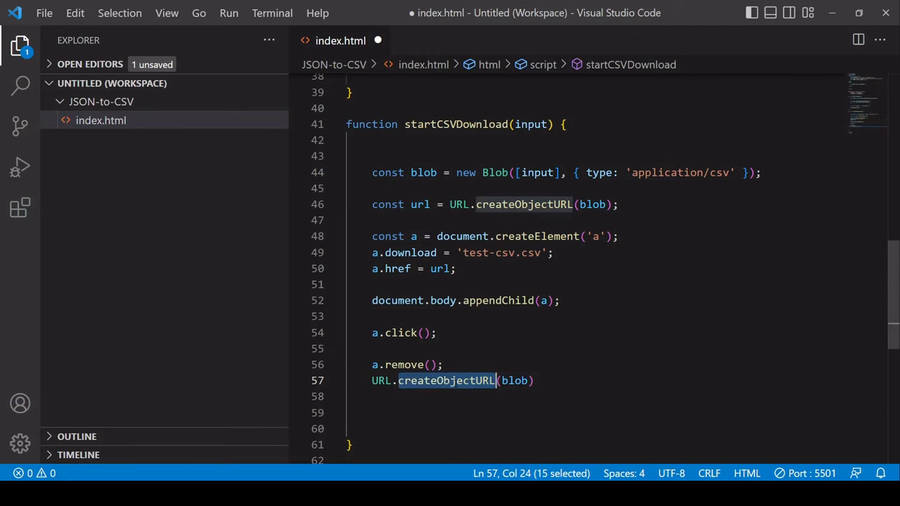
text(revokeObjectURL)
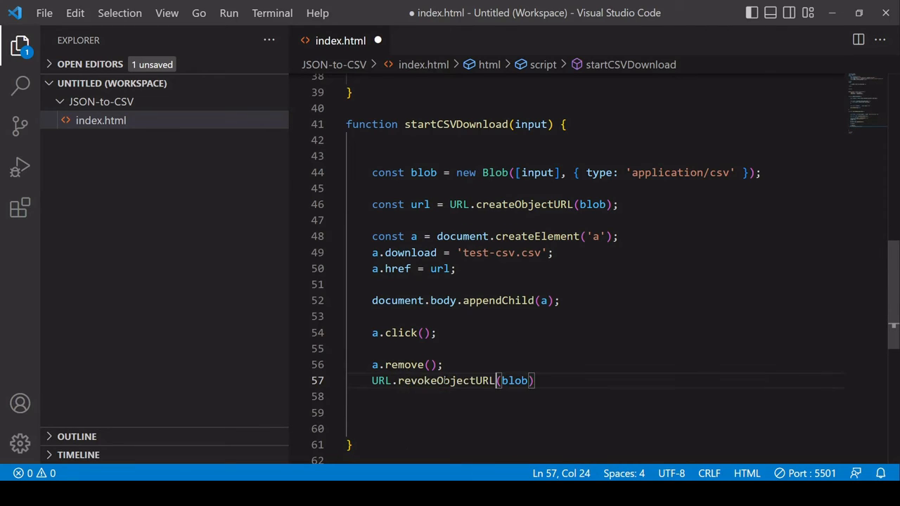
double_click(514, 380)
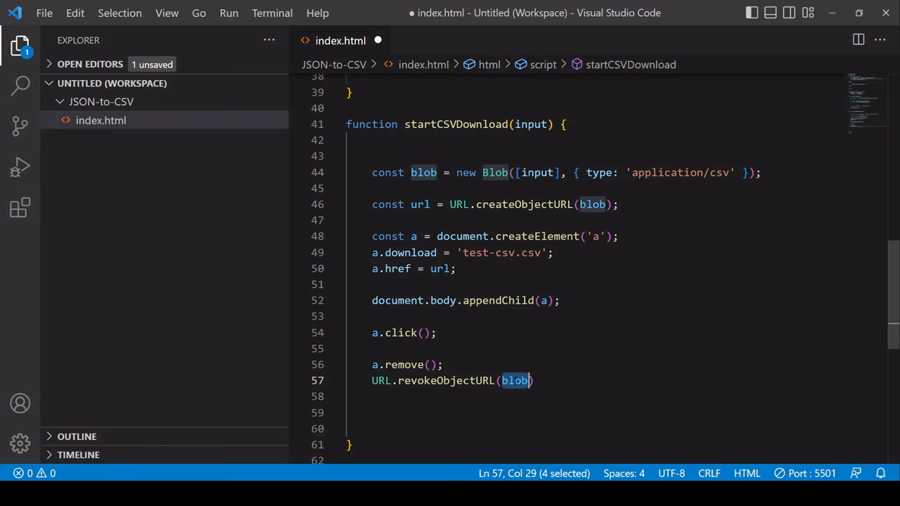
text(url)
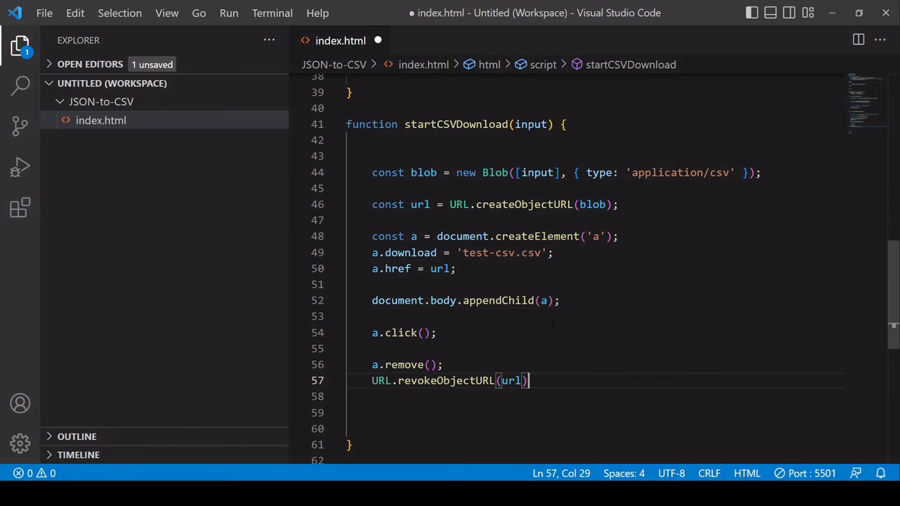
text(;)
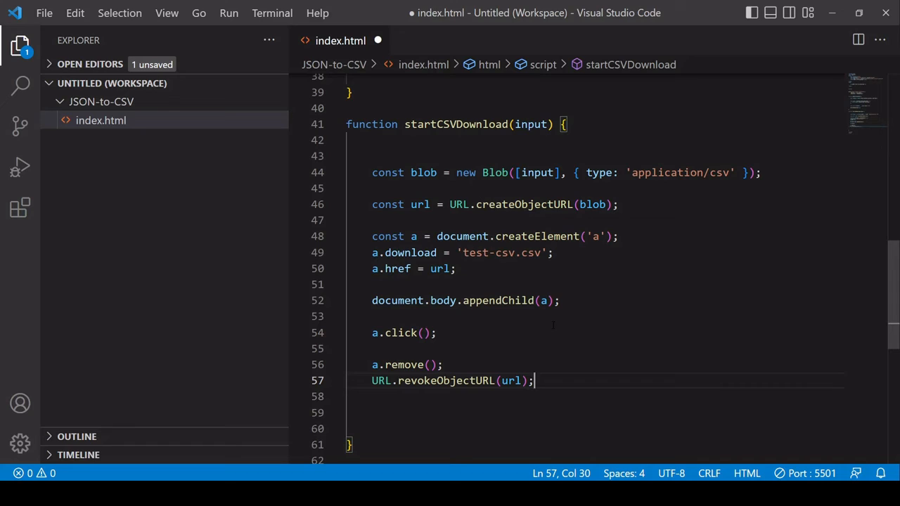
click(422, 204)
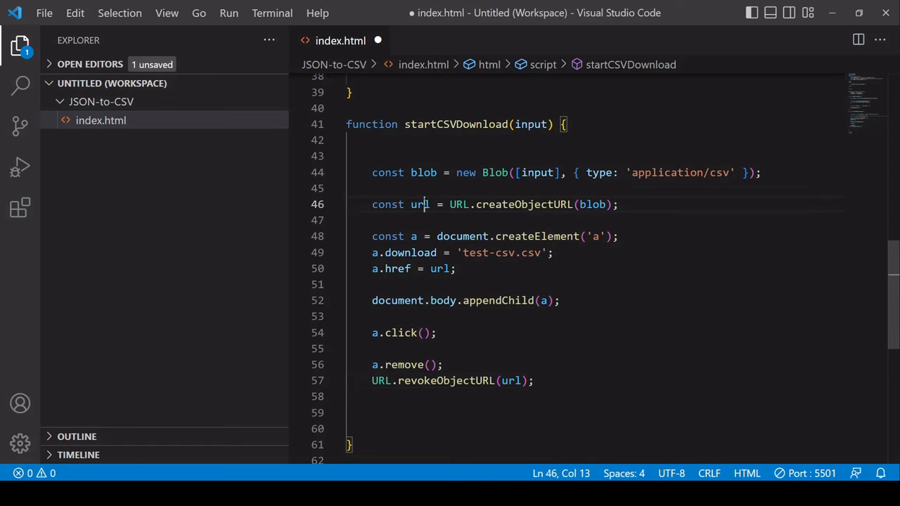
double_click(420, 204)
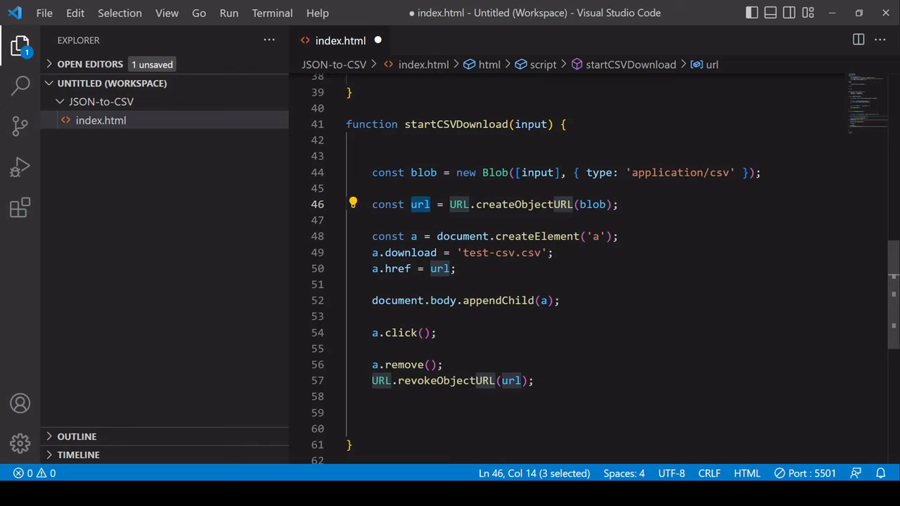
mouse_move(652, 196)
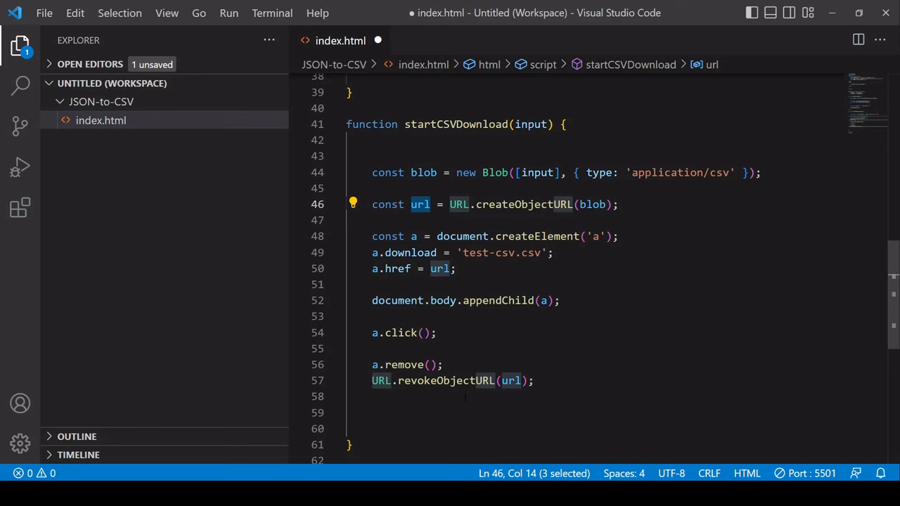
click(532, 381)
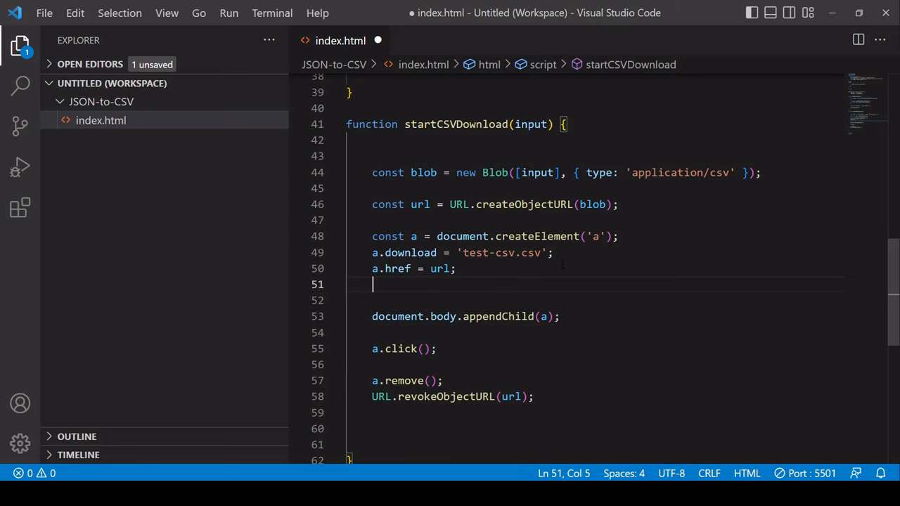
Step: Hide the anchor with a.style.display = 'none'; and save index.html
text(a.style)
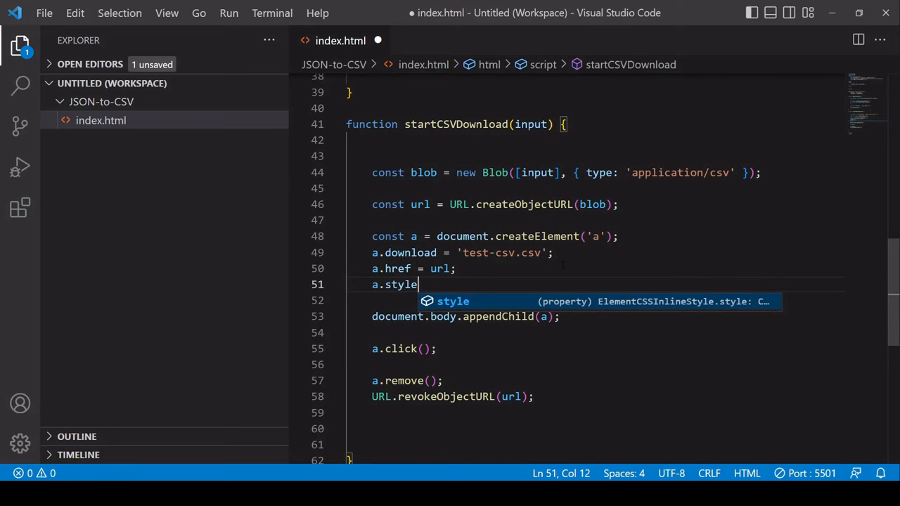
text(.display)
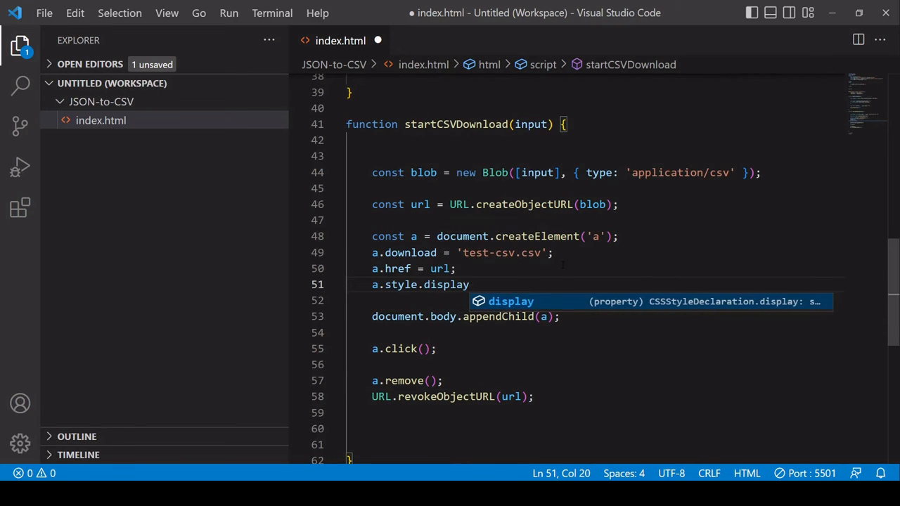
text(= ')
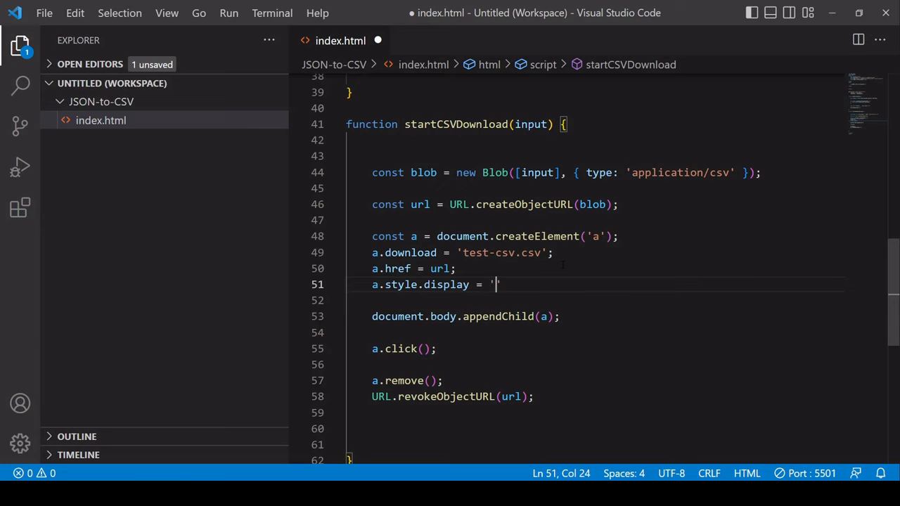
text(none';)
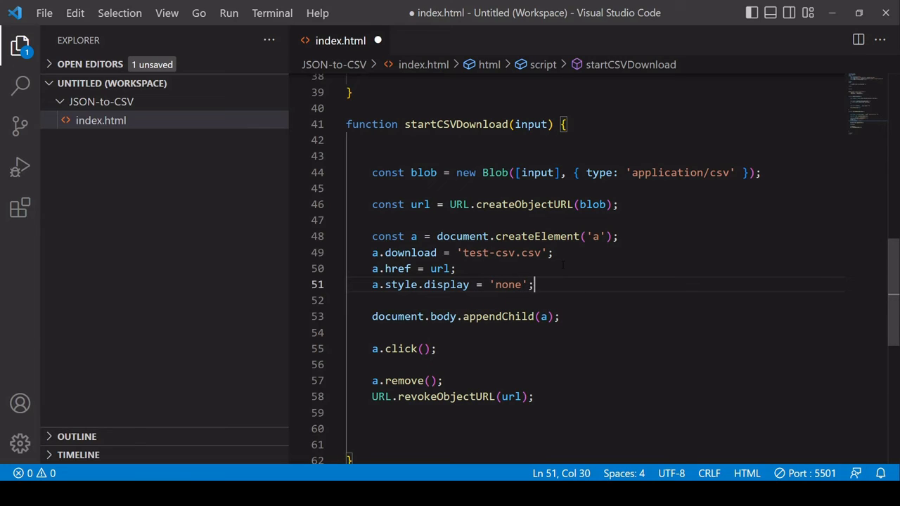
key(ctrl+s)
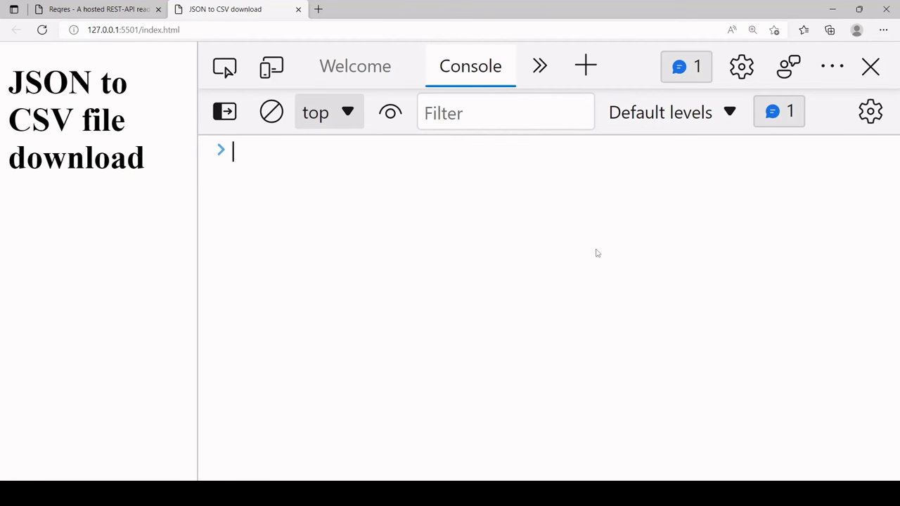
Step: Reload the JSON to CSV page in Microsoft Edge to test the download
click(829, 30)
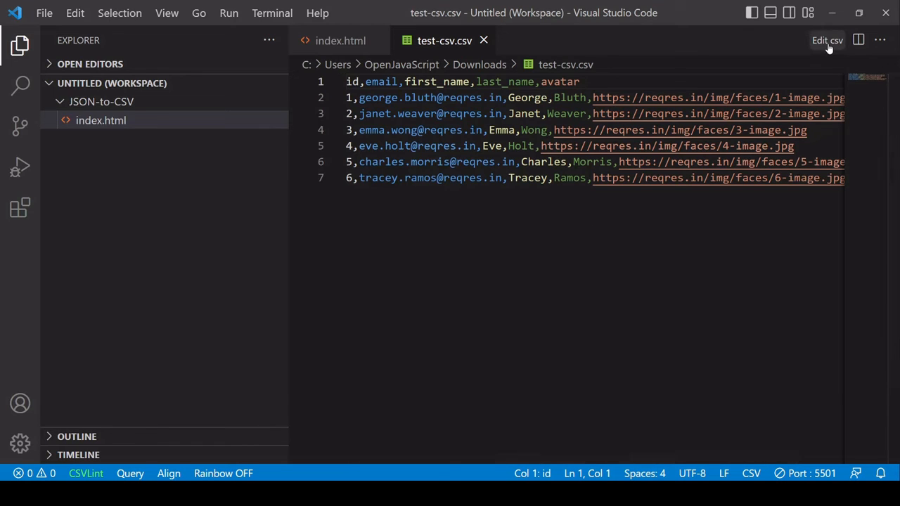
Step: View test-csv.csv as an editable table with the sidebar hidden, then return to index.html
click(827, 40)
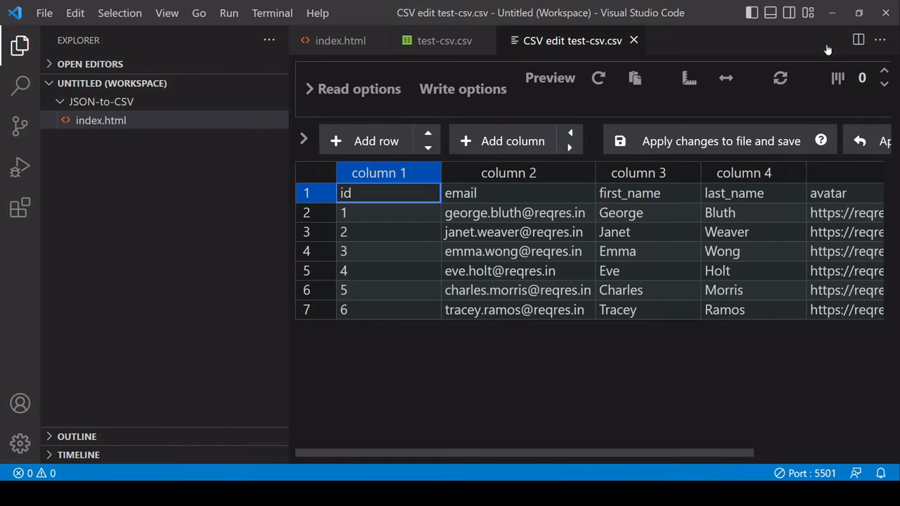
mouse_move(293, 181)
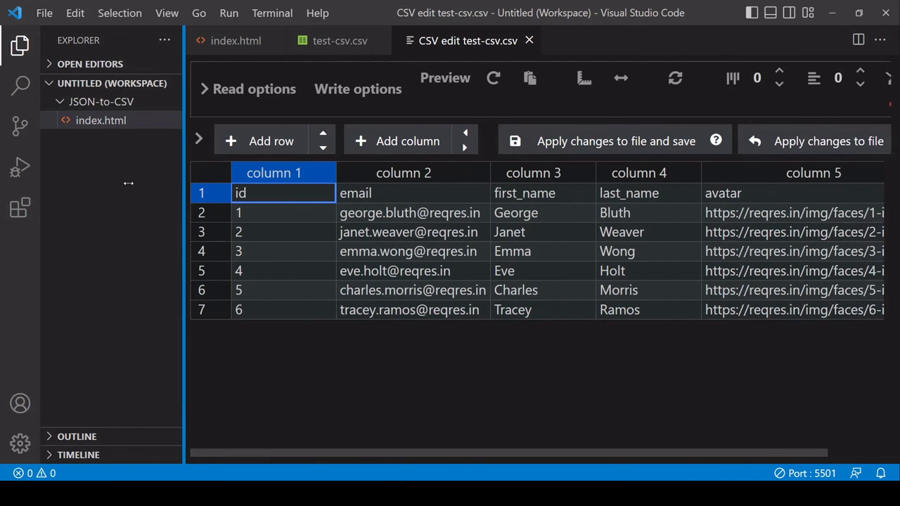
click(20, 45)
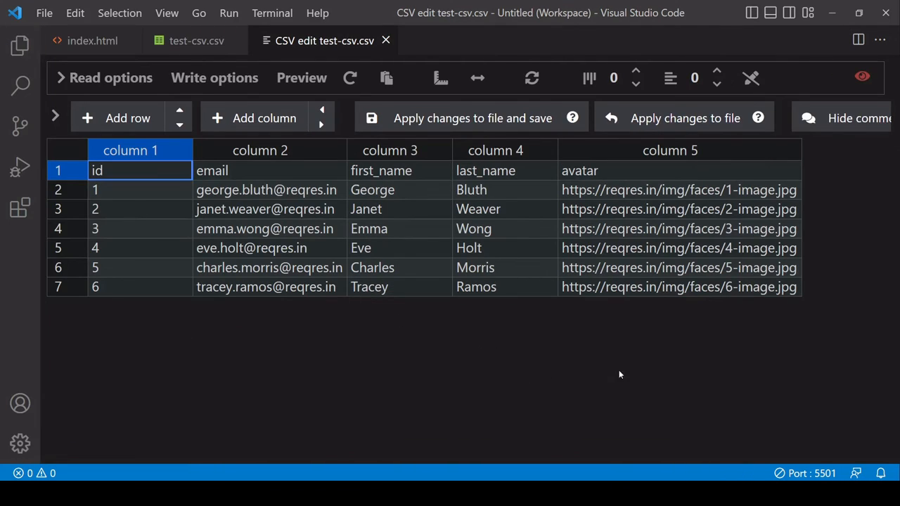
mouse_move(250, 281)
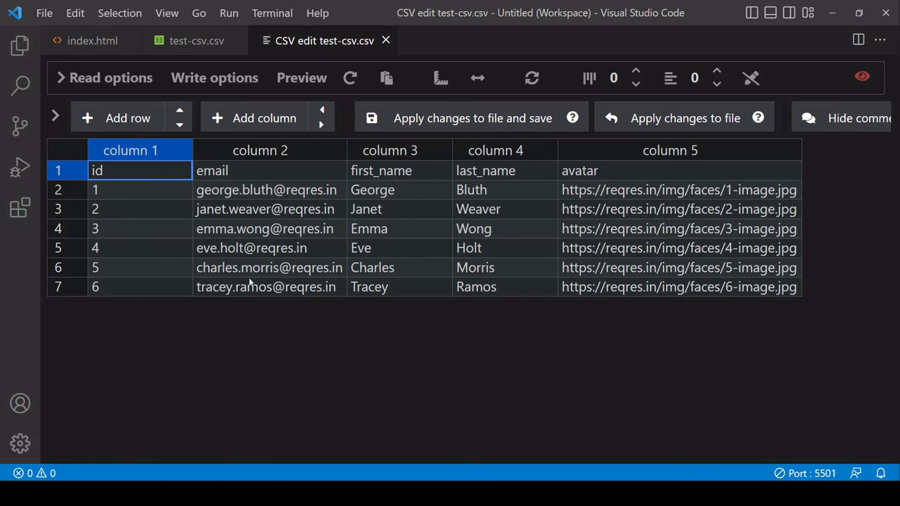
mouse_move(288, 274)
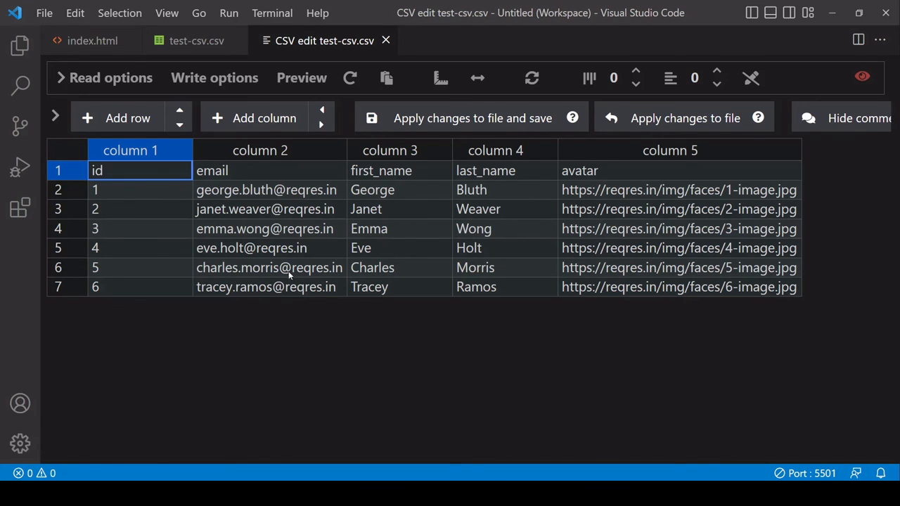
click(92, 41)
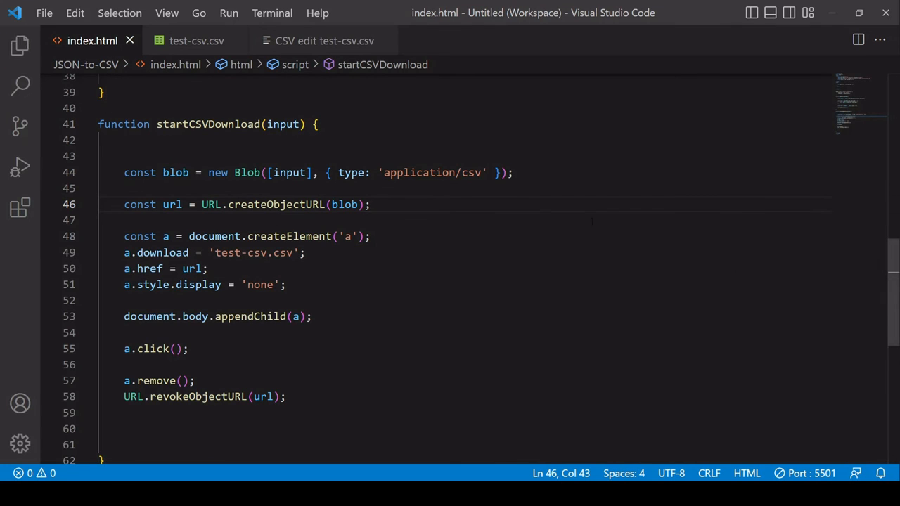
Step: Add <button id="btn">Start download</button> under the h1
scroll(up, 3)
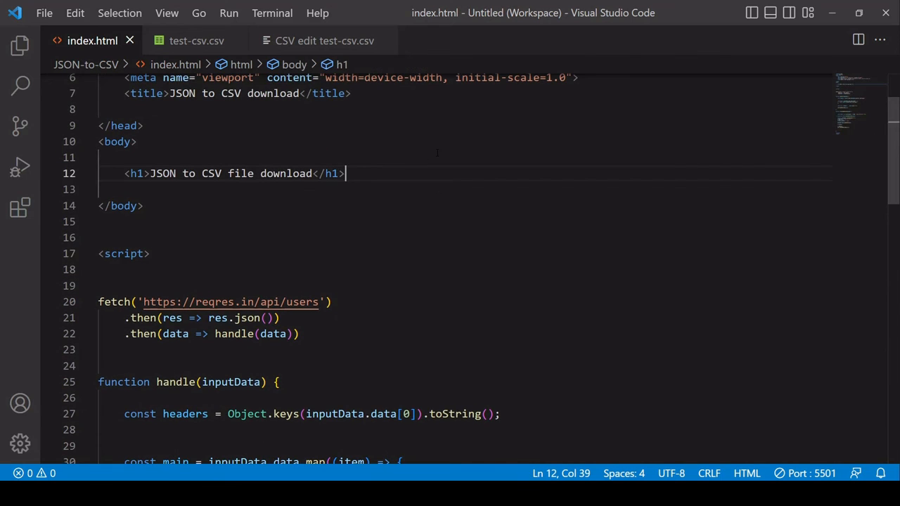
text(<button></button>)
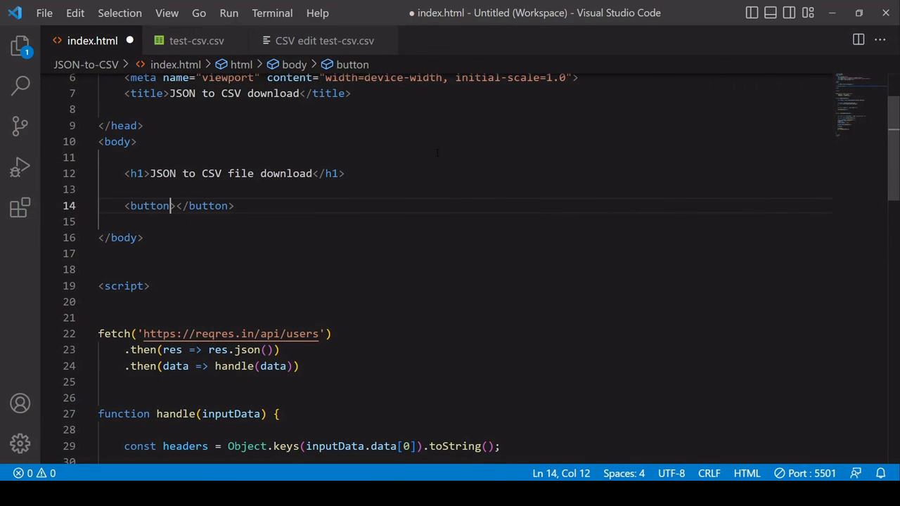
text(id="btn)
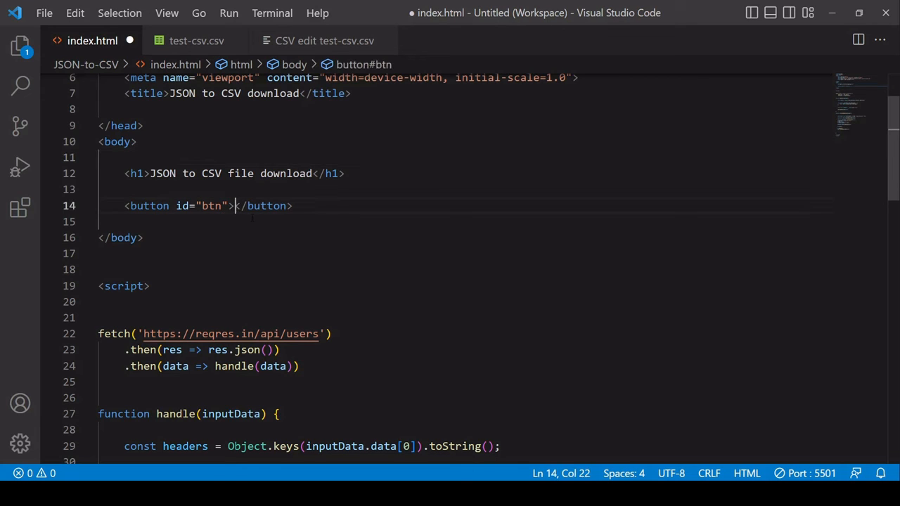
text(Start download)
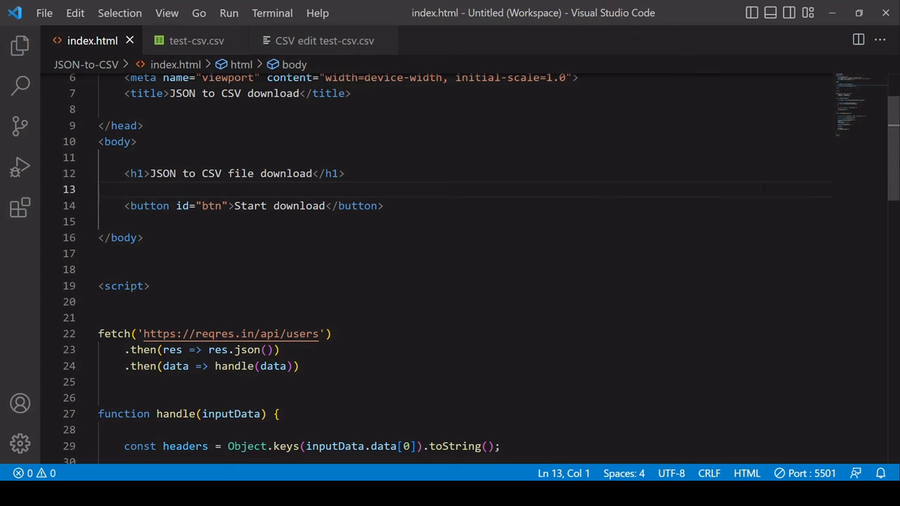
Step: Add document.getElementById('btn').addEventListener('click', () => { }) in startCSVDownload
scroll(down, 3)
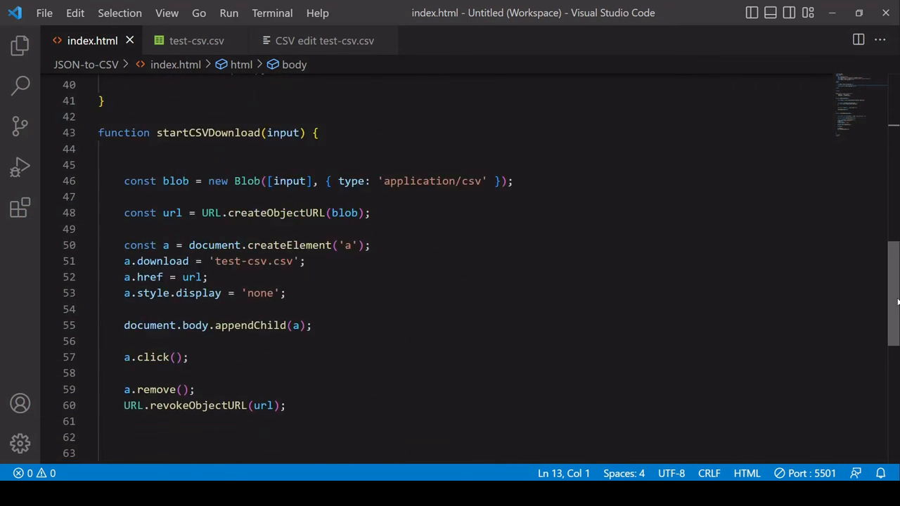
click(370, 186)
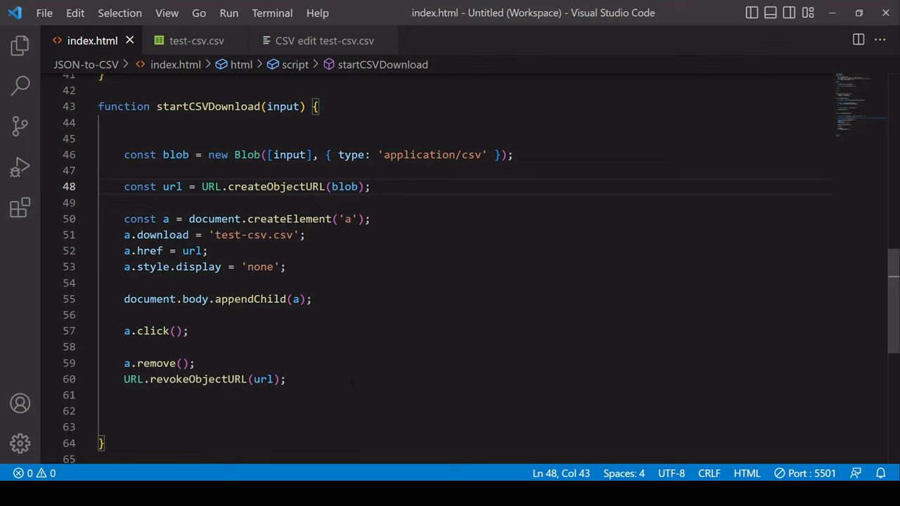
drag(124, 219, 286, 379)
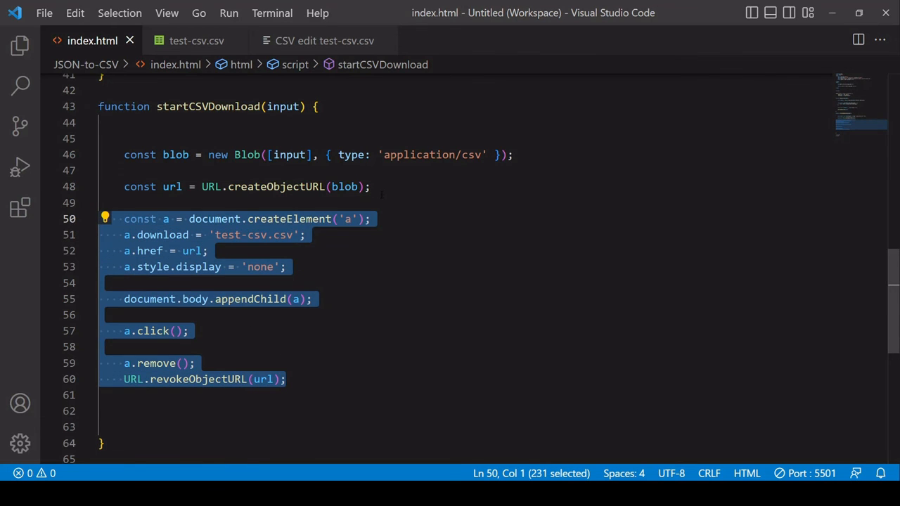
text(document.getElementById)
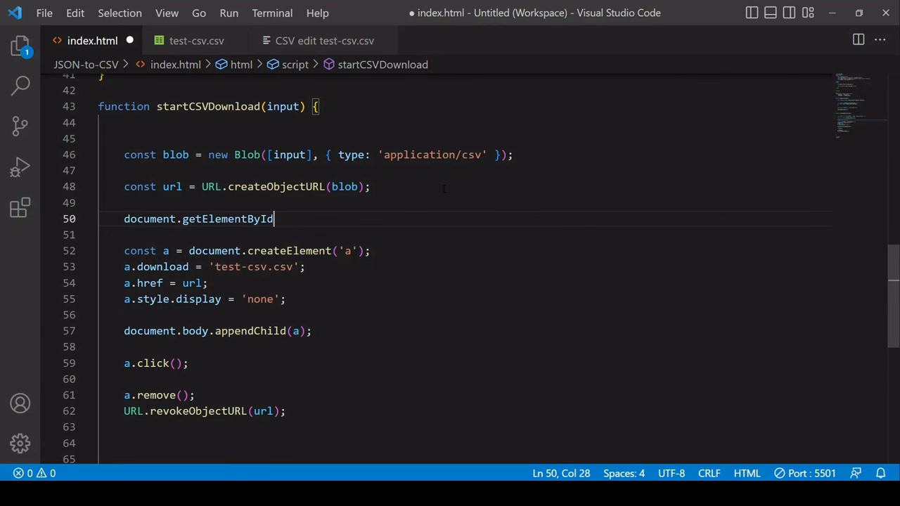
text(('btn'))
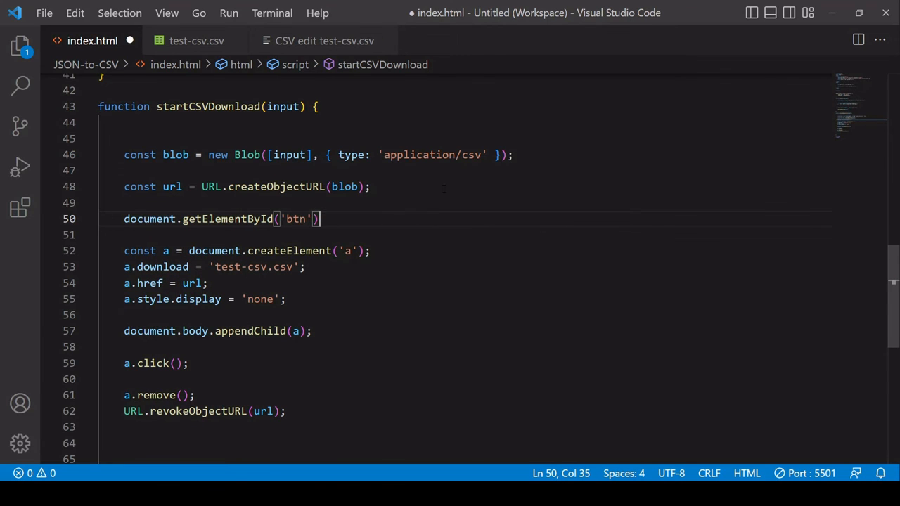
text(.addEventListener()
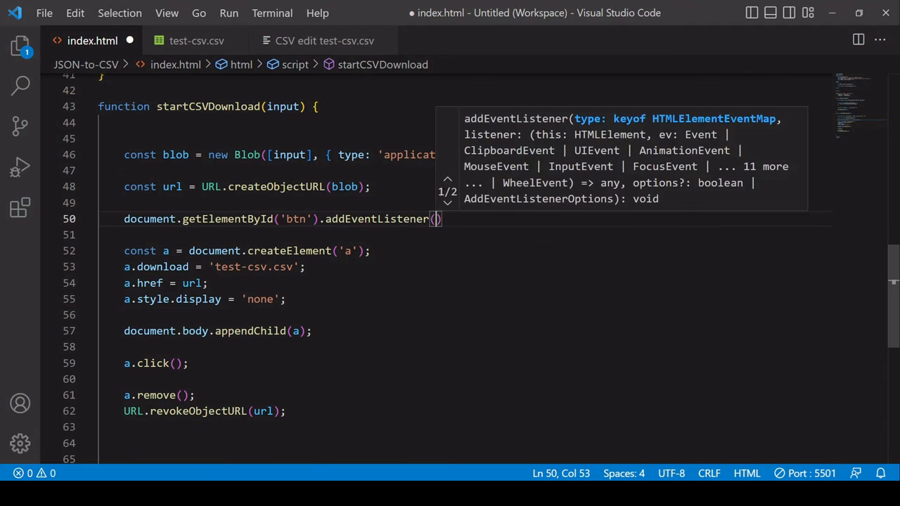
text('click',)
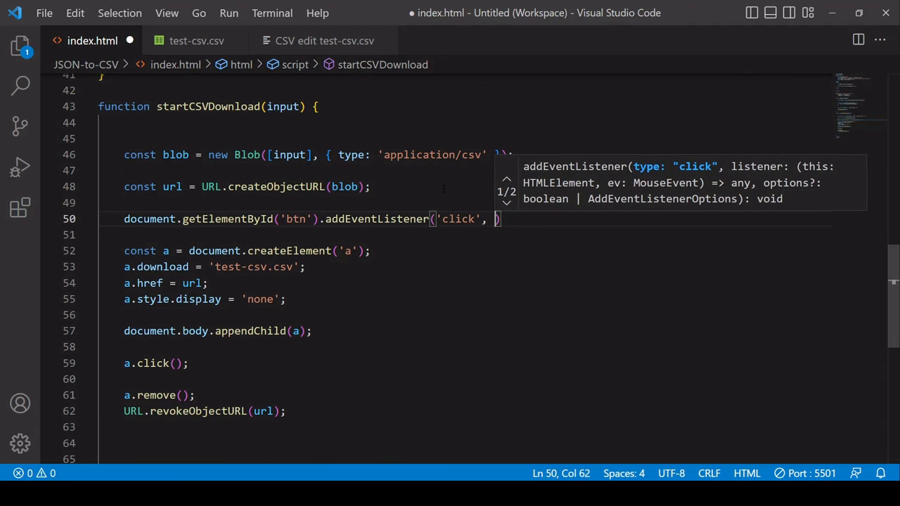
text(() => {)
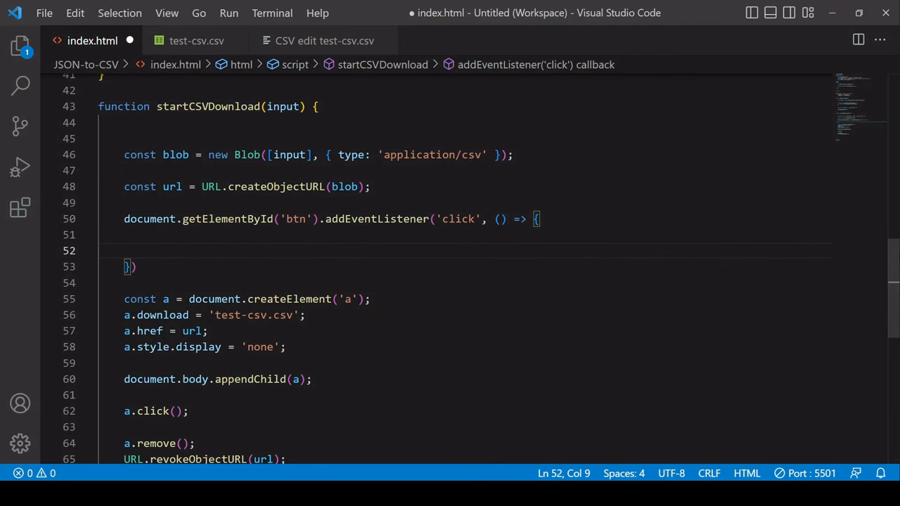
Step: Move the anchor download code inside the click callback
drag(123, 259, 285, 387)
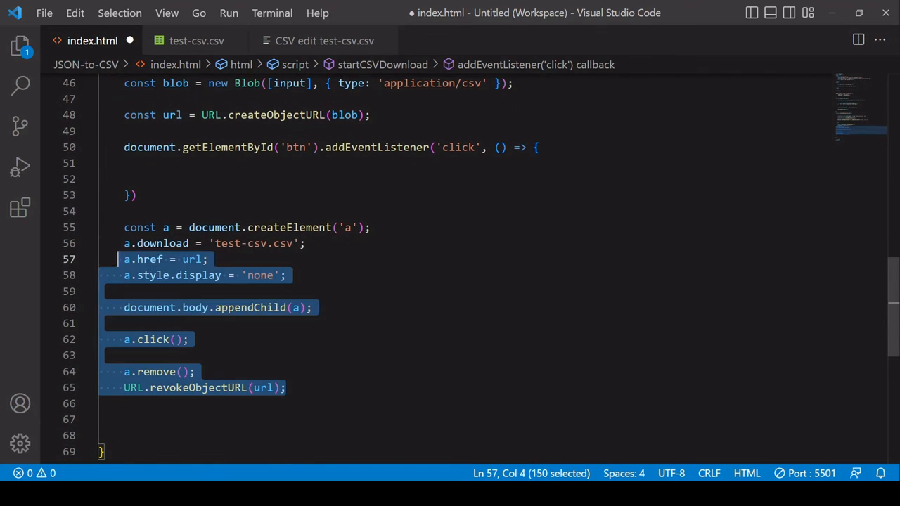
key(Delete)
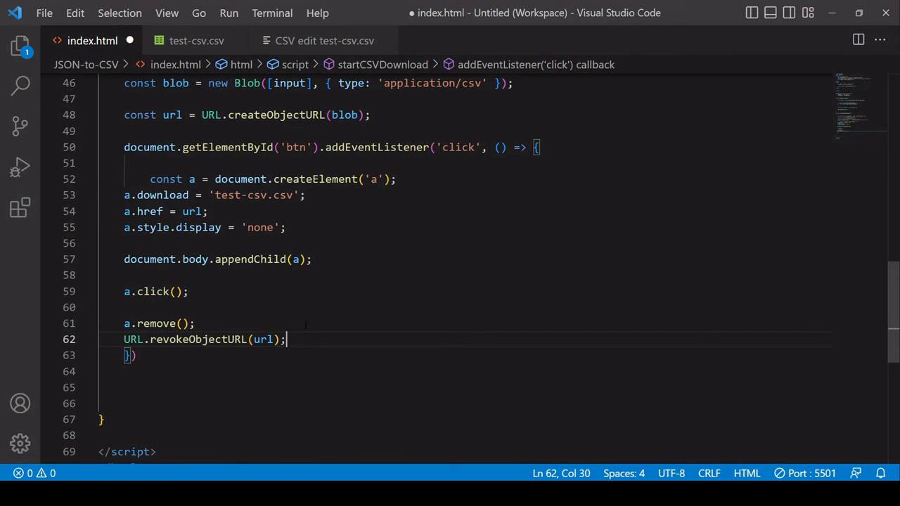
drag(287, 339, 150, 195)
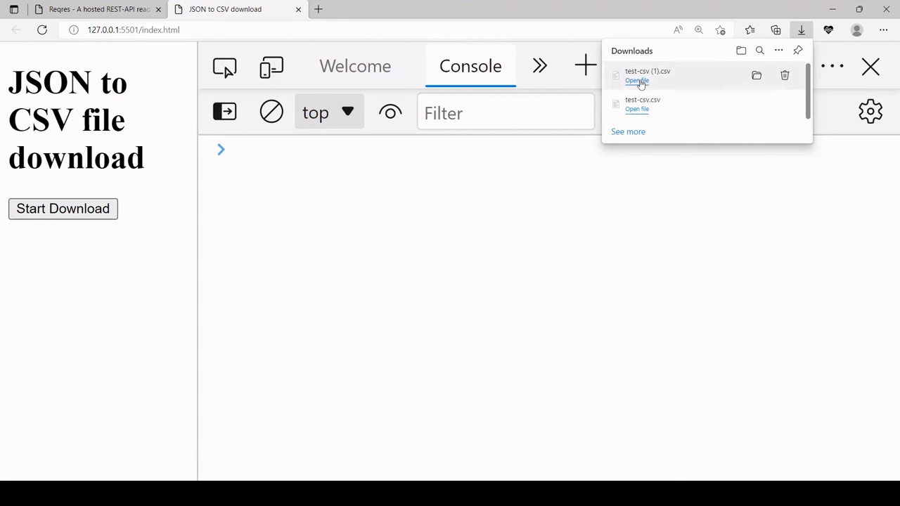
Step: View the newly downloaded test-csv (1).csv as an editable table of the six users
click(636, 81)
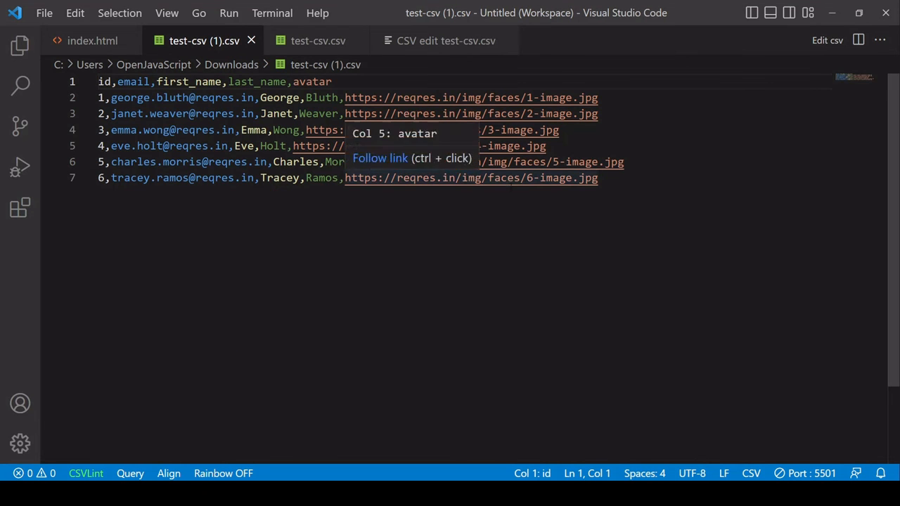
click(827, 40)
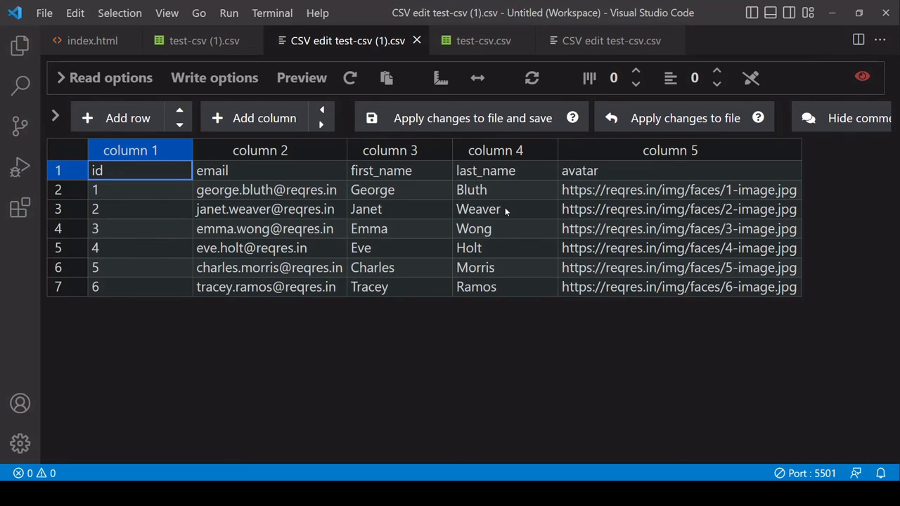
mouse_move(825, 286)
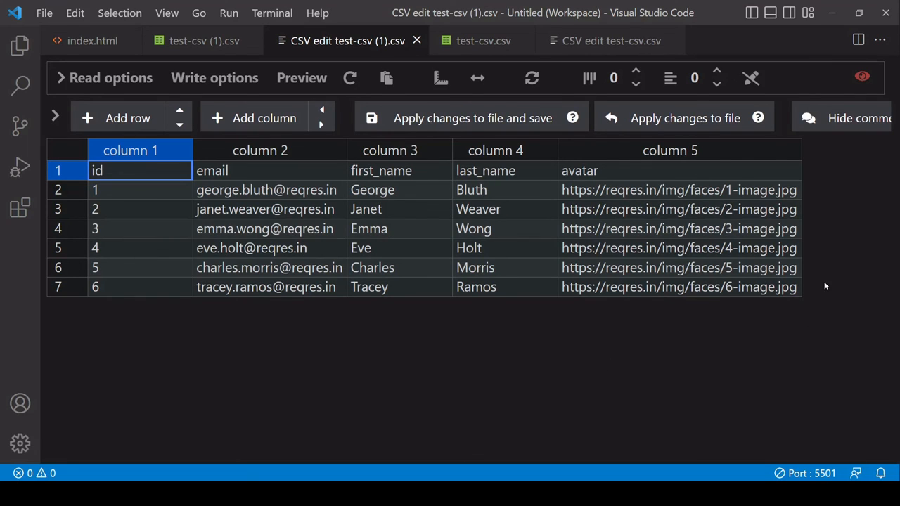
mouse_move(670, 362)
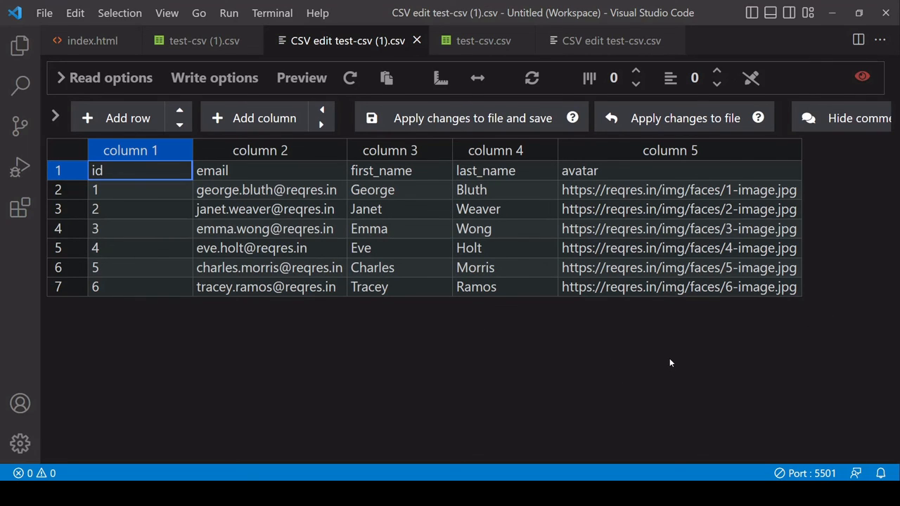